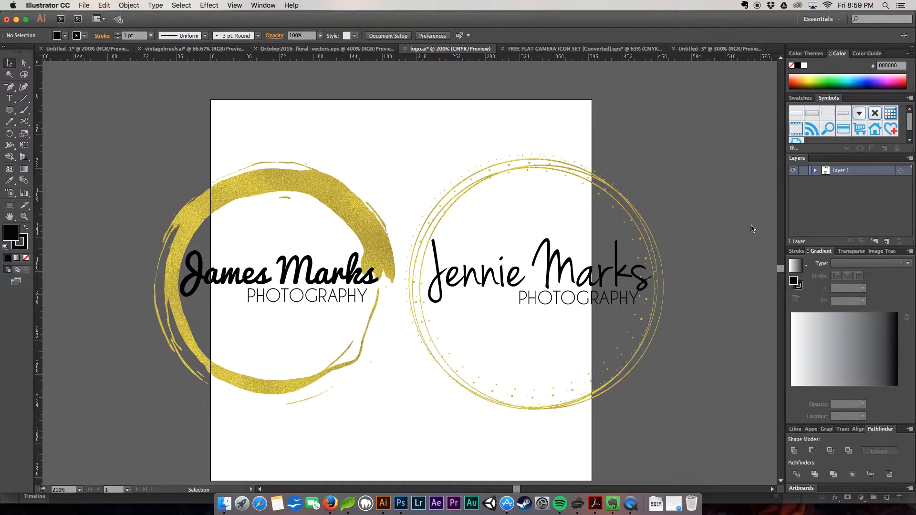
{"action": "mouse_move", "coordinate": [221, 172]}
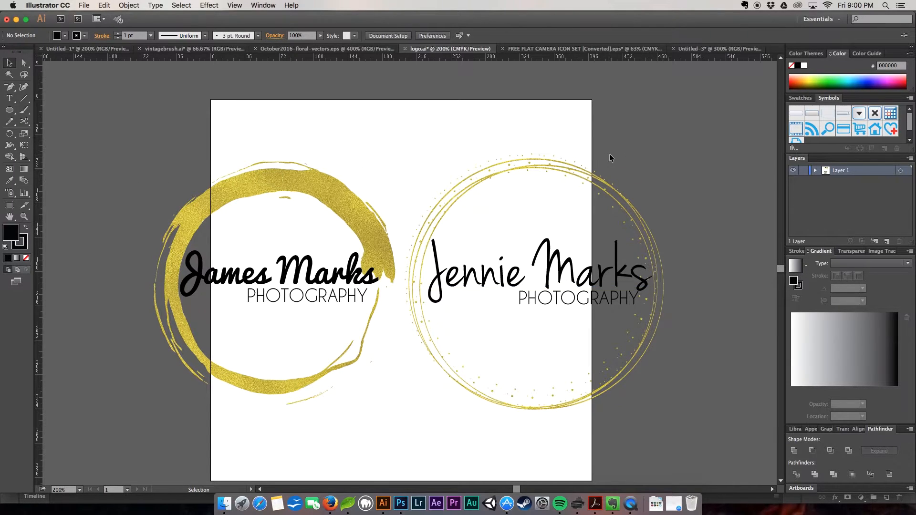
{"action": "mouse_move", "coordinate": [695, 171]}
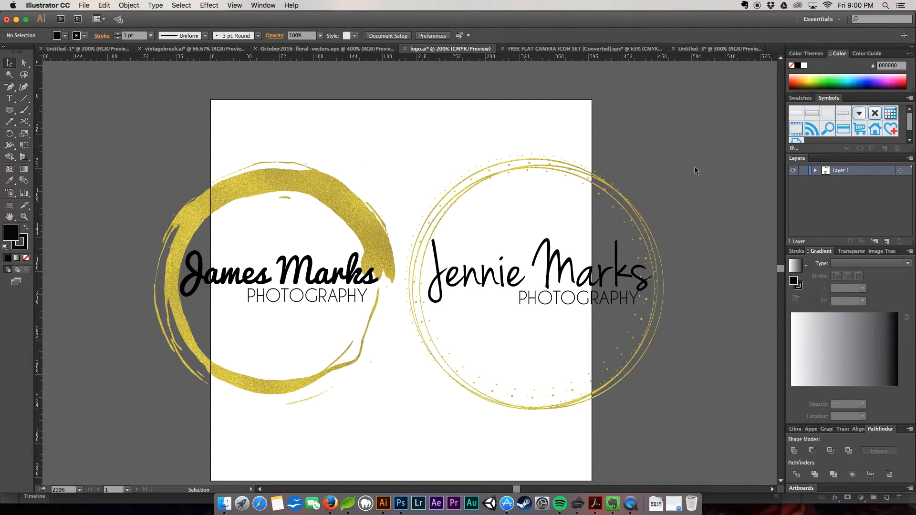
{"action": "mouse_move", "coordinate": [705, 171]}
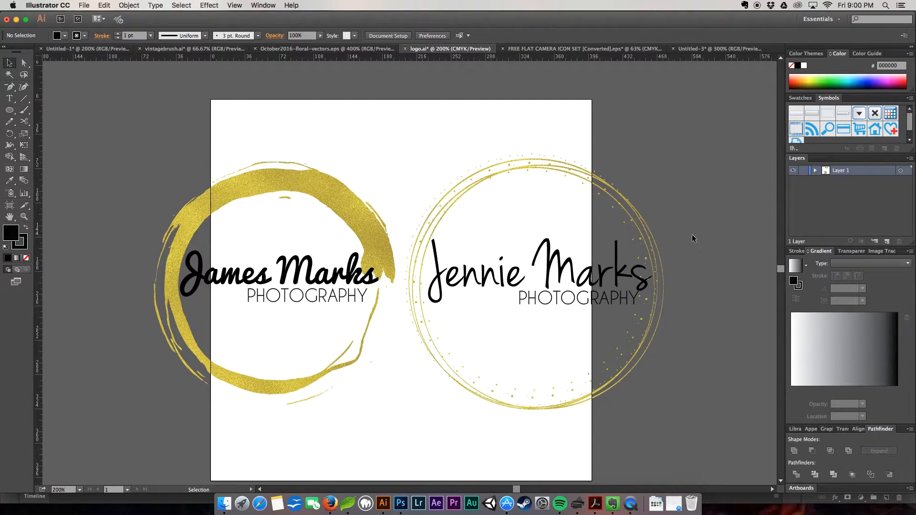
Open the Branding Board Inspiration Pinterest board in Firefox, with its 39 branding pins.
{"action": "scroll", "scroll_direction": "down", "scroll_amount": 3}
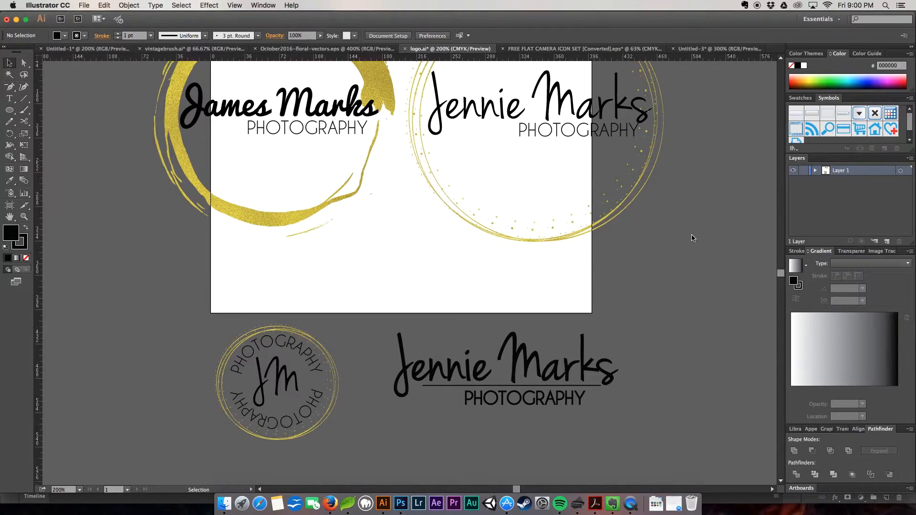
{"action": "scroll", "scroll_direction": "down", "scroll_amount": 3}
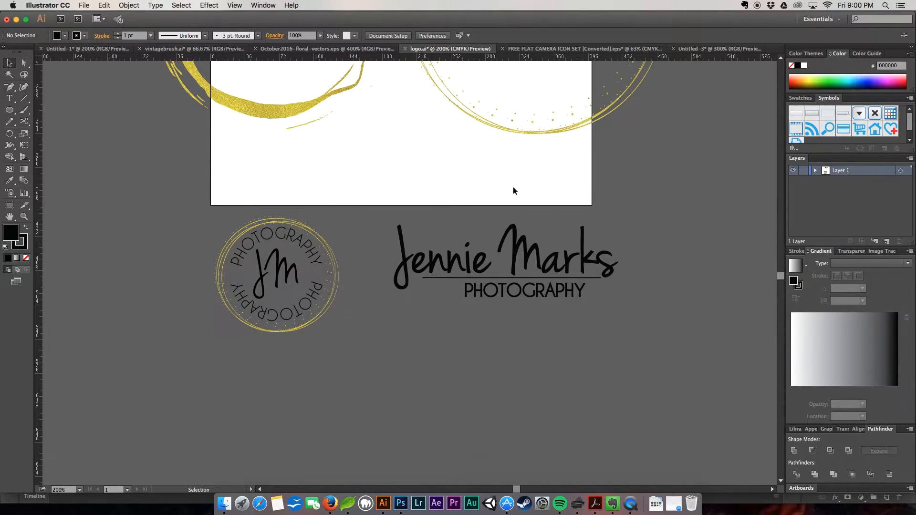
{"action": "mouse_move", "coordinate": [340, 237]}
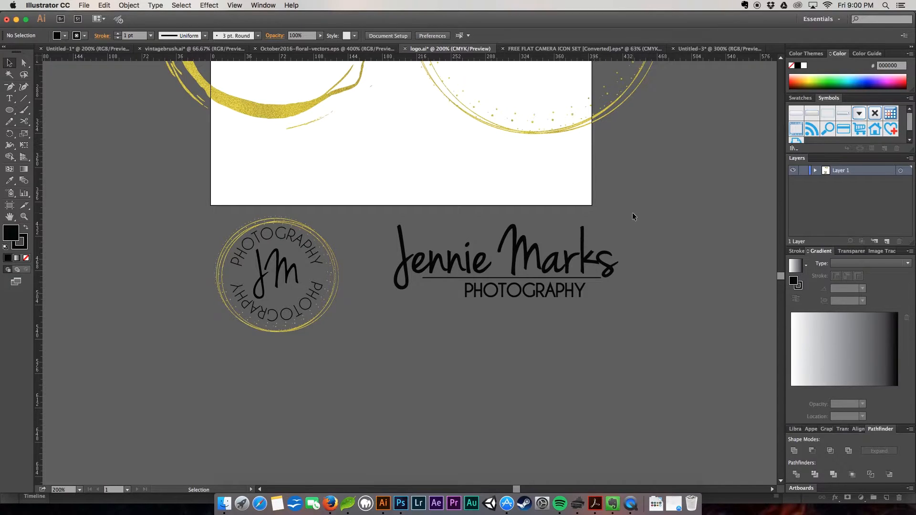
{"action": "mouse_move", "coordinate": [630, 204]}
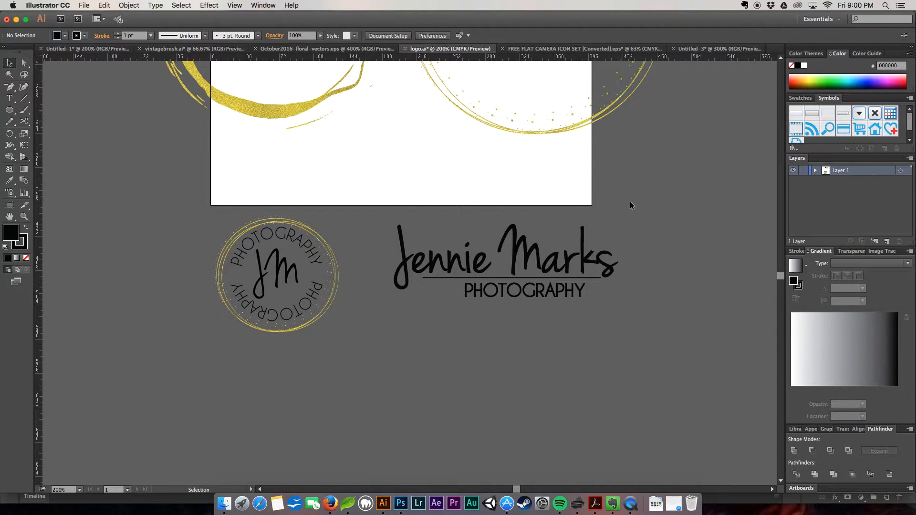
{"action": "mouse_move", "coordinate": [635, 208]}
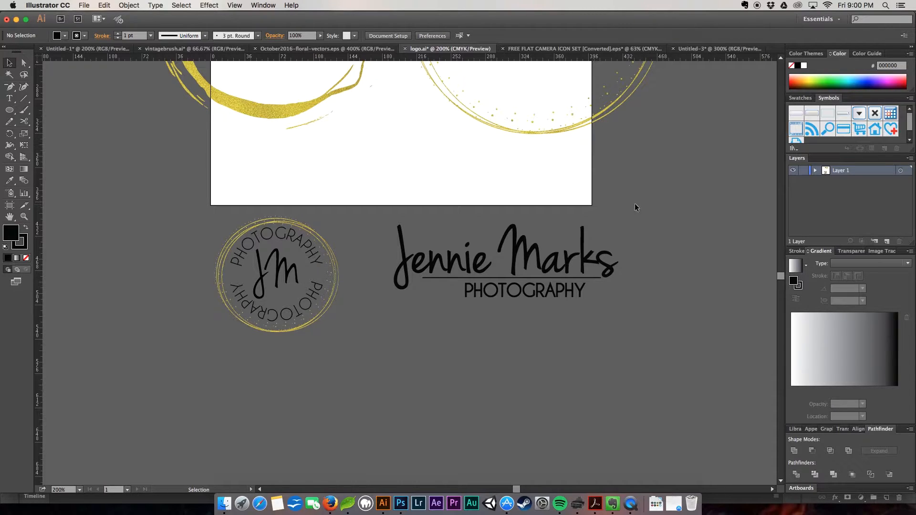
{"action": "left_click", "coordinate": [502, 273]}
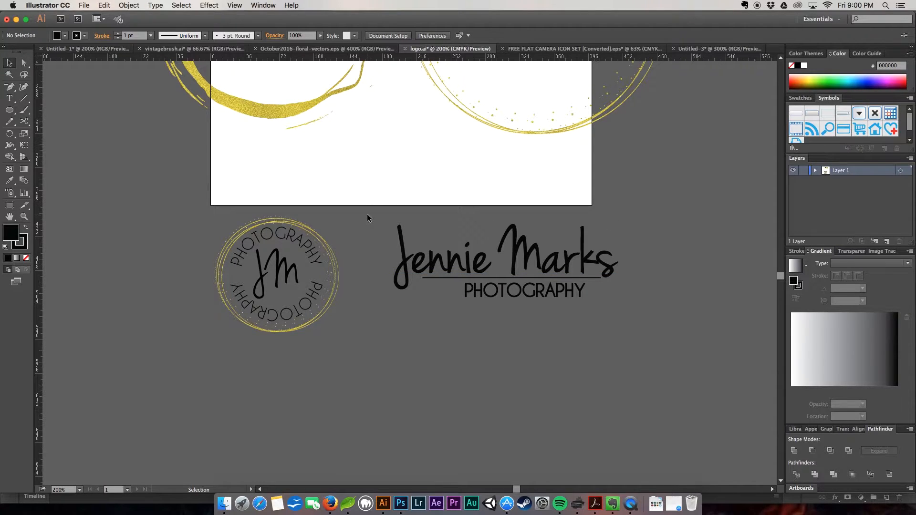
{"action": "mouse_move", "coordinate": [645, 269]}
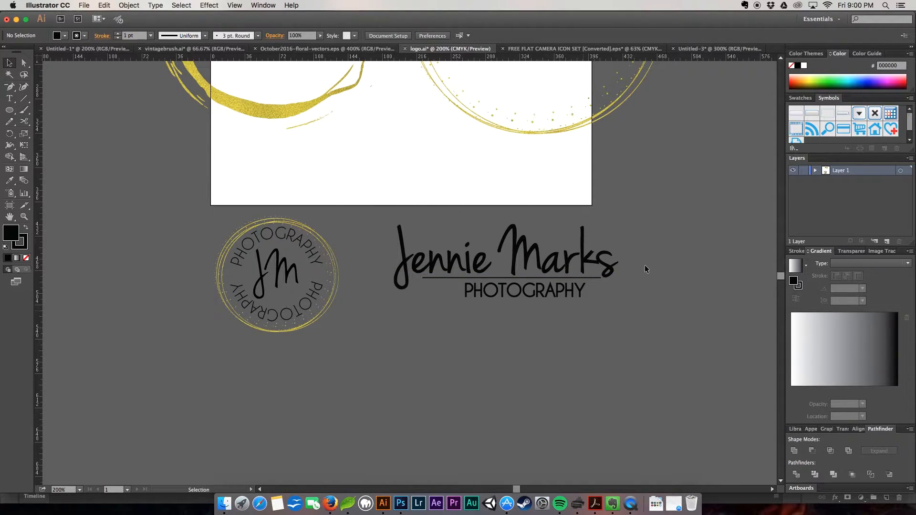
{"action": "mouse_move", "coordinate": [480, 366]}
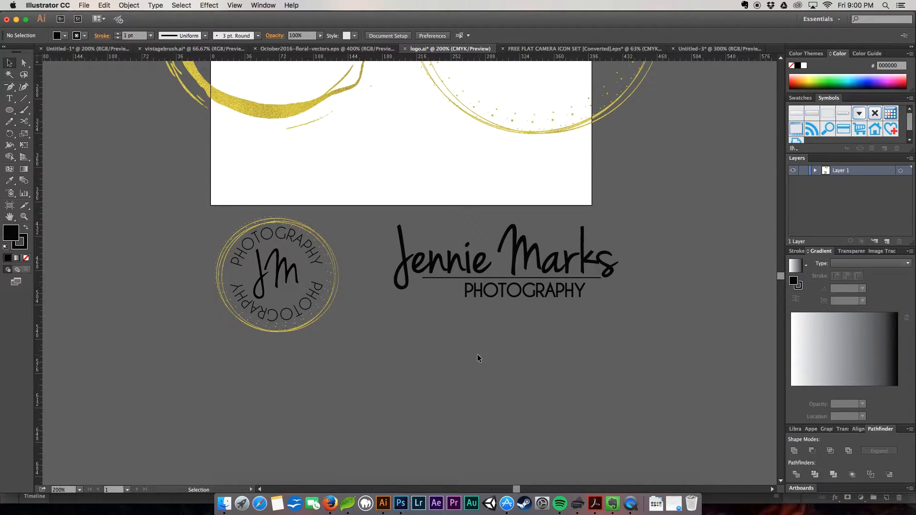
{"action": "mouse_move", "coordinate": [421, 407]}
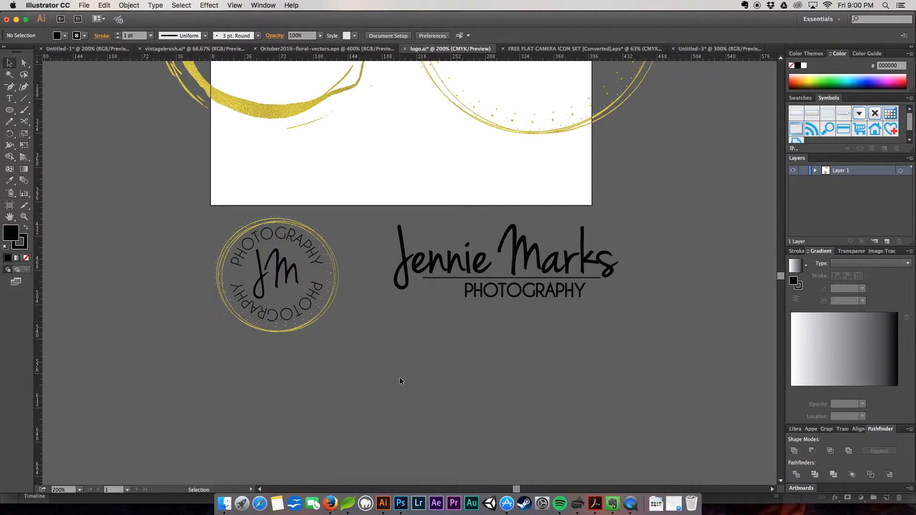
{"action": "mouse_move", "coordinate": [401, 386]}
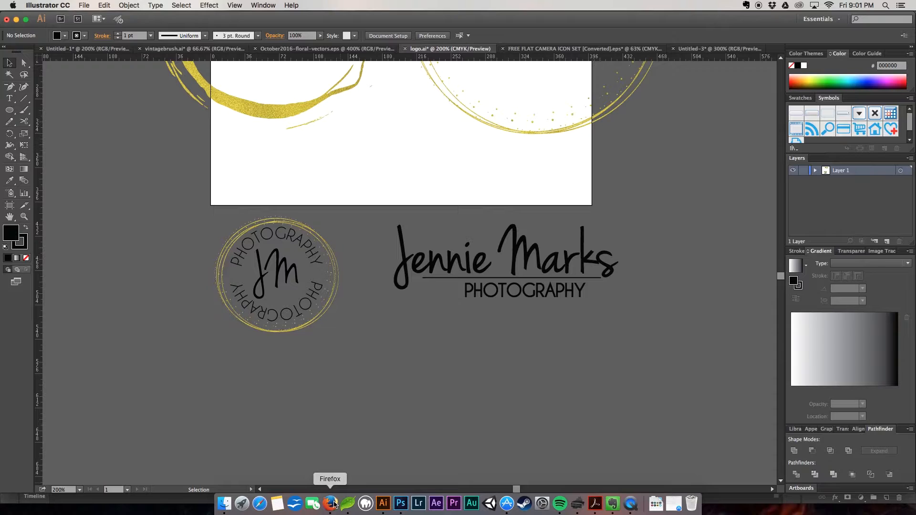
{"action": "left_click", "coordinate": [330, 502]}
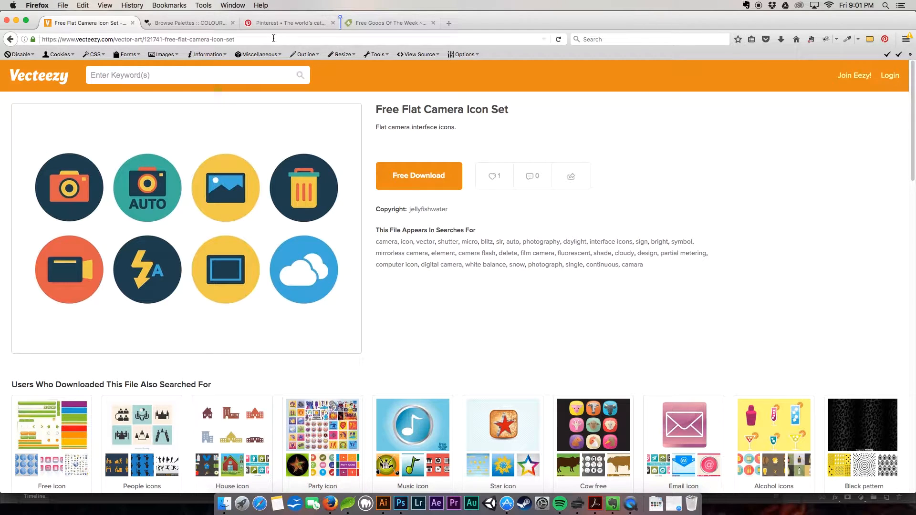
{"action": "left_click", "coordinate": [286, 23]}
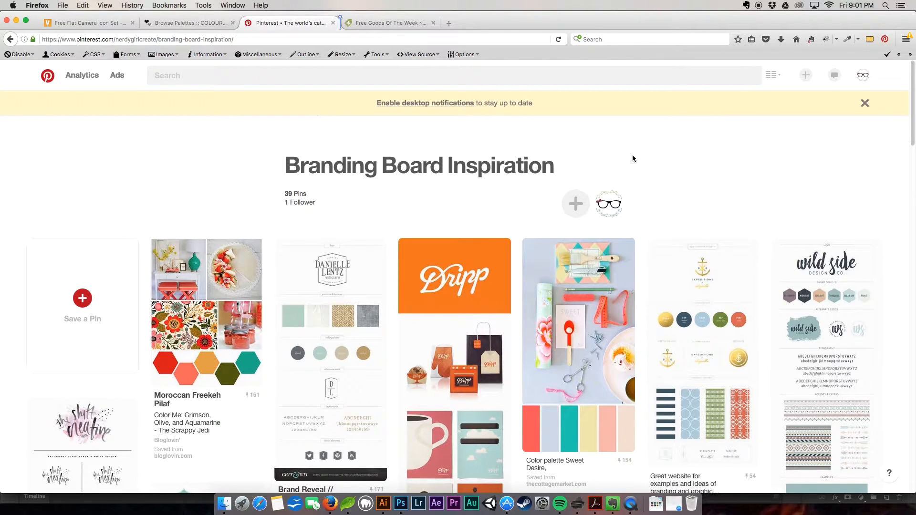
{"action": "mouse_move", "coordinate": [635, 149]}
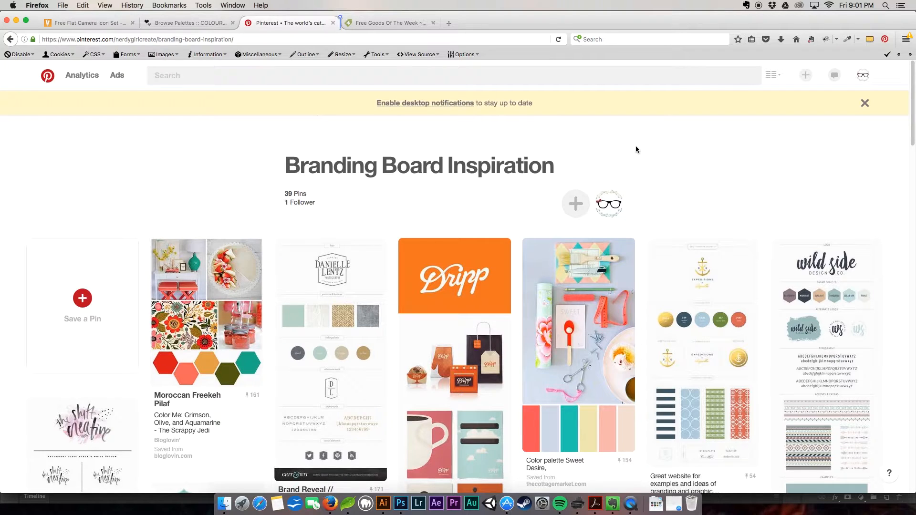
{"action": "left_click", "coordinate": [864, 103]}
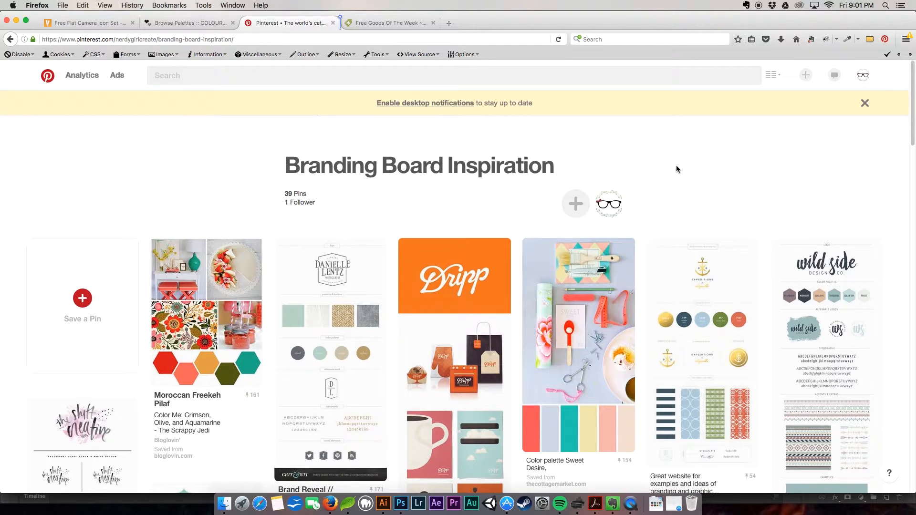
{"action": "mouse_move", "coordinate": [665, 171]}
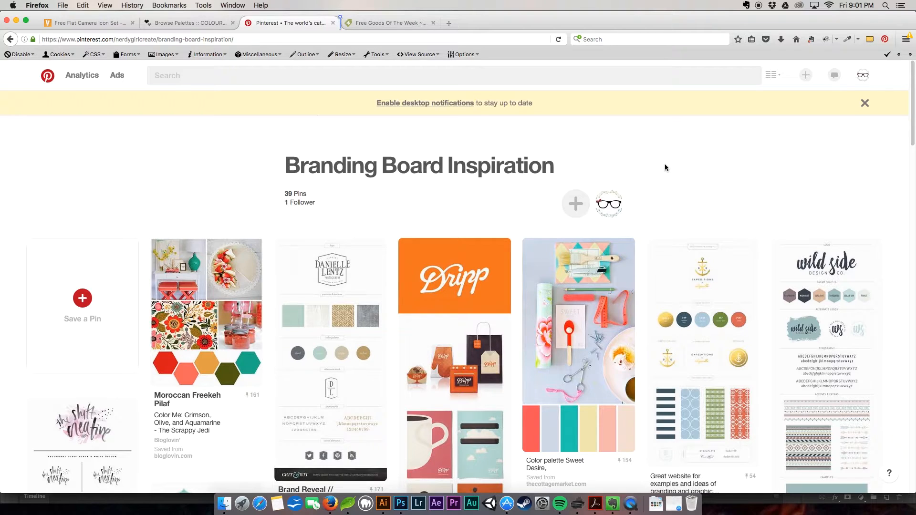
{"action": "mouse_move", "coordinate": [723, 196]}
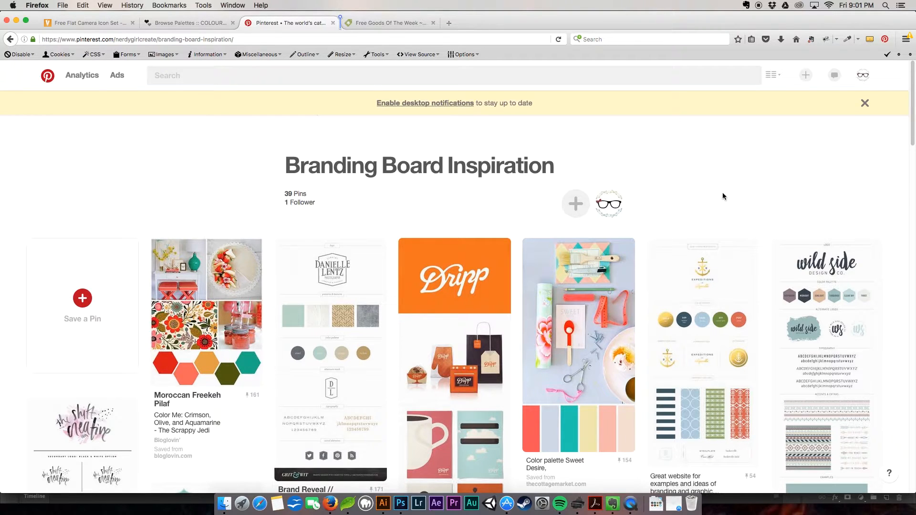
{"action": "left_click", "coordinate": [864, 103]}
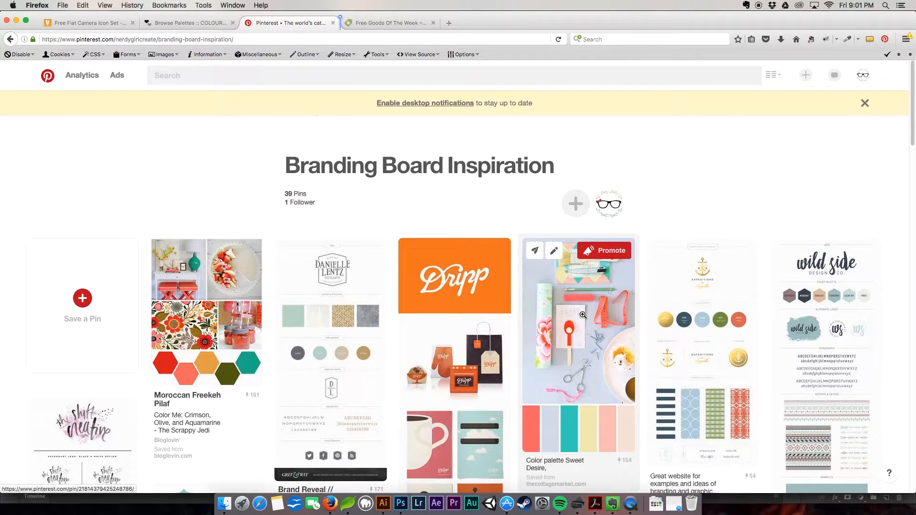
{"action": "mouse_move", "coordinate": [576, 308]}
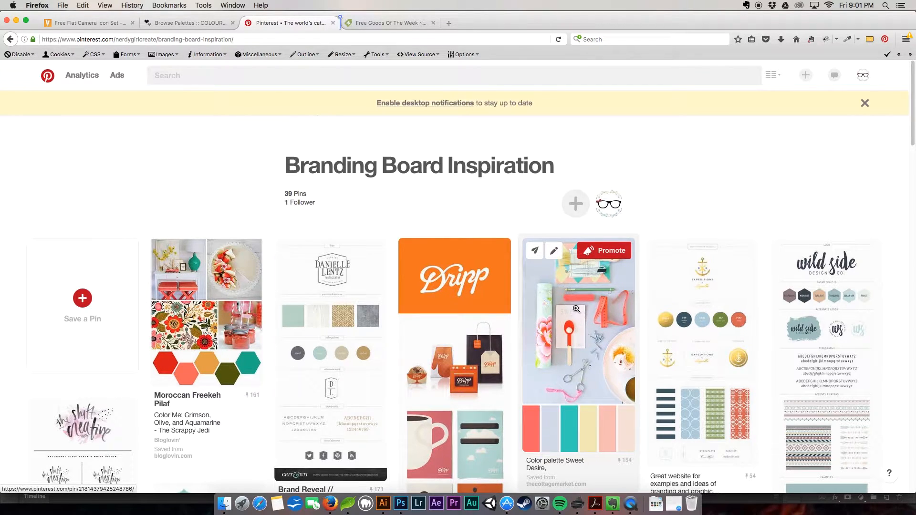
{"action": "mouse_move", "coordinate": [595, 408]}
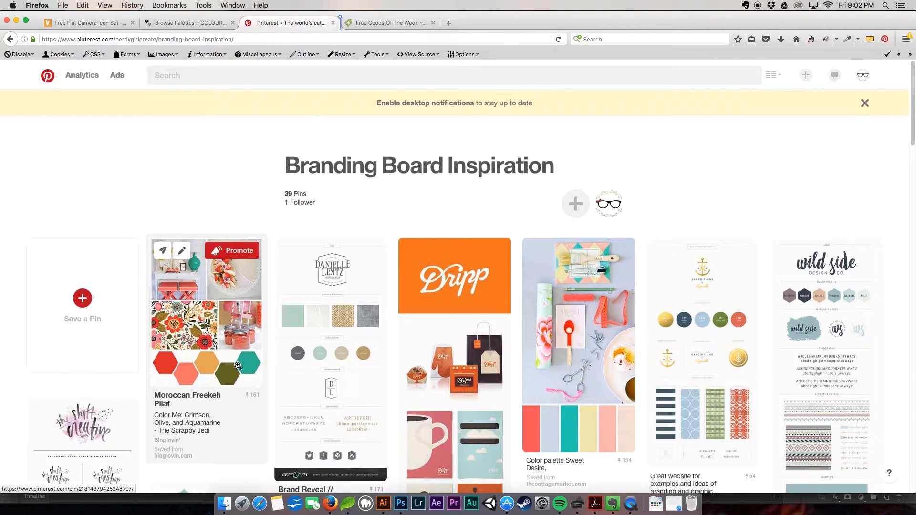
{"action": "mouse_move", "coordinate": [637, 172]}
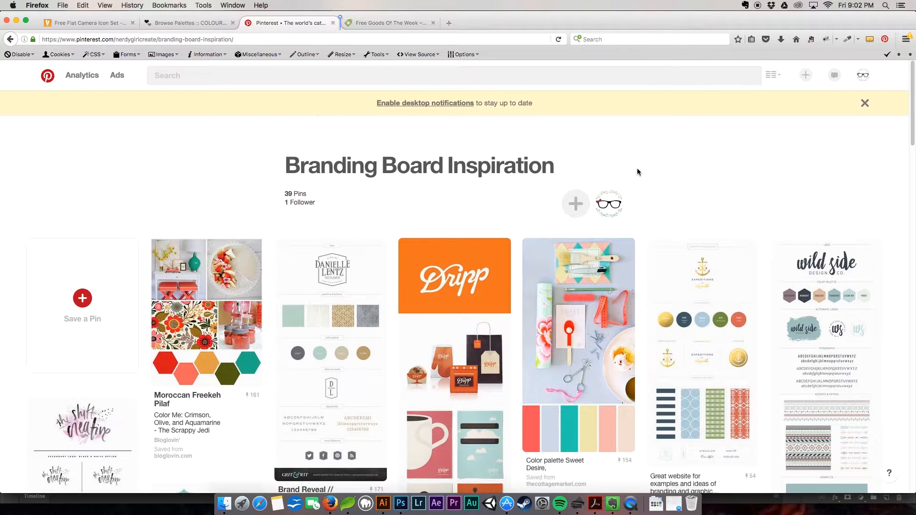
{"action": "mouse_move", "coordinate": [710, 184]}
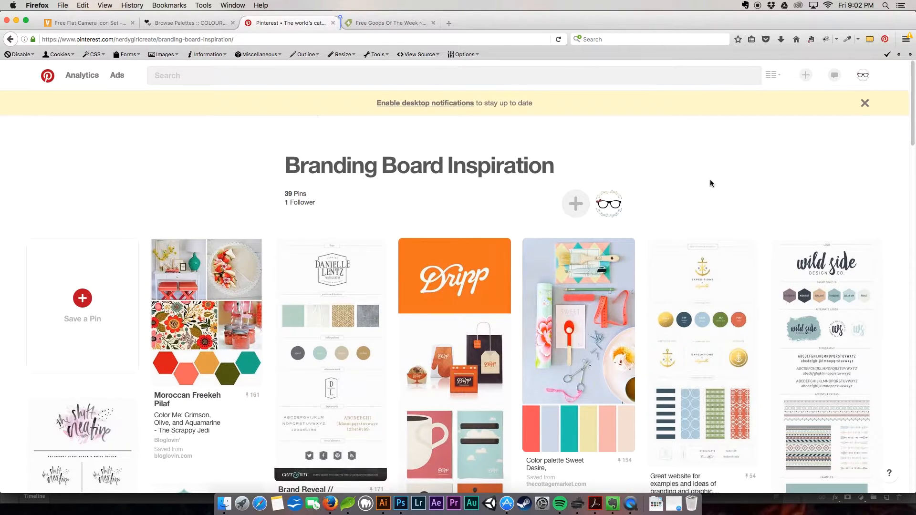
{"action": "mouse_move", "coordinate": [708, 180]}
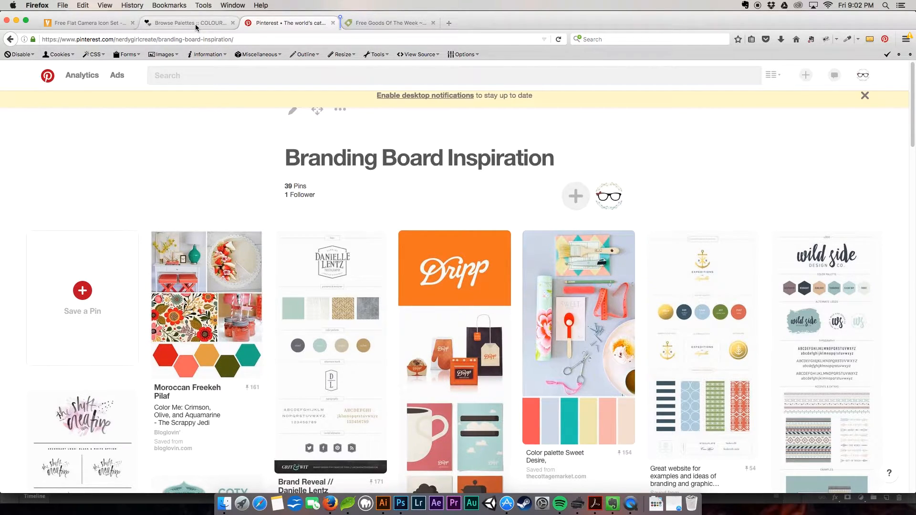
{"action": "left_click", "coordinate": [188, 23]}
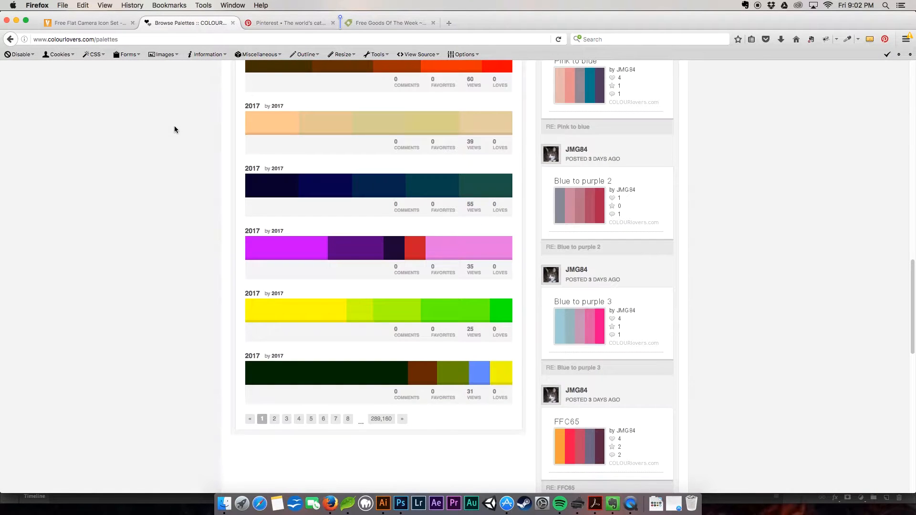
{"action": "mouse_move", "coordinate": [194, 159]}
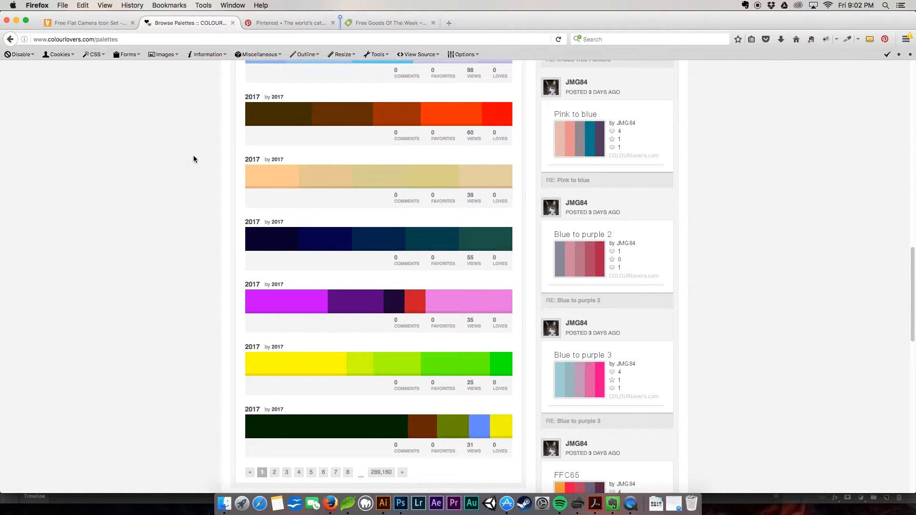
{"action": "scroll", "scroll_direction": "down", "scroll_amount": 3}
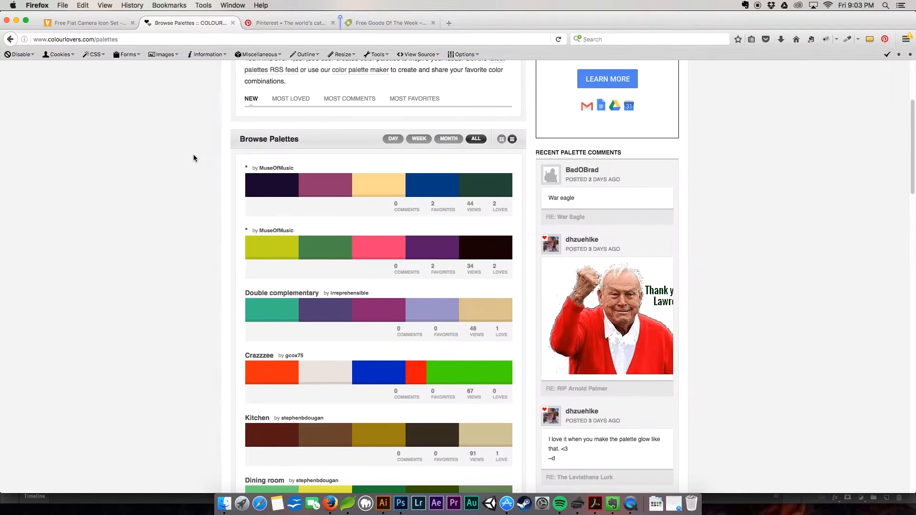
{"action": "scroll", "scroll_direction": "down", "scroll_amount": 3}
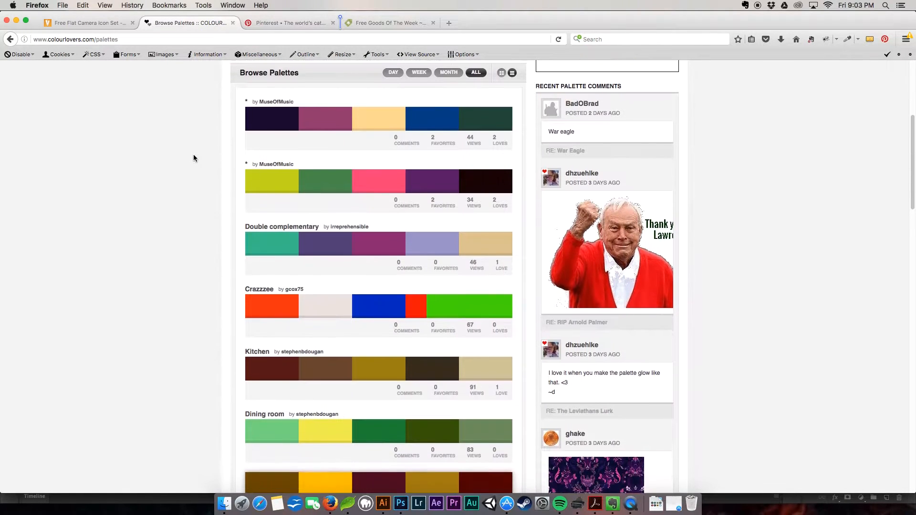
{"action": "scroll", "scroll_direction": "down", "scroll_amount": 3}
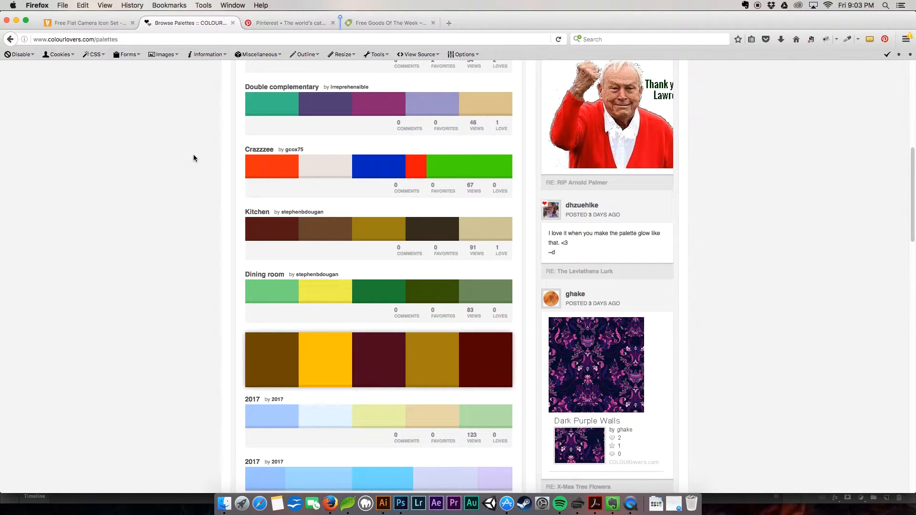
{"action": "scroll", "scroll_direction": "down", "scroll_amount": 3}
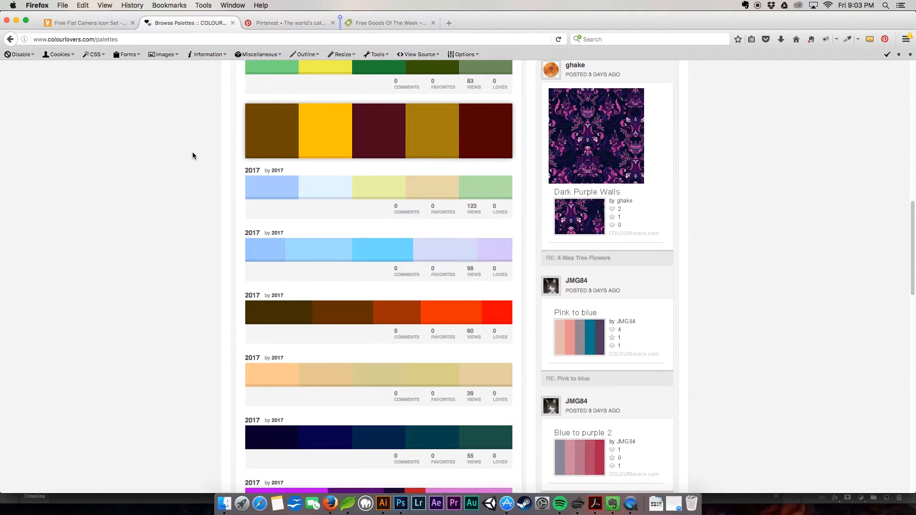
{"action": "scroll", "scroll_direction": "down", "scroll_amount": 3}
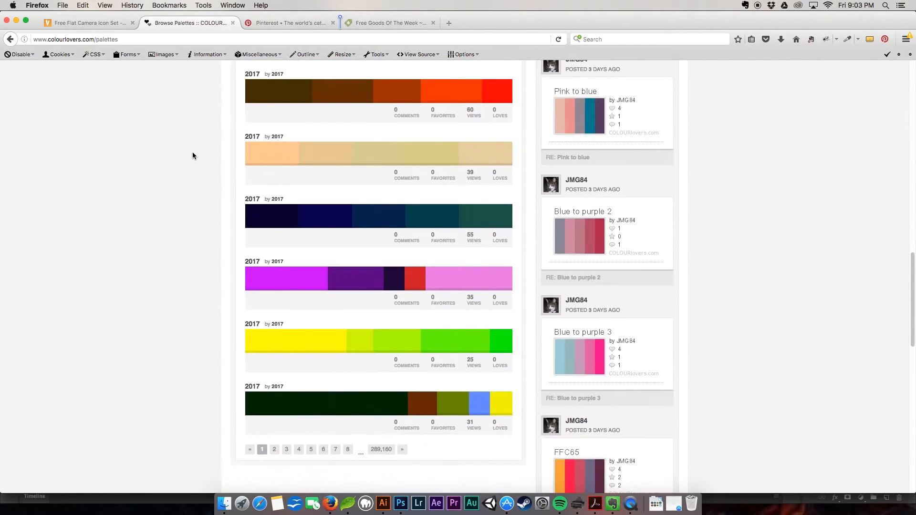
{"action": "scroll", "scroll_direction": "down", "scroll_amount": 3}
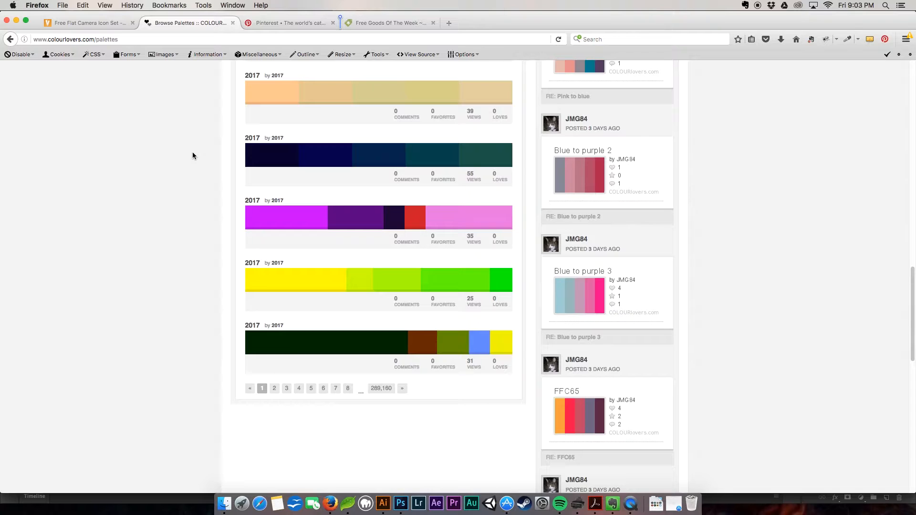
{"action": "mouse_move", "coordinate": [315, 161]}
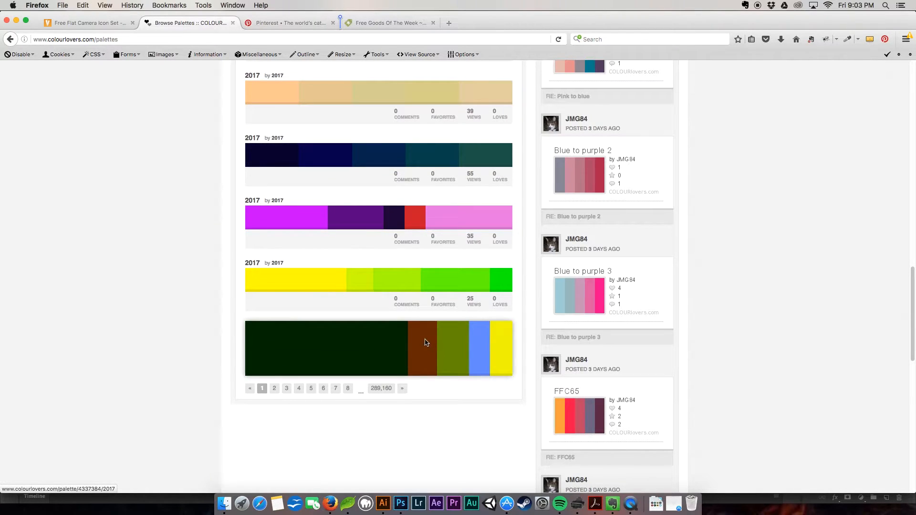
{"action": "scroll", "scroll_direction": "down", "scroll_amount": 3}
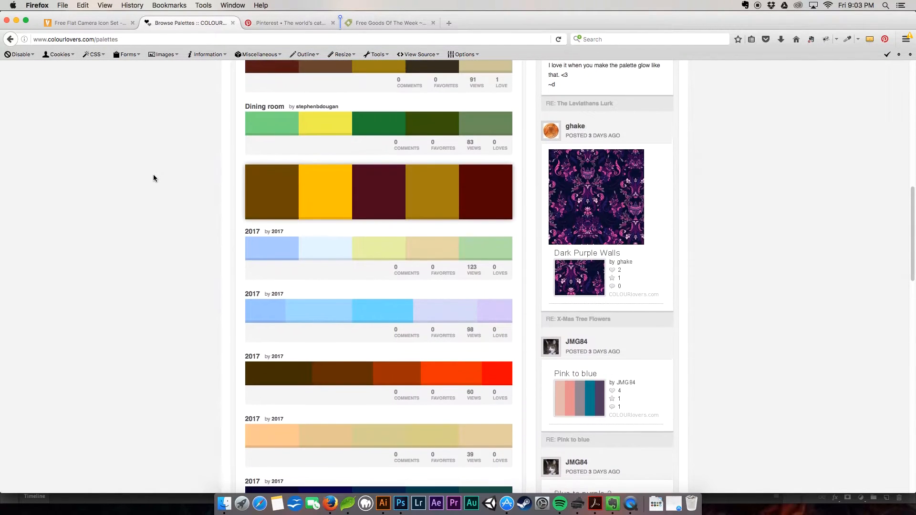
{"action": "scroll", "scroll_direction": "down", "scroll_amount": 3}
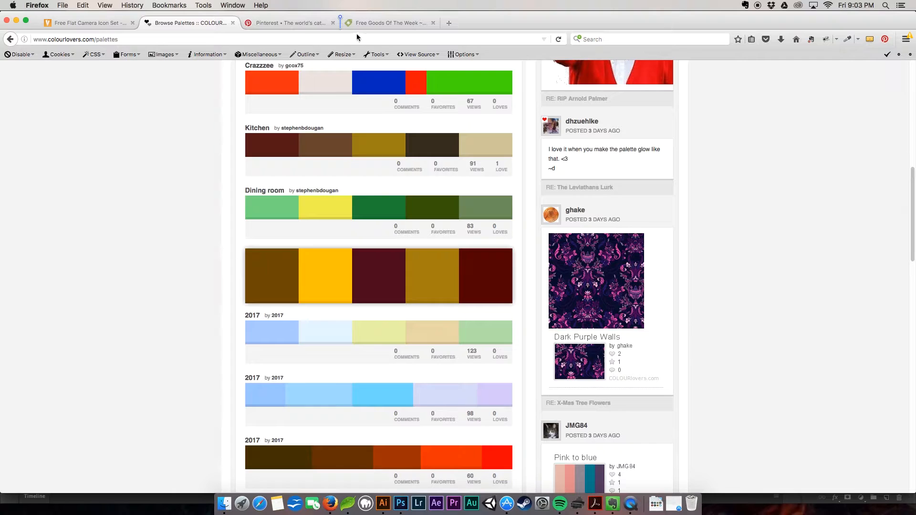
Scroll through Creative Market's Free Goods of the Week downloads, then return to Photoshop.
{"action": "left_click", "coordinate": [389, 23]}
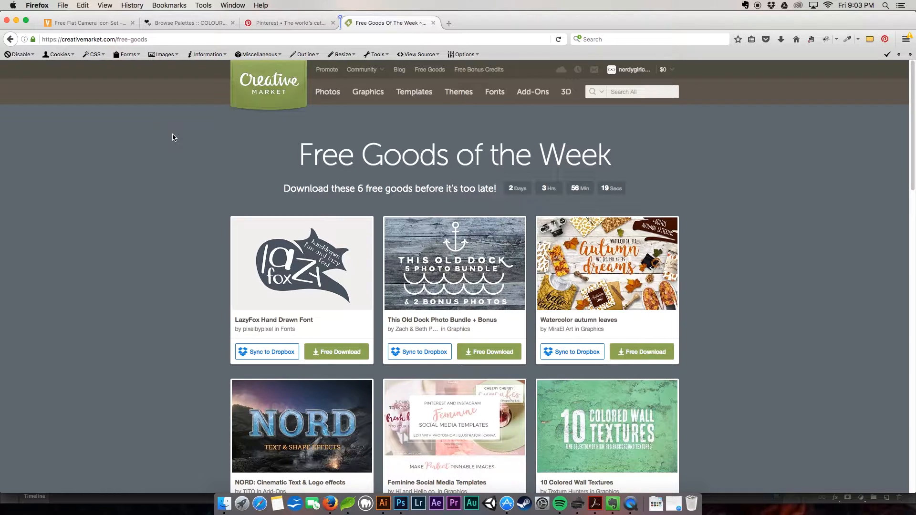
{"action": "mouse_move", "coordinate": [190, 128]}
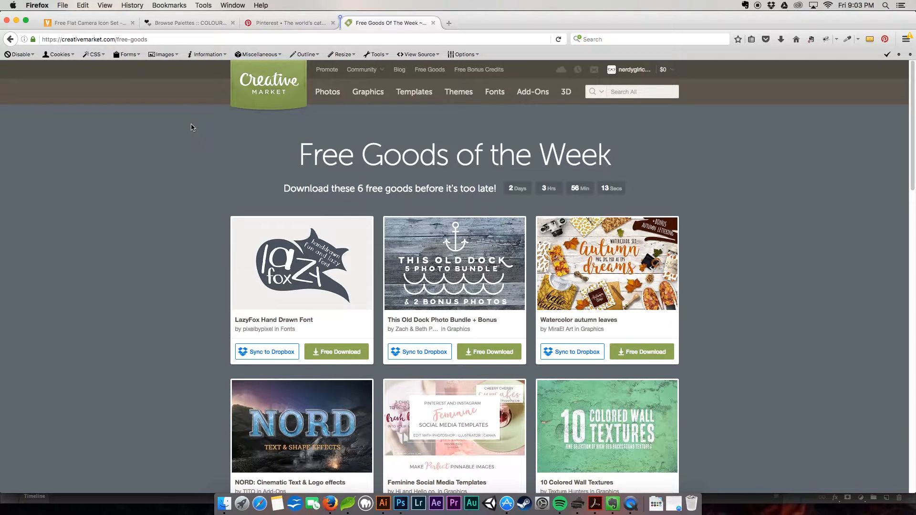
{"action": "mouse_move", "coordinate": [195, 127]}
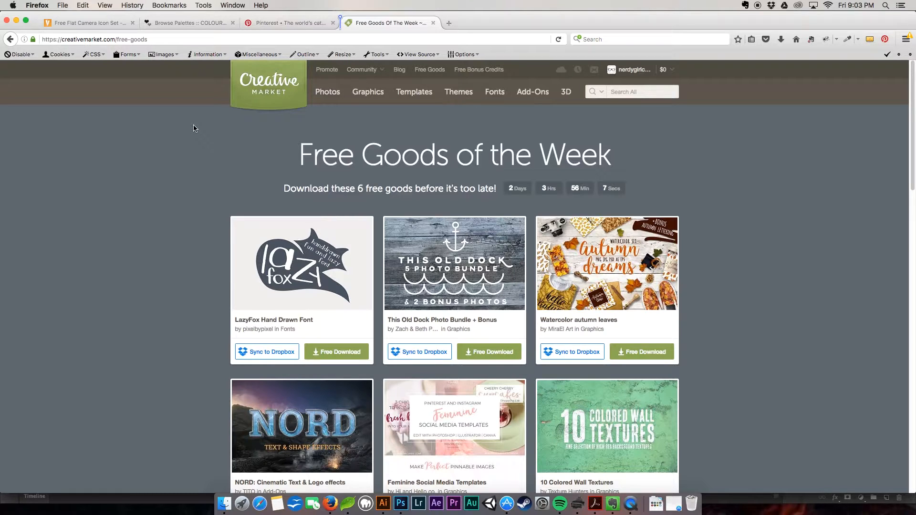
{"action": "mouse_move", "coordinate": [182, 128]}
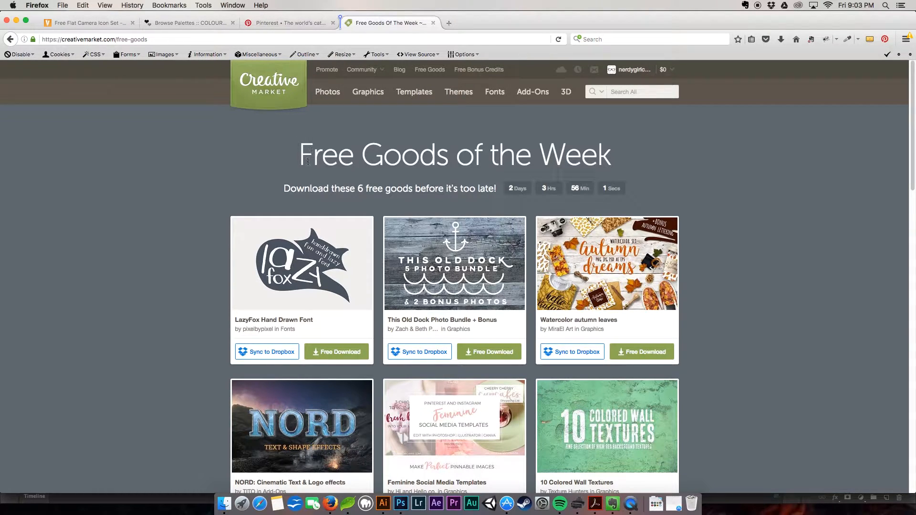
{"action": "mouse_move", "coordinate": [275, 164]}
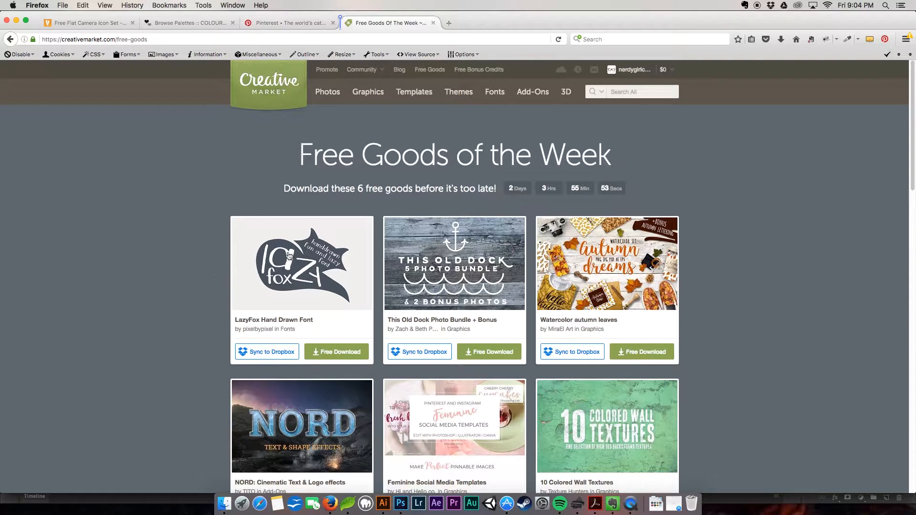
{"action": "mouse_move", "coordinate": [297, 263]}
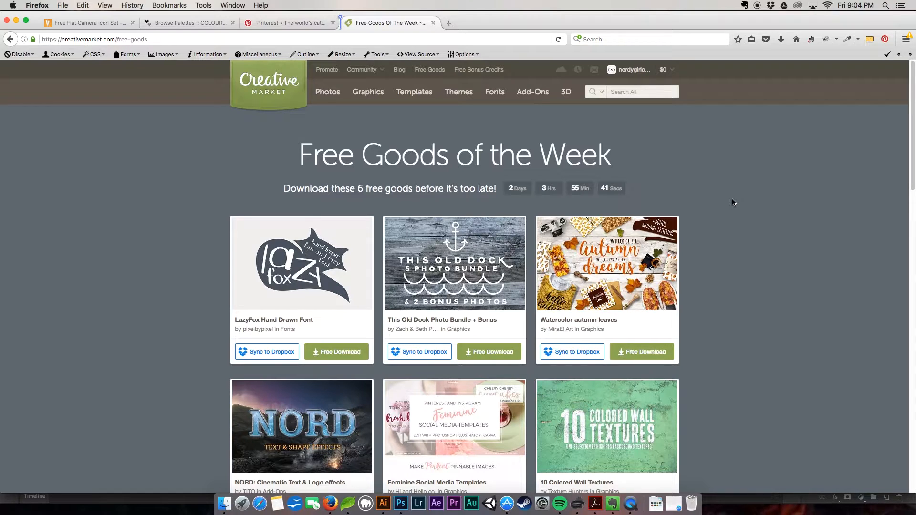
{"action": "mouse_move", "coordinate": [731, 198]}
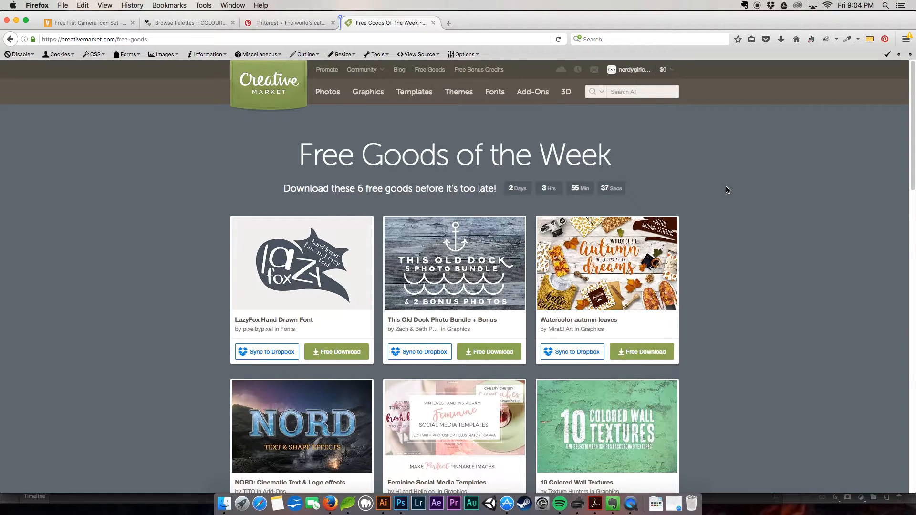
{"action": "mouse_move", "coordinate": [692, 163]}
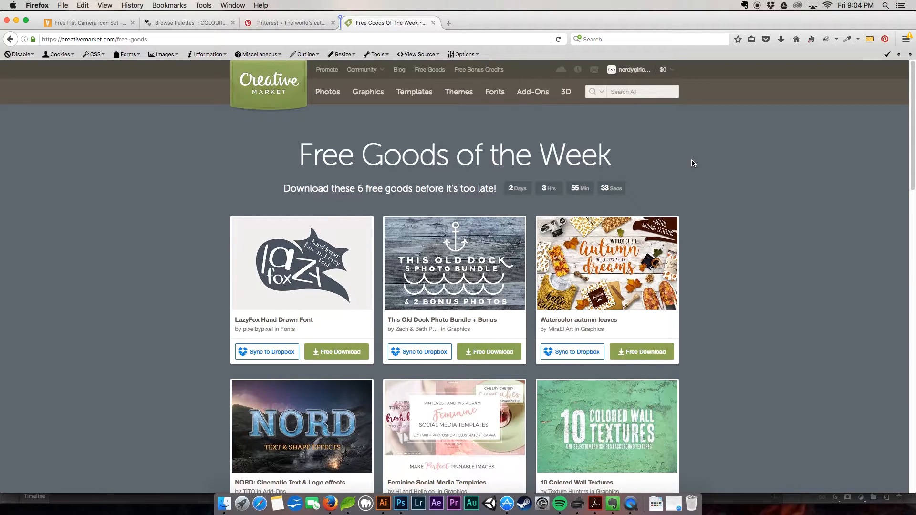
{"action": "mouse_move", "coordinate": [688, 159]}
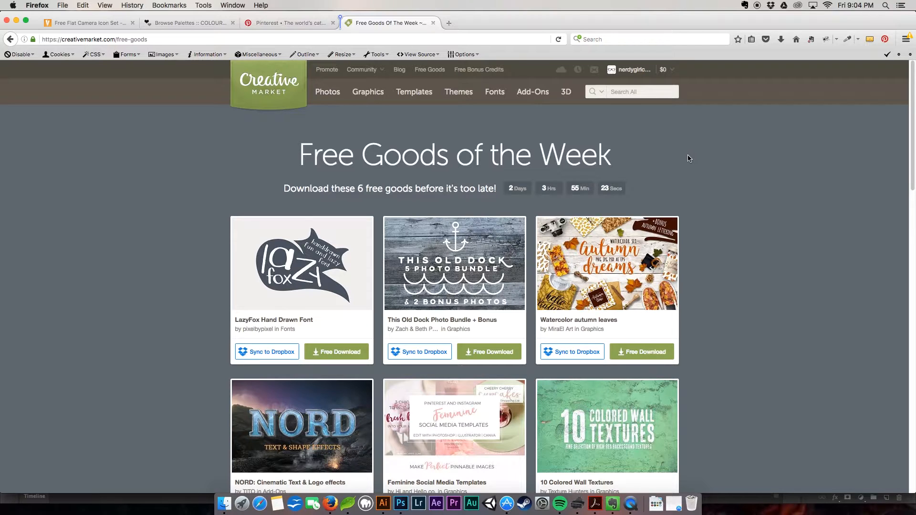
{"action": "mouse_move", "coordinate": [708, 159]}
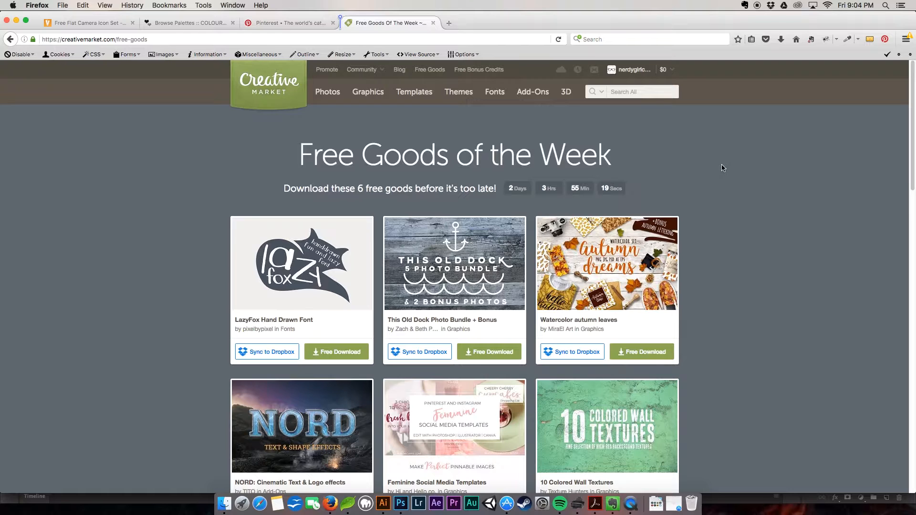
{"action": "scroll", "scroll_direction": "down", "scroll_amount": 3}
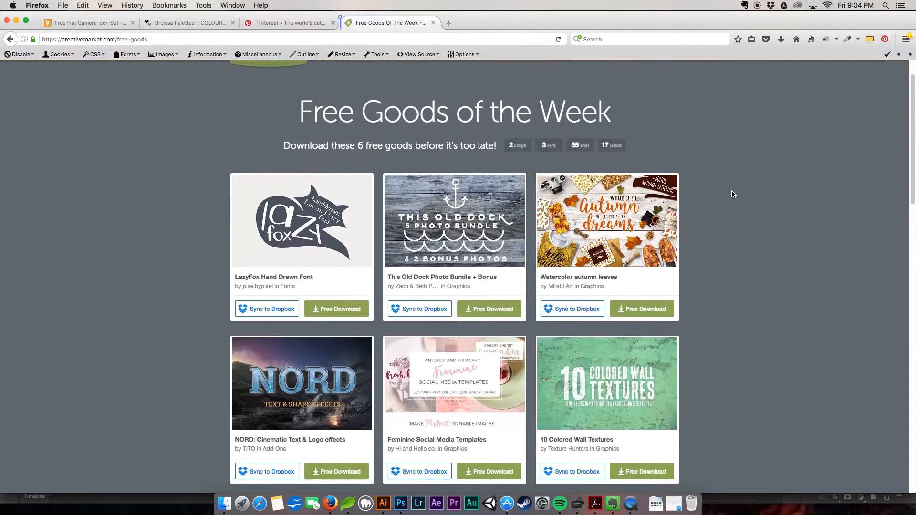
{"action": "scroll", "scroll_direction": "down", "scroll_amount": 3}
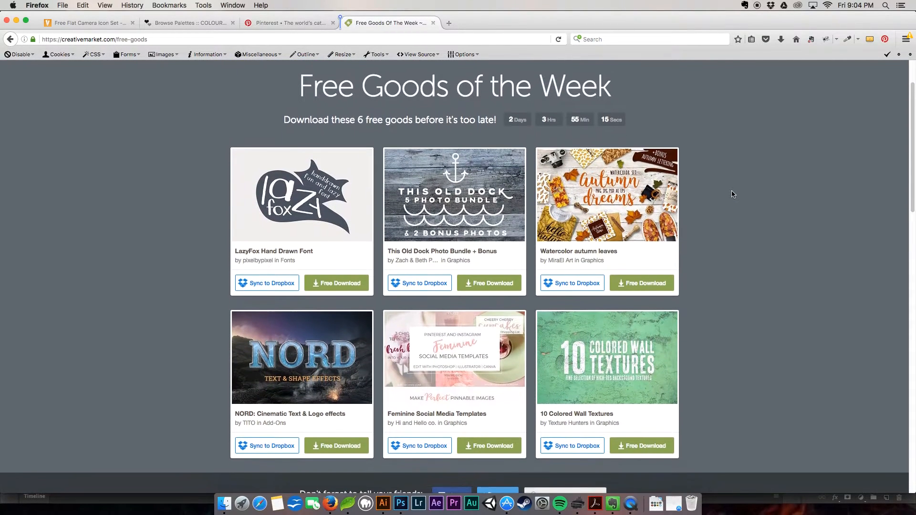
{"action": "mouse_move", "coordinate": [743, 192]}
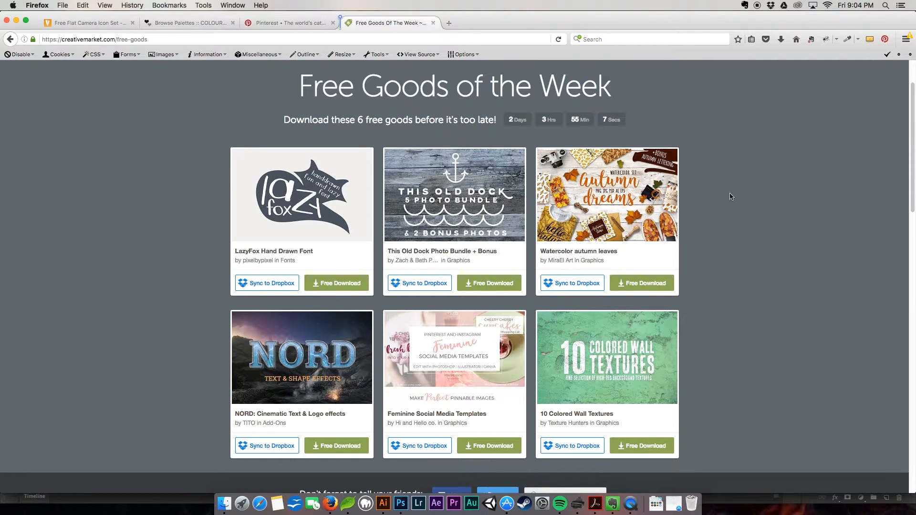
{"action": "mouse_move", "coordinate": [400, 502]}
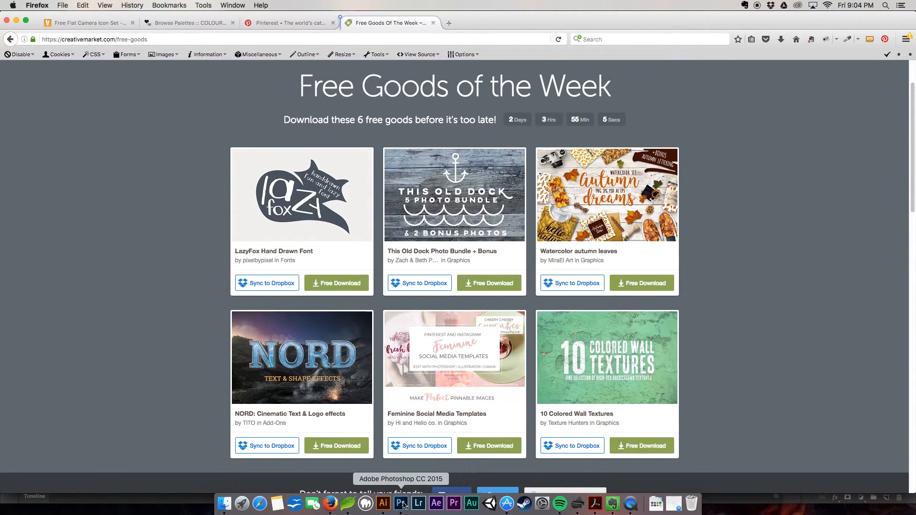
{"action": "left_click", "coordinate": [401, 504]}
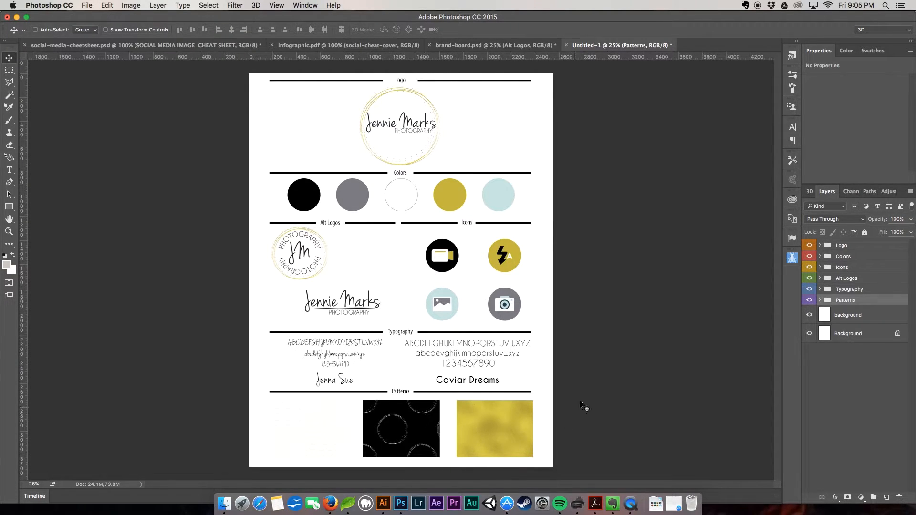
{"action": "mouse_move", "coordinate": [493, 45]}
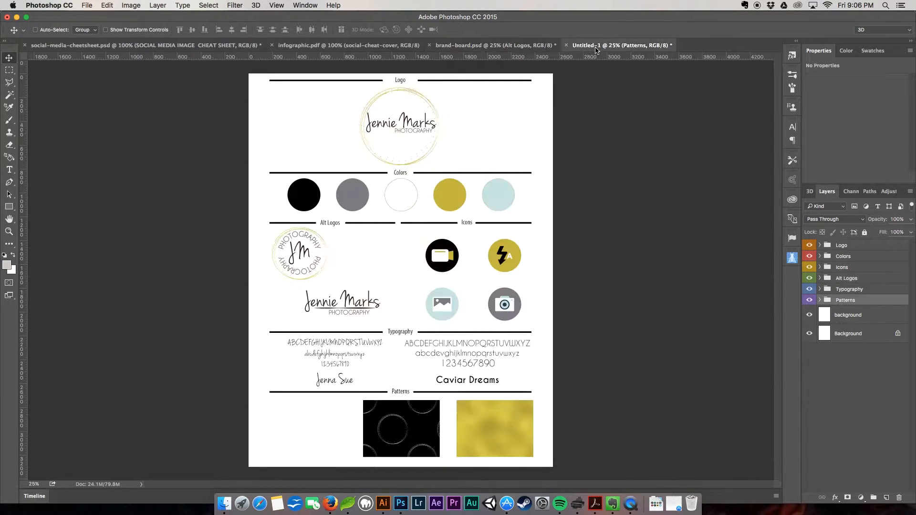
Switch from Untitled-1 to the brand-board.psd template with grey placeholders.
{"action": "left_click", "coordinate": [494, 44]}
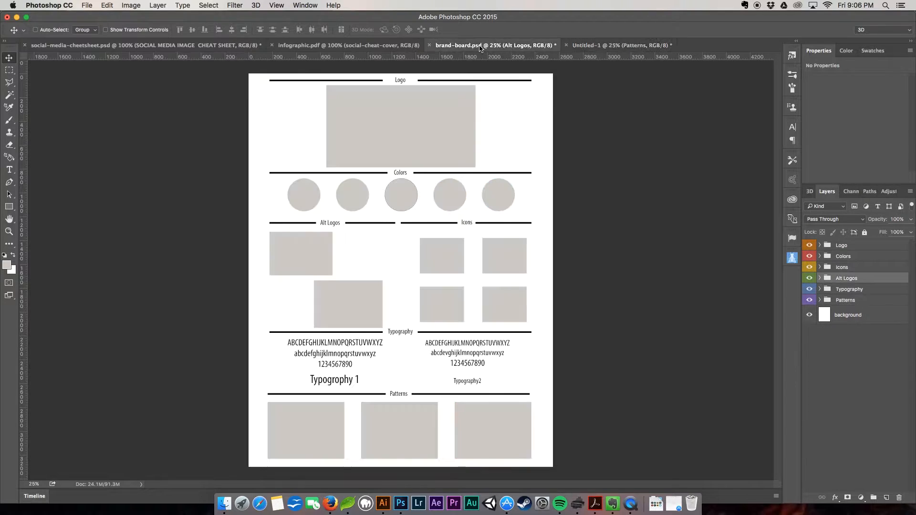
{"action": "mouse_move", "coordinate": [583, 166]}
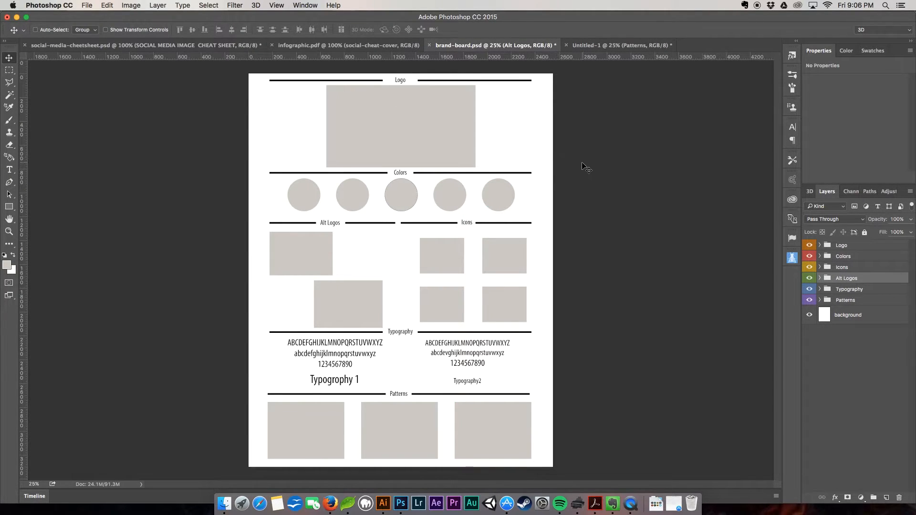
{"action": "mouse_move", "coordinate": [542, 440]}
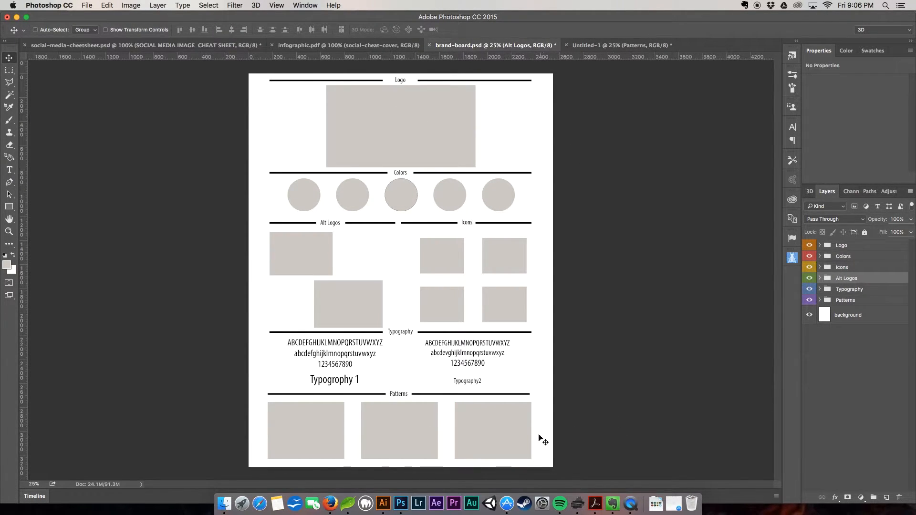
{"action": "mouse_move", "coordinate": [609, 242]}
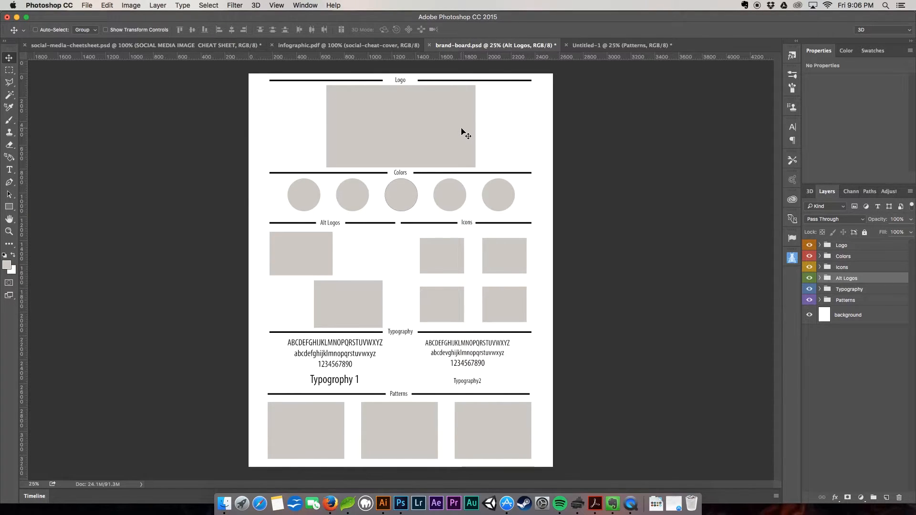
{"action": "mouse_move", "coordinate": [639, 139]}
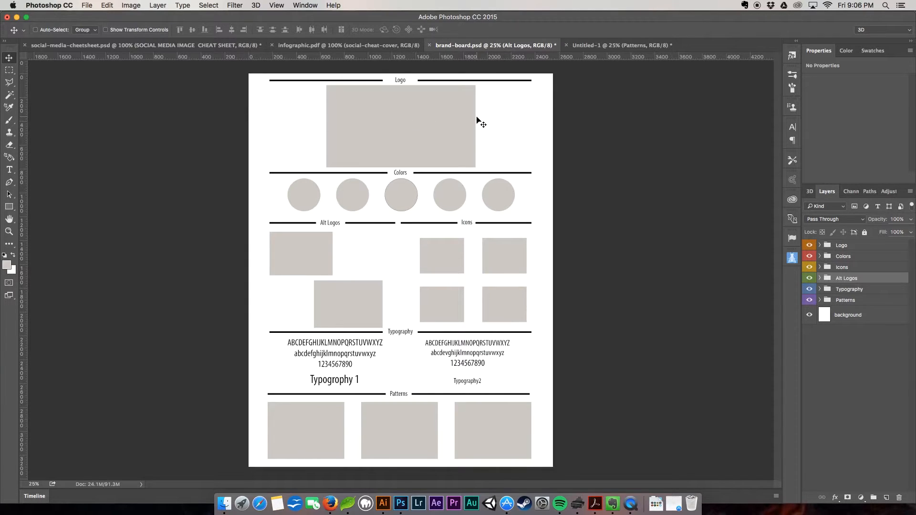
{"action": "mouse_move", "coordinate": [700, 215]}
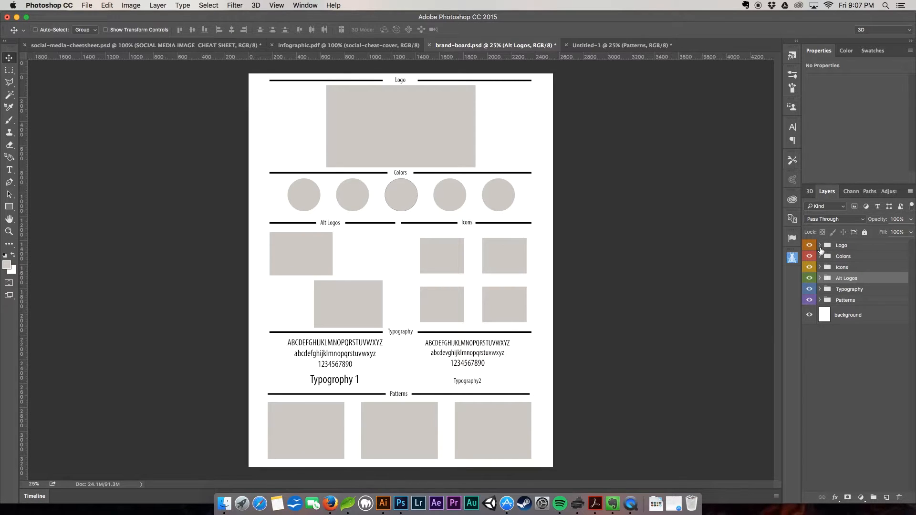
{"action": "mouse_move", "coordinate": [820, 250]}
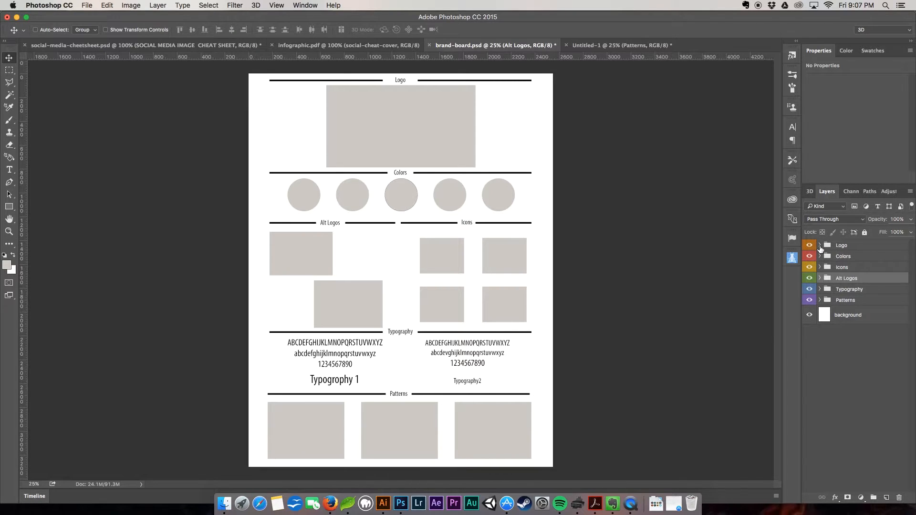
Expand the Logo group and open the Logo smart object as Logo.psb.
{"action": "left_click", "coordinate": [820, 245]}
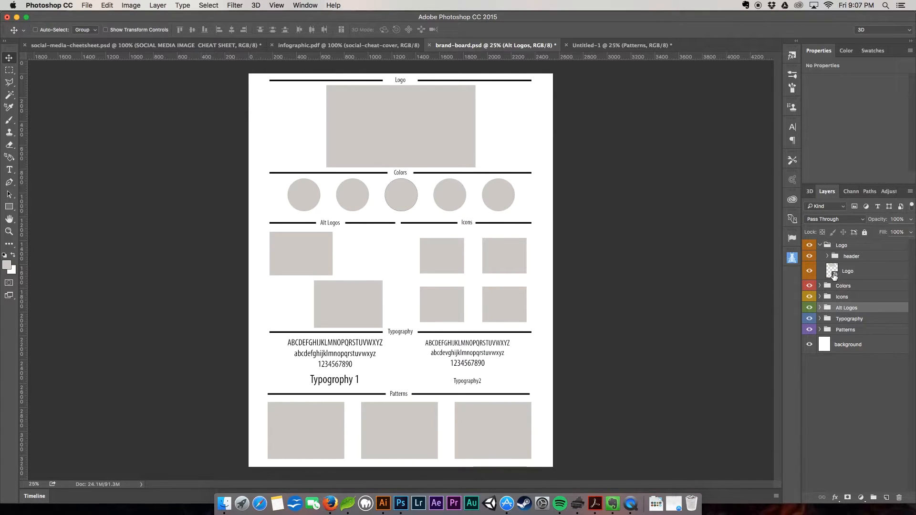
{"action": "mouse_move", "coordinate": [832, 270]}
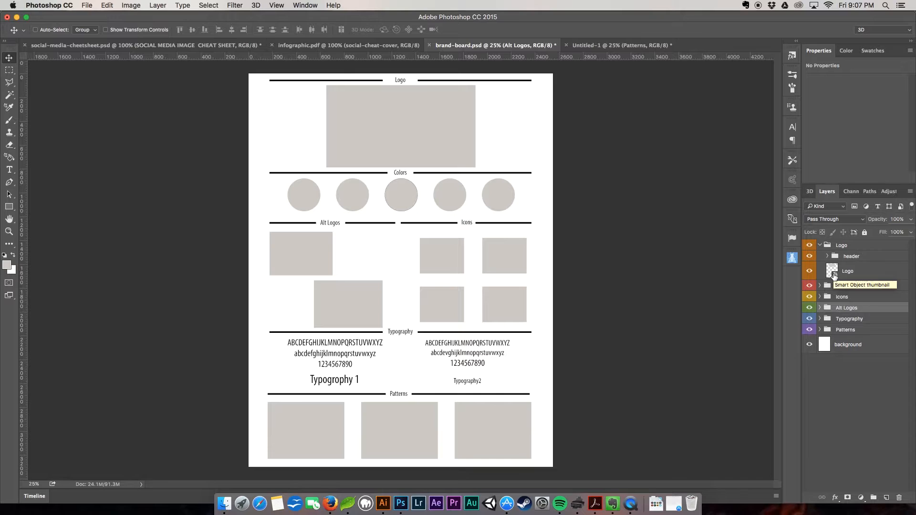
{"action": "double_click", "coordinate": [832, 270]}
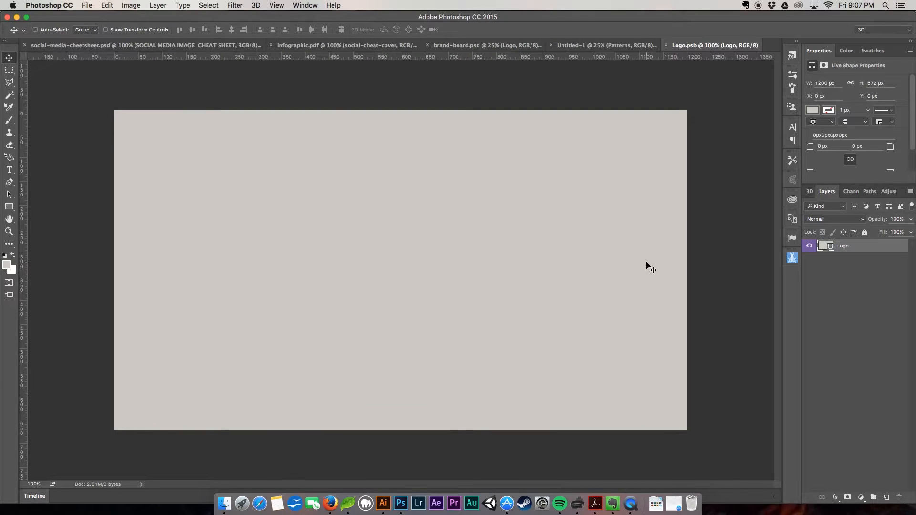
{"action": "mouse_move", "coordinate": [686, 257]}
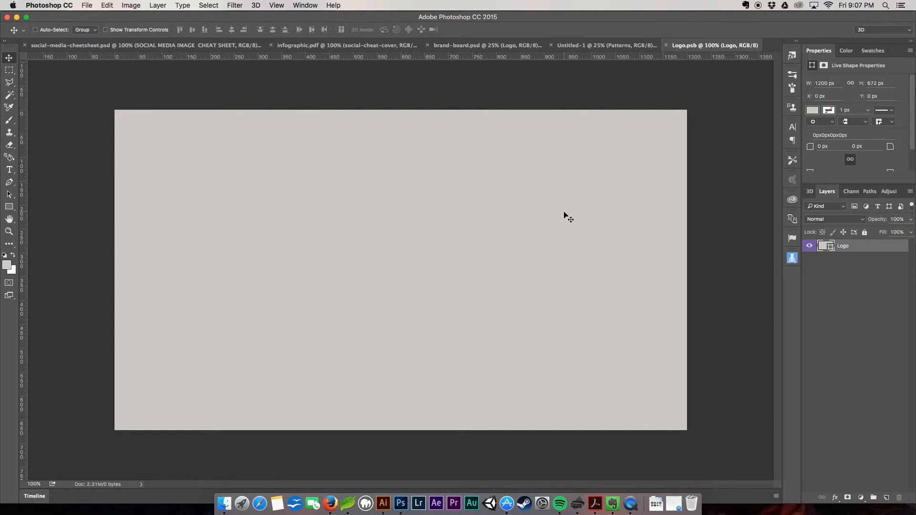
{"action": "mouse_move", "coordinate": [383, 503]}
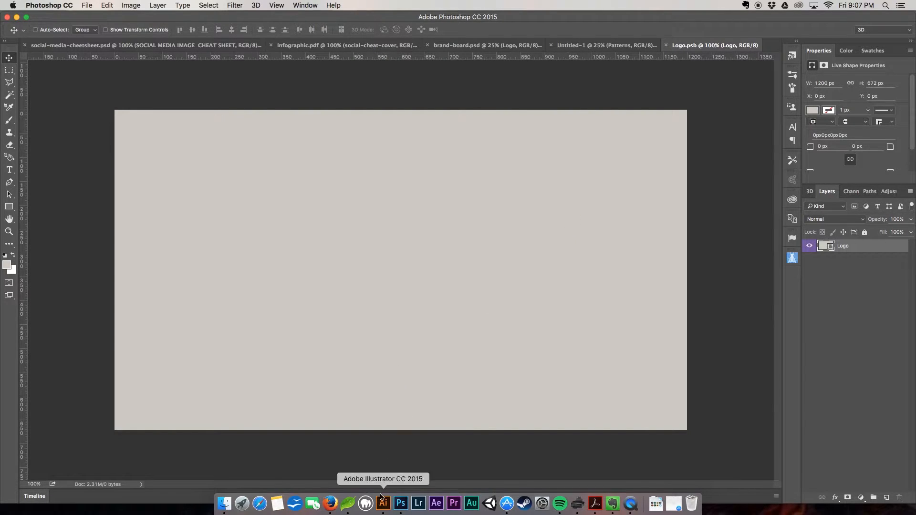
{"action": "left_click", "coordinate": [382, 502]}
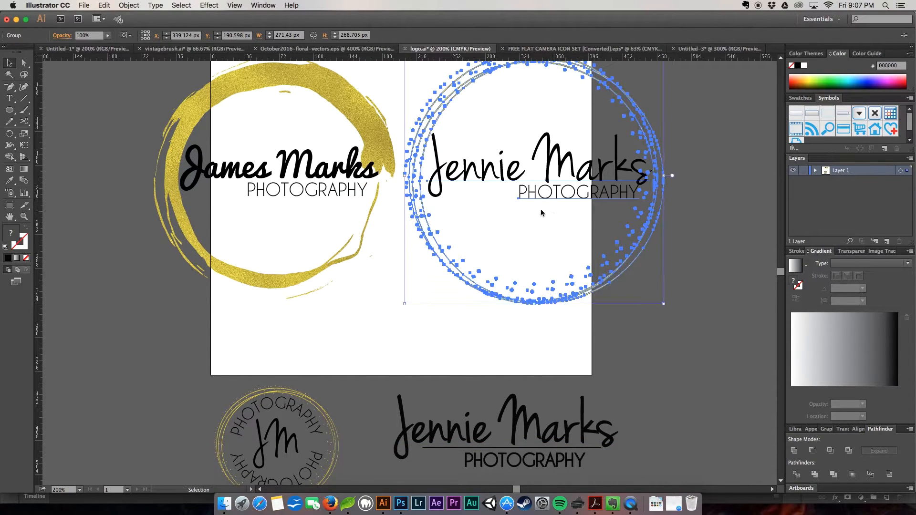
{"action": "left_click", "coordinate": [400, 503]}
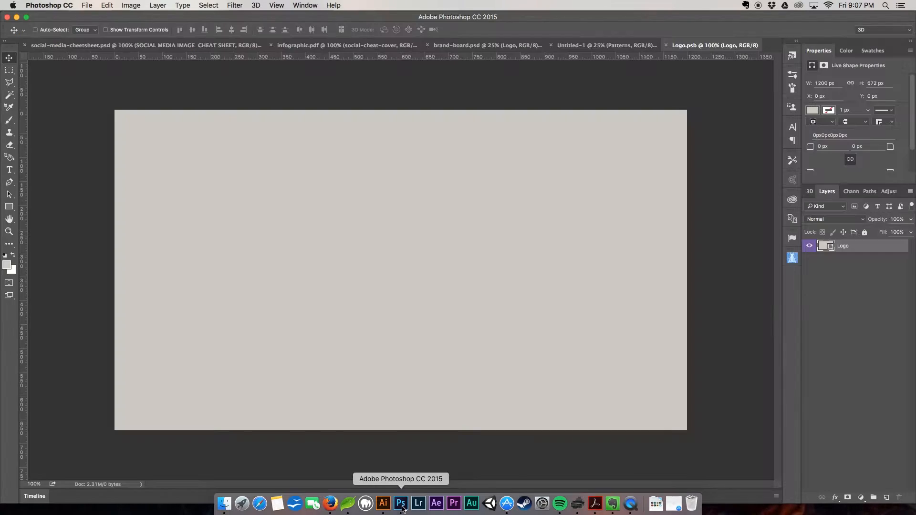
Paste the gold-ring logo as a smart object and enlarge it over the placeholder.
{"action": "key", "text": "cmd+v"}
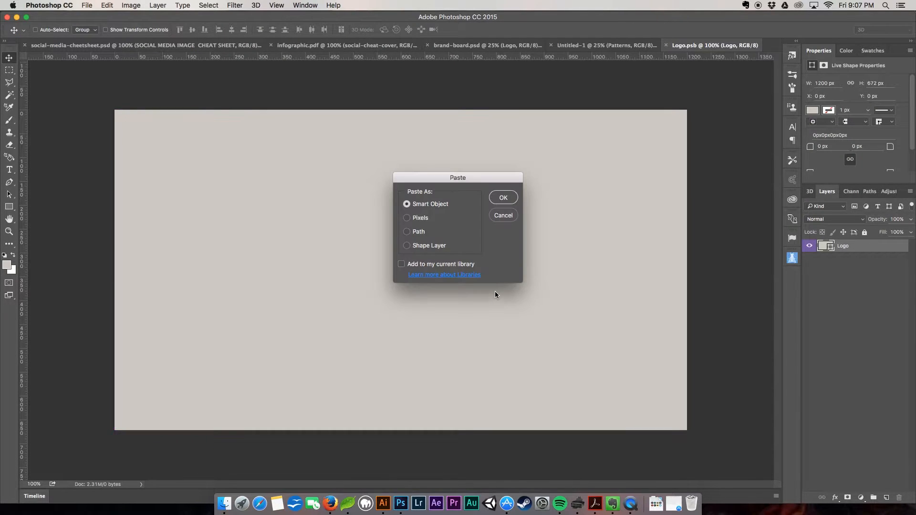
{"action": "left_click", "coordinate": [503, 197]}
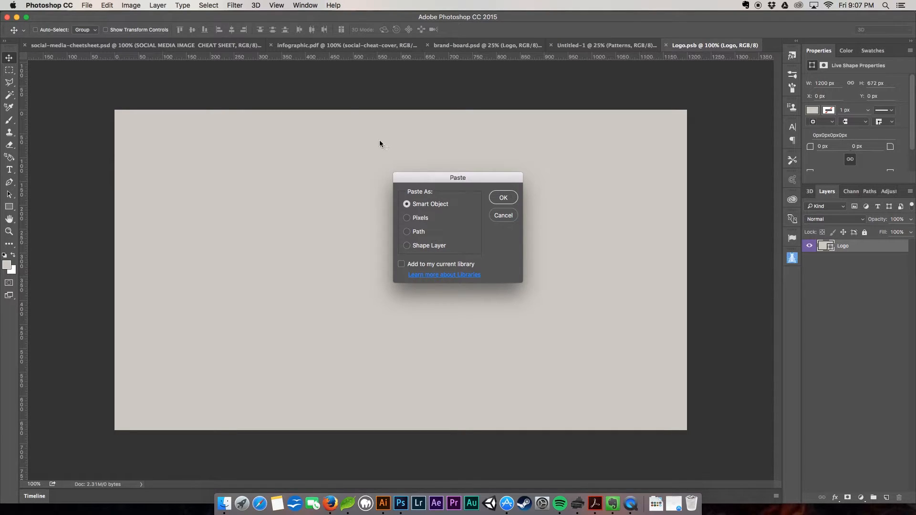
{"action": "left_click", "coordinate": [502, 197]}
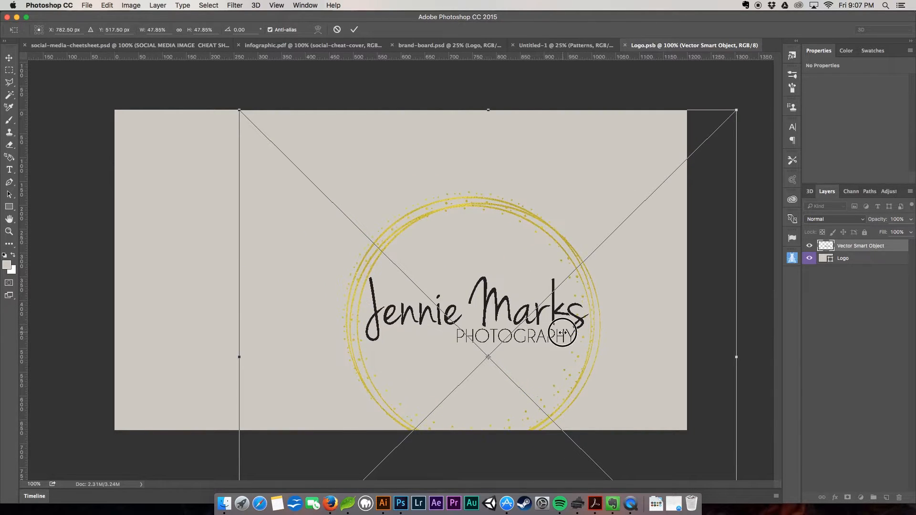
{"action": "left_click_drag", "start_coordinate": [561, 332], "coordinate": [406, 269]}
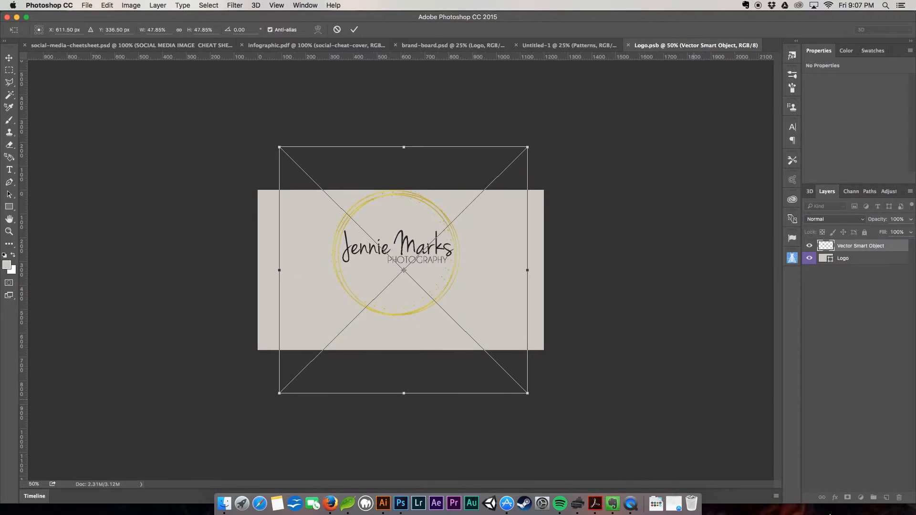
{"action": "left_click_drag", "start_coordinate": [526, 392], "coordinate": [560, 419]}
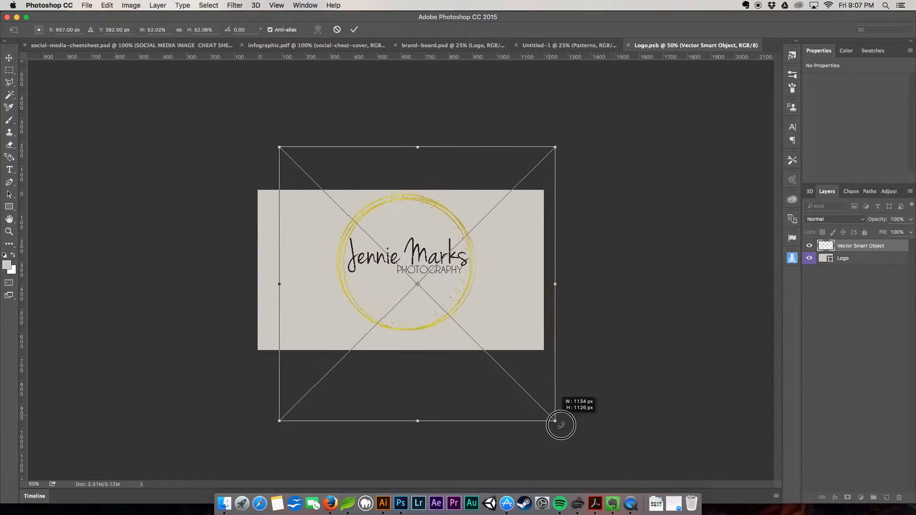
{"action": "left_click_drag", "start_coordinate": [561, 425], "coordinate": [461, 299]}
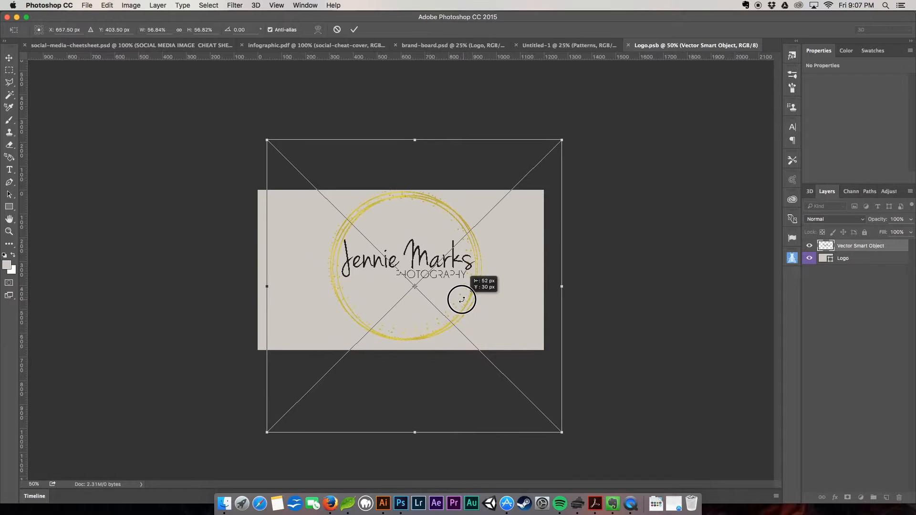
Center the logo on the canvas and hide the grey placeholder layer.
{"action": "left_click_drag", "start_coordinate": [461, 299], "coordinate": [411, 286]}
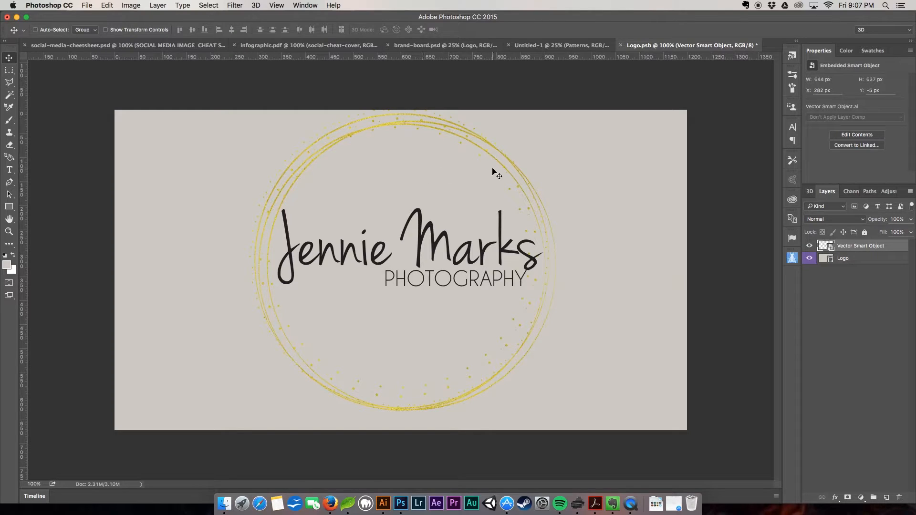
{"action": "left_click_drag", "start_coordinate": [495, 173], "coordinate": [458, 145]}
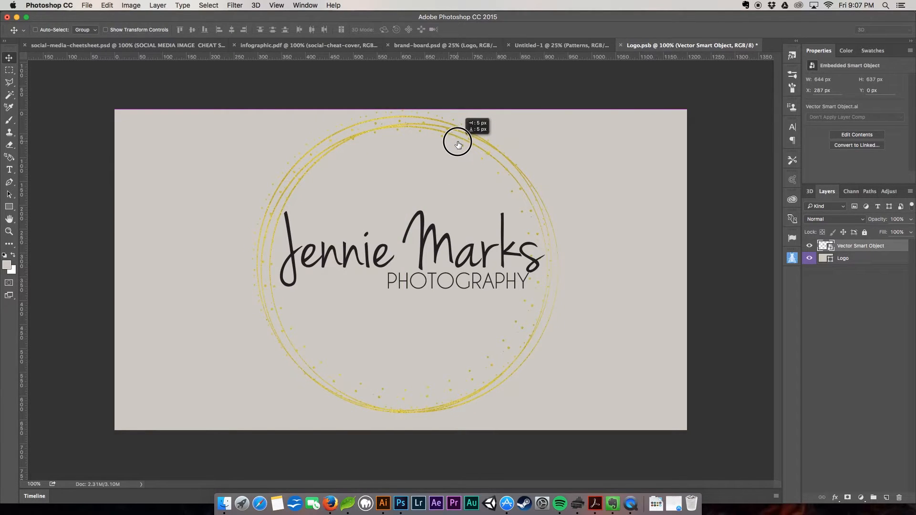
{"action": "left_click_drag", "start_coordinate": [457, 144], "coordinate": [449, 158]}
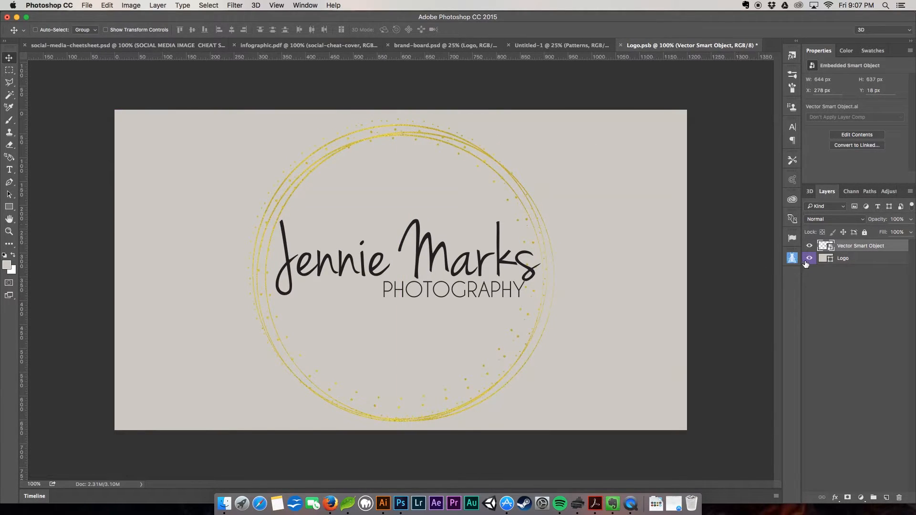
{"action": "left_click", "coordinate": [809, 258]}
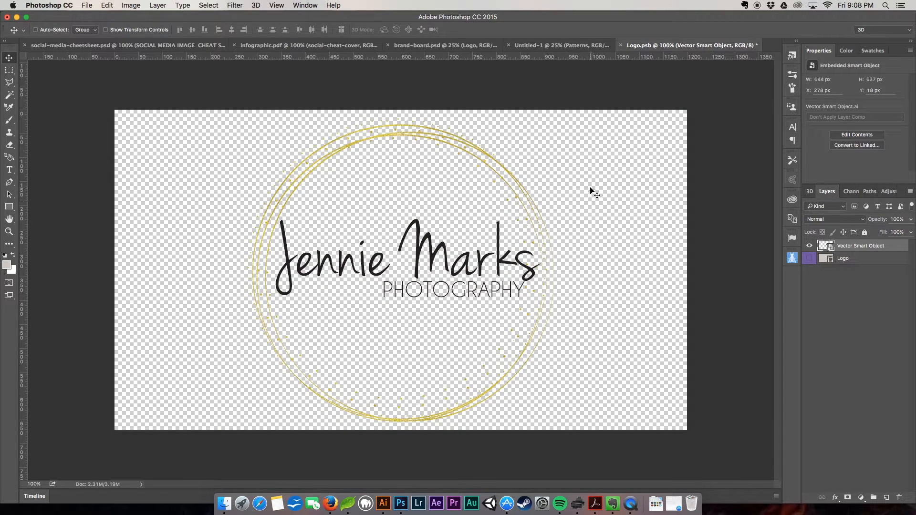
{"action": "mouse_move", "coordinate": [641, 119]}
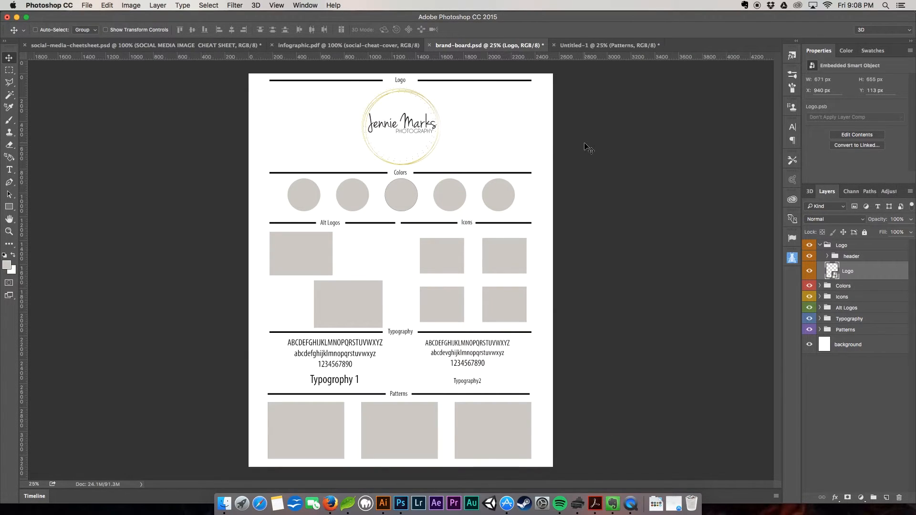
{"action": "mouse_move", "coordinate": [602, 165]}
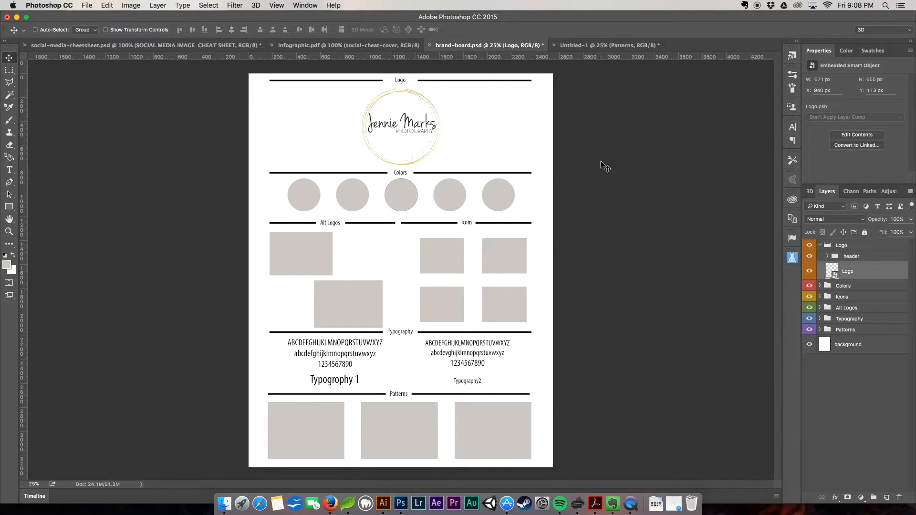
{"action": "mouse_move", "coordinate": [600, 167]}
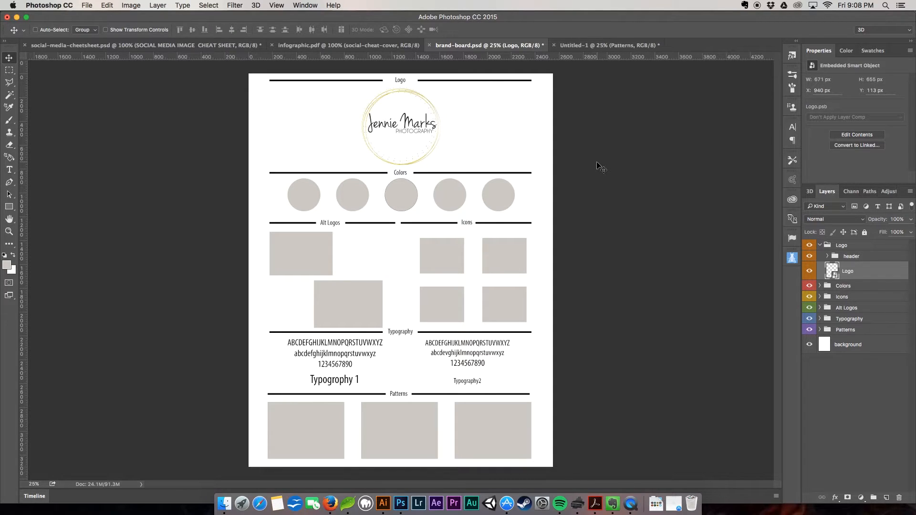
{"action": "mouse_move", "coordinate": [600, 172]}
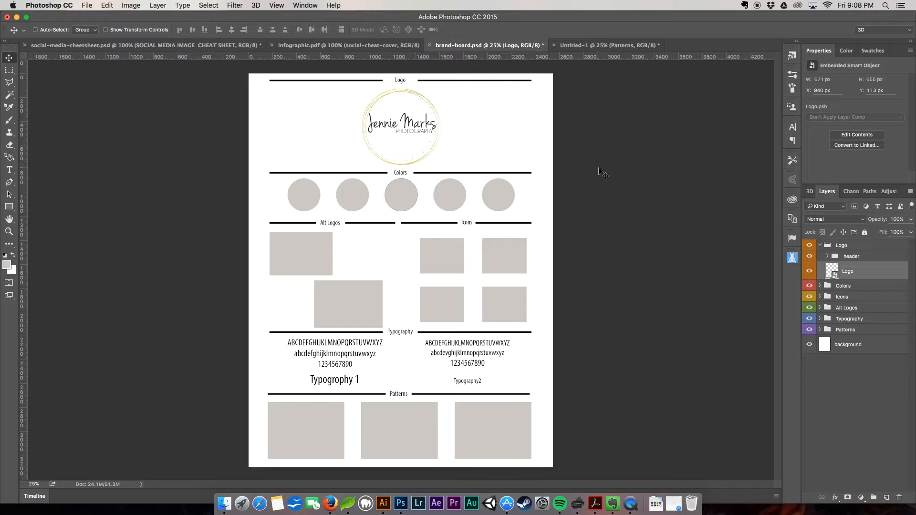
{"action": "mouse_move", "coordinate": [617, 144]}
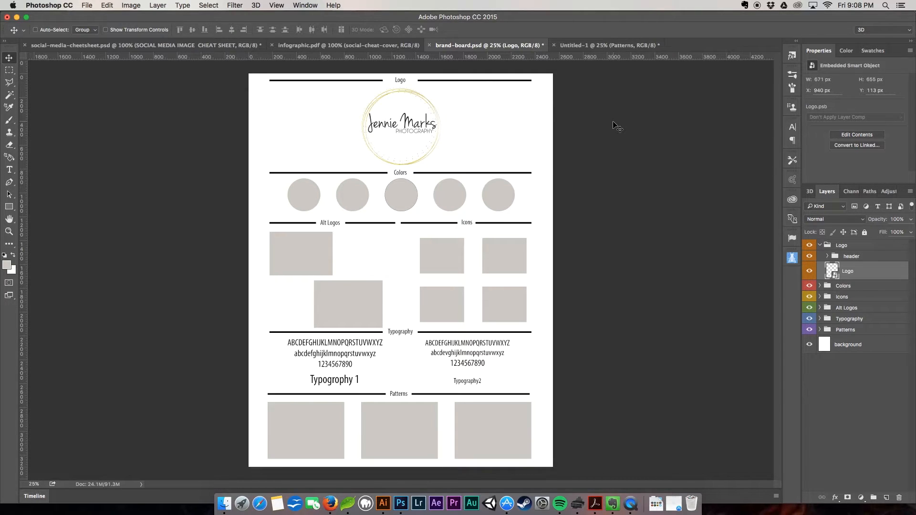
{"action": "mouse_move", "coordinate": [622, 140]}
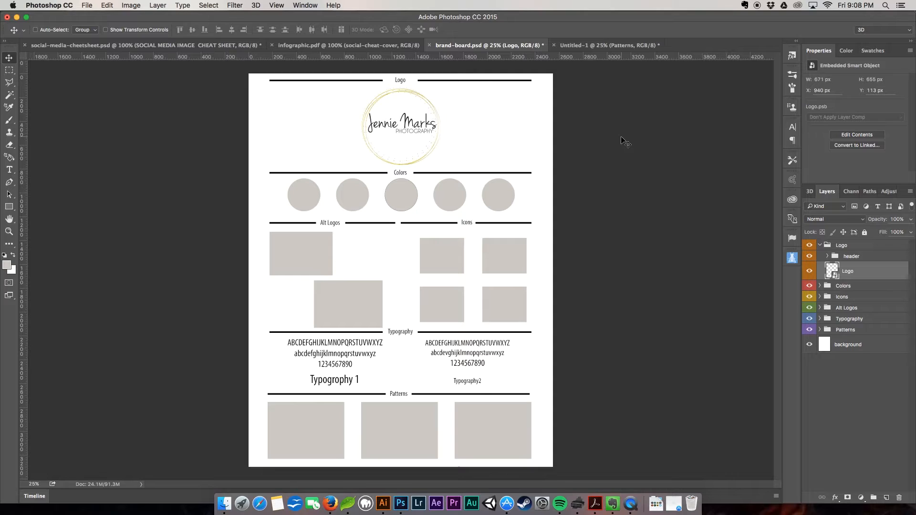
{"action": "mouse_move", "coordinate": [618, 139]}
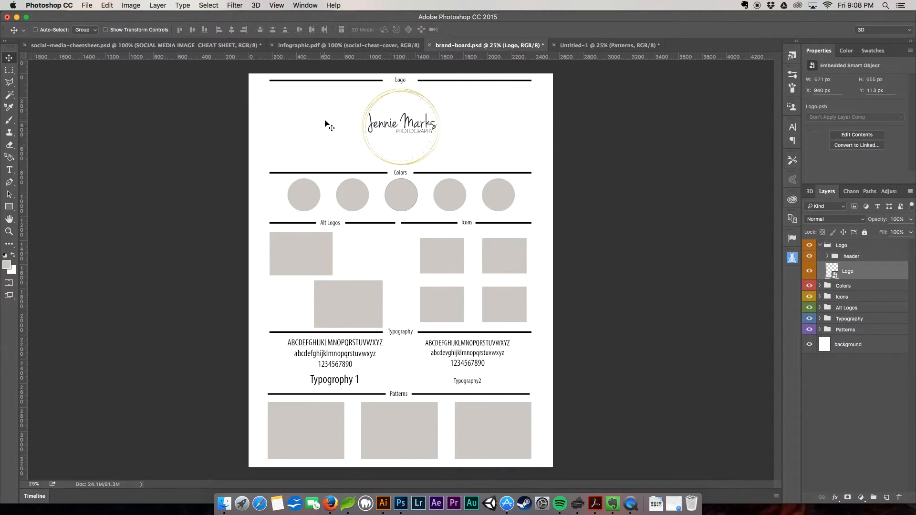
{"action": "mouse_move", "coordinate": [743, 323]}
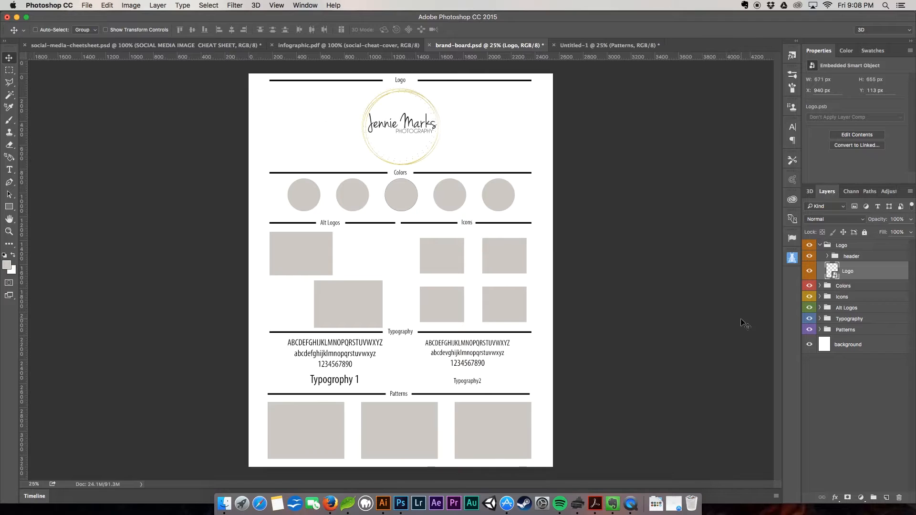
Collapse the Logo group and expand the Colors group's five swatch layers.
{"action": "left_click", "coordinate": [819, 245]}
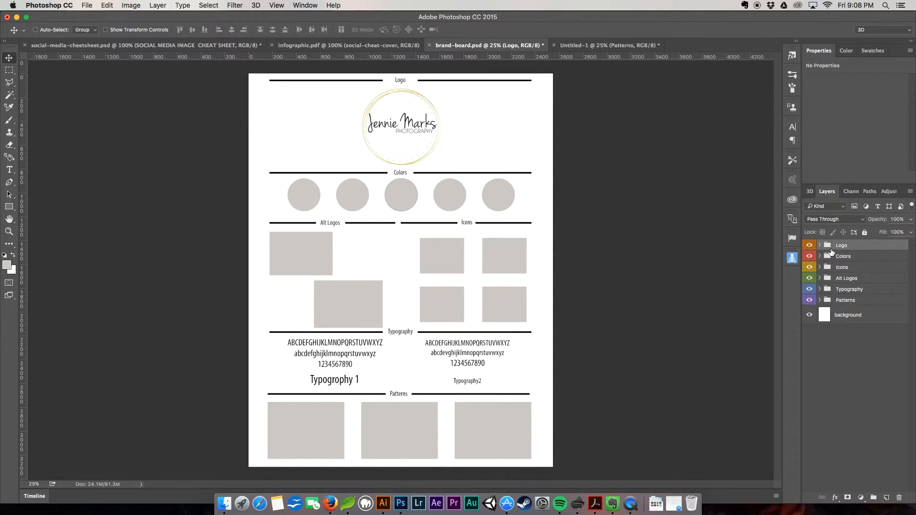
{"action": "left_click", "coordinate": [820, 256]}
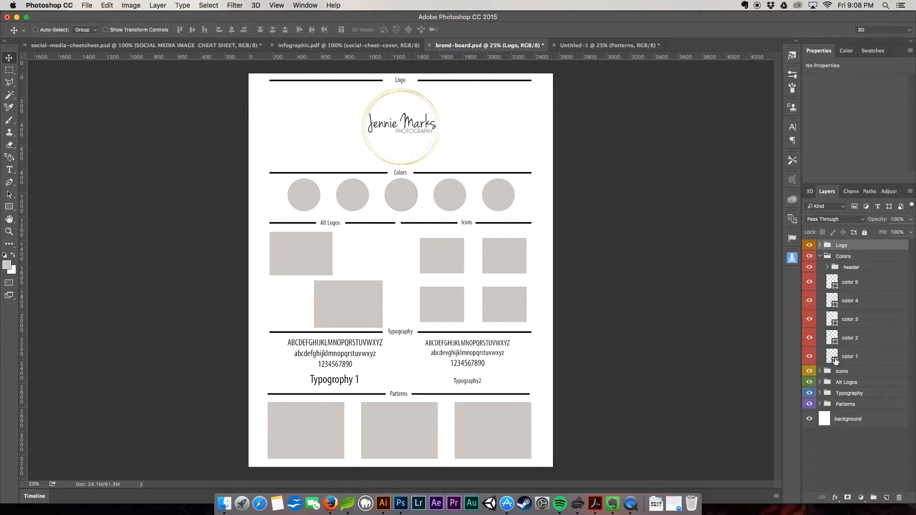
Set the first swatch circle to black and the second to grey.
{"action": "double_click", "coordinate": [832, 357]}
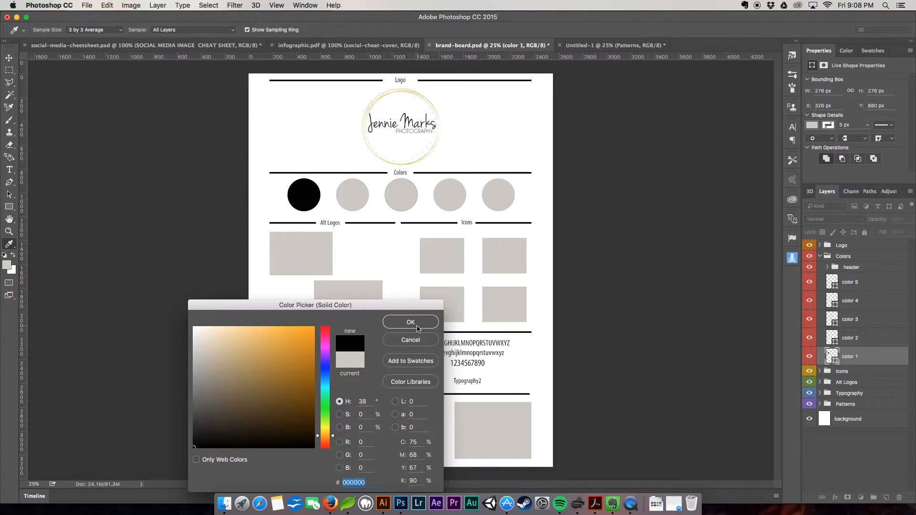
{"action": "left_click", "coordinate": [410, 322]}
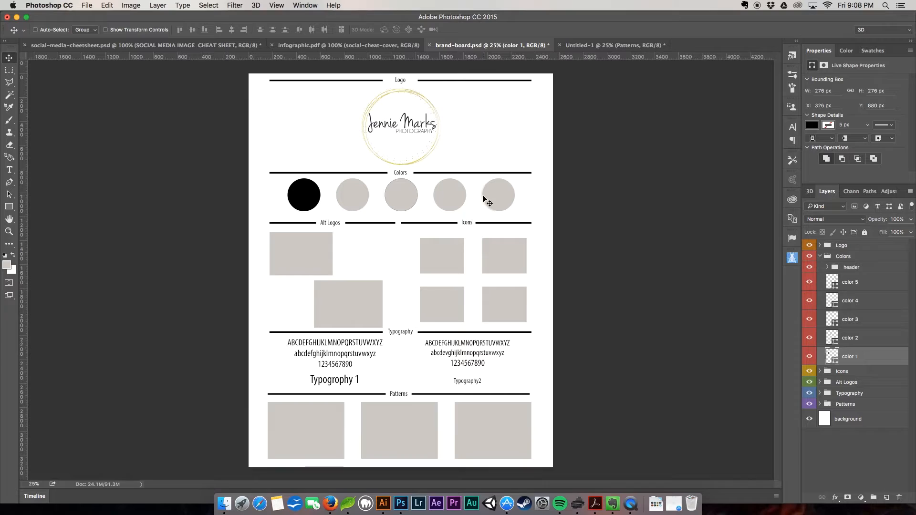
{"action": "left_click", "coordinate": [614, 45]}
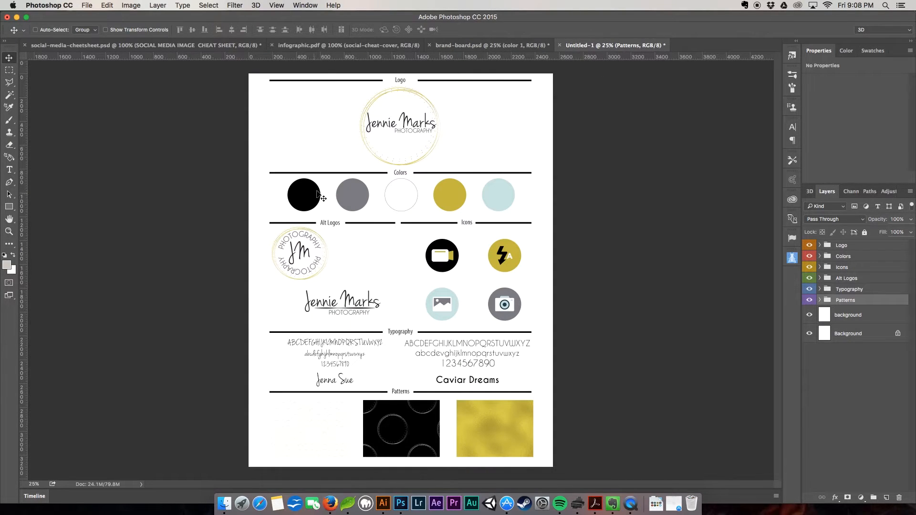
{"action": "left_click", "coordinate": [491, 45]}
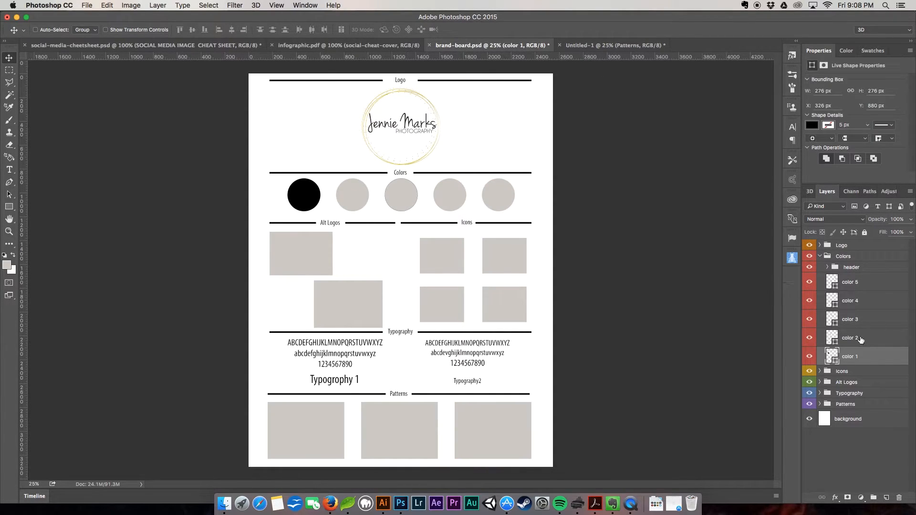
{"action": "double_click", "coordinate": [832, 338]}
{"action": "type", "text": "797"}
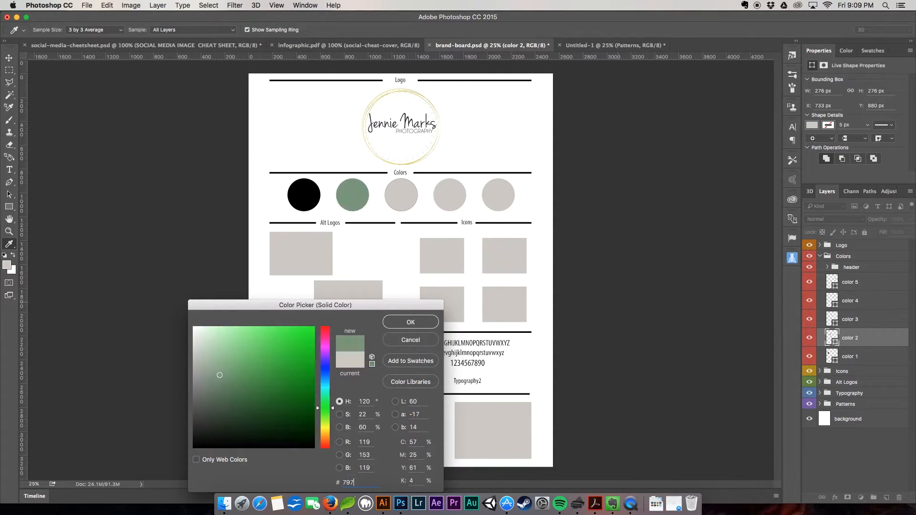
{"action": "left_click", "coordinate": [410, 322]}
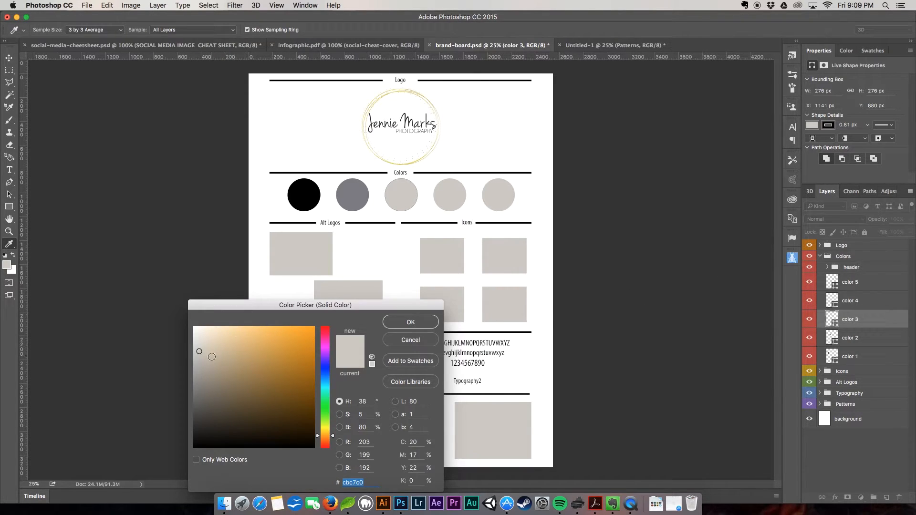
Set swatches three to five to white, gold and pale blue, then collapse Colors.
{"action": "left_click", "coordinate": [411, 322]}
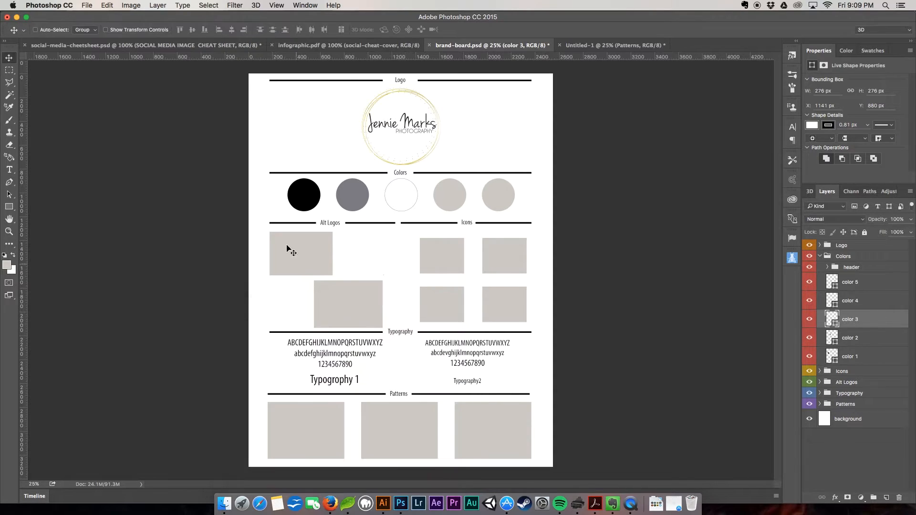
{"action": "mouse_move", "coordinate": [401, 192]}
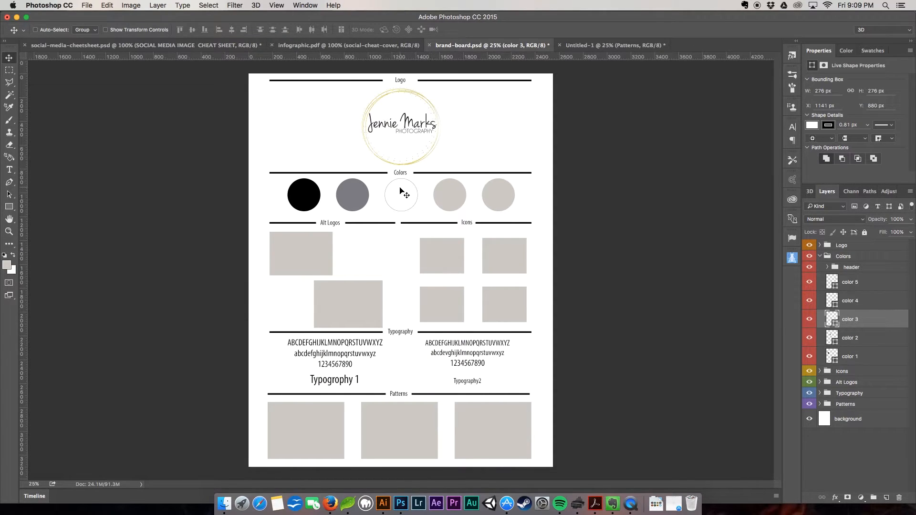
{"action": "mouse_move", "coordinate": [396, 198]}
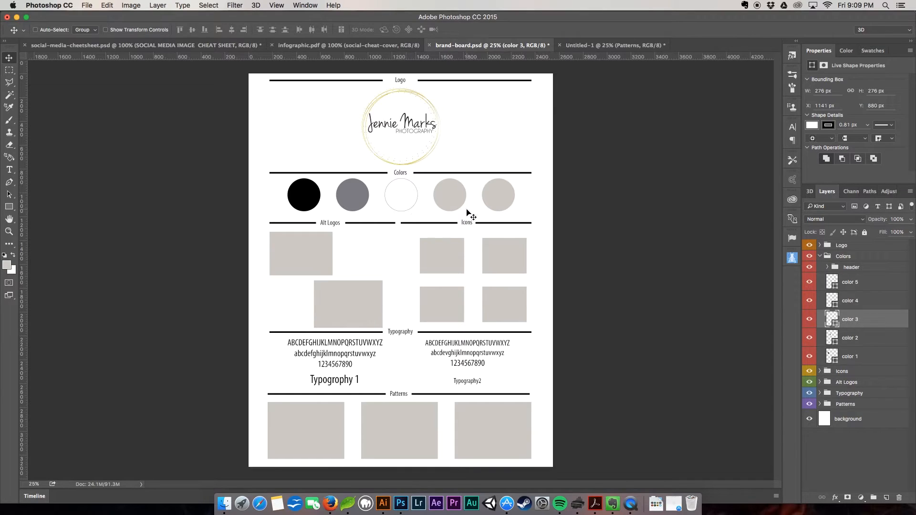
{"action": "double_click", "coordinate": [832, 300]}
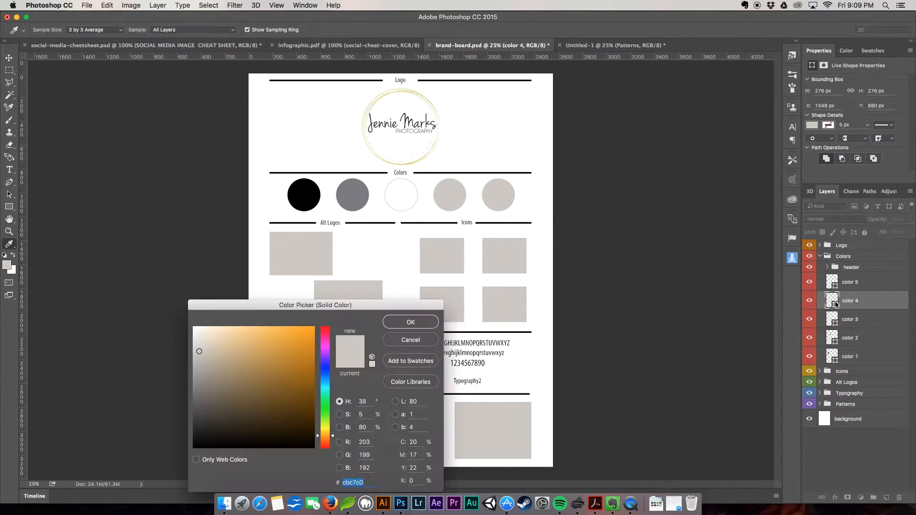
{"action": "mouse_move", "coordinate": [183, 281]}
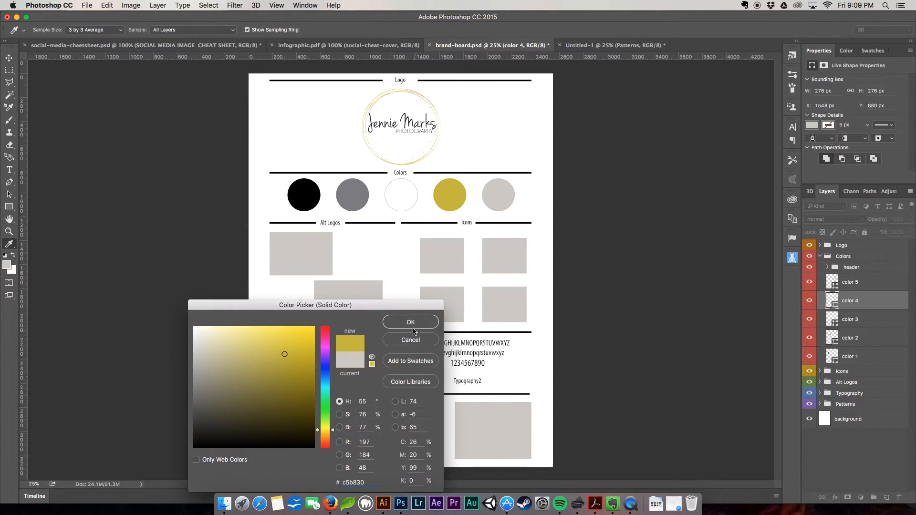
{"action": "left_click", "coordinate": [410, 322]}
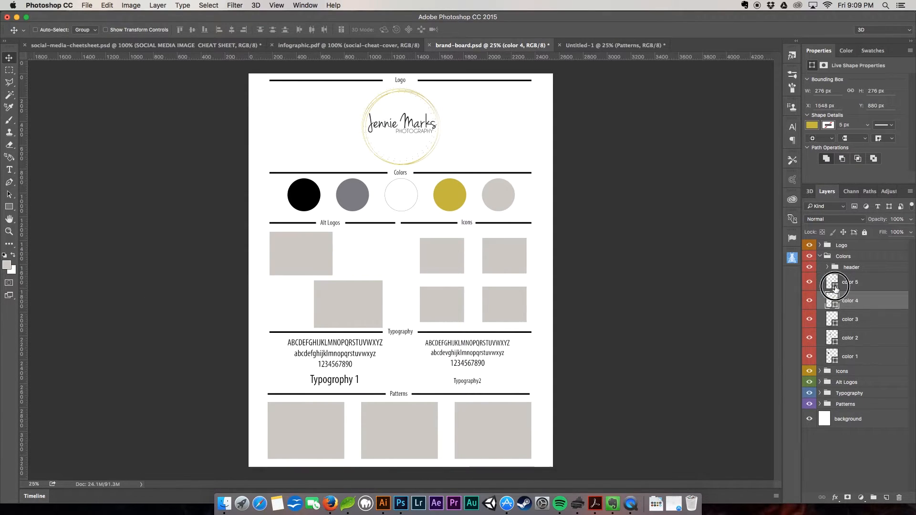
{"action": "double_click", "coordinate": [832, 285]}
{"action": "type", "text": "c5e2e0"}
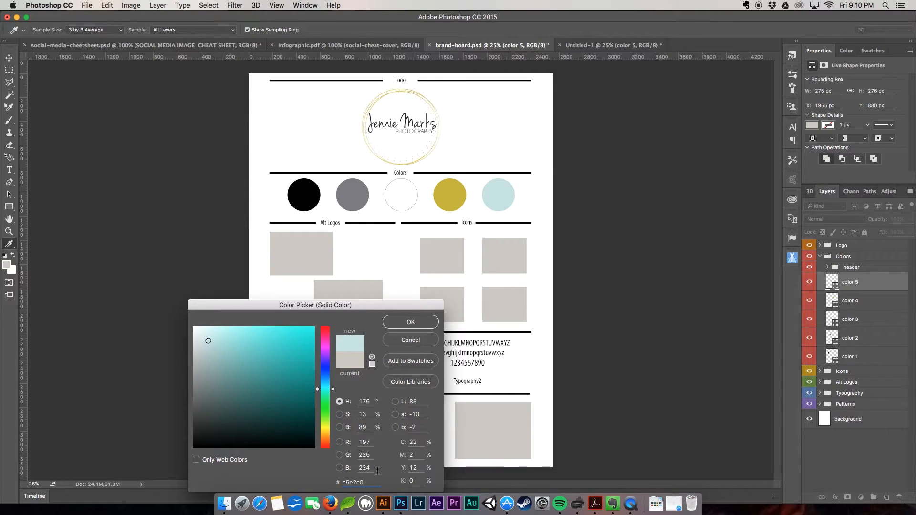
{"action": "left_click", "coordinate": [410, 322]}
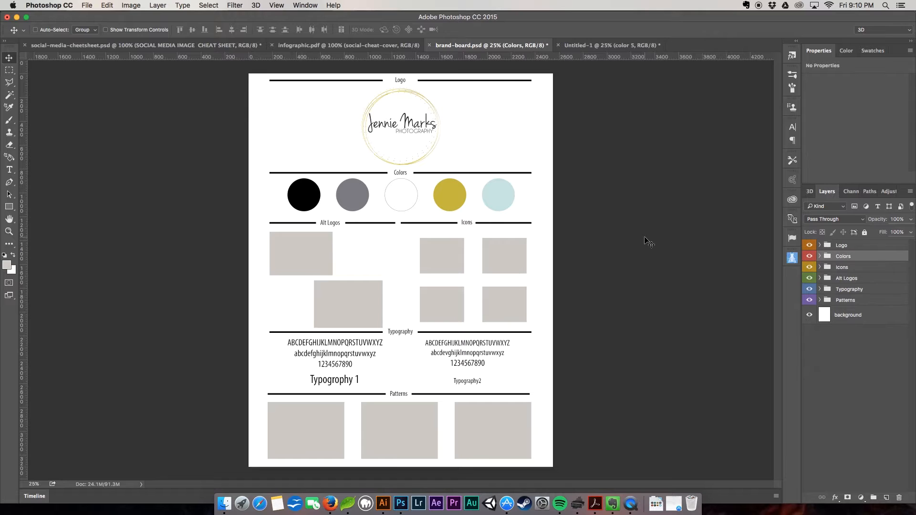
{"action": "left_click", "coordinate": [843, 256]}
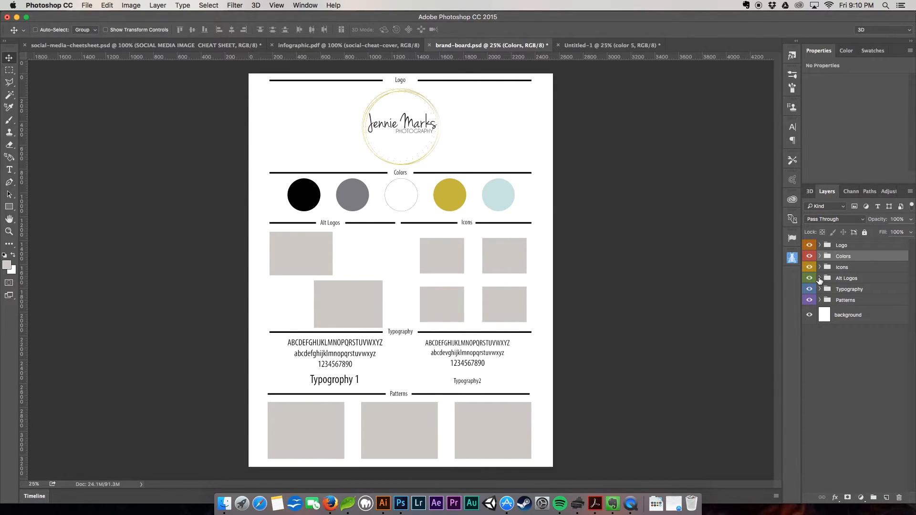
Place the JM monogram and script wordmark into the two Alt Logos placeholders.
{"action": "left_click", "coordinate": [820, 278]}
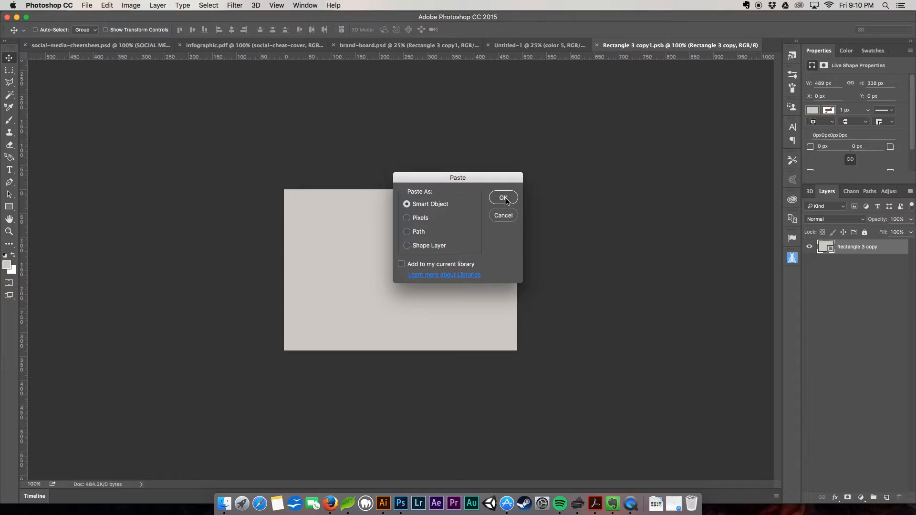
{"action": "left_click", "coordinate": [502, 198]}
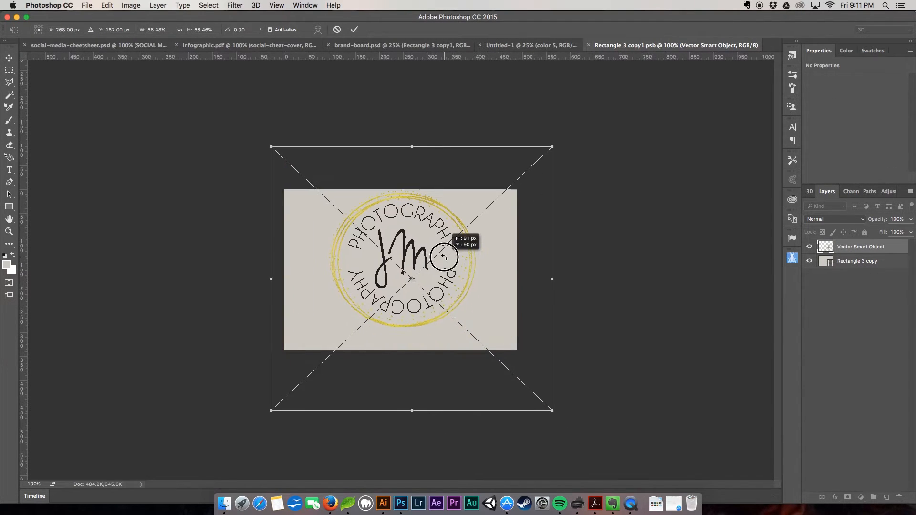
{"action": "left_click_drag", "start_coordinate": [549, 409], "coordinate": [607, 465]}
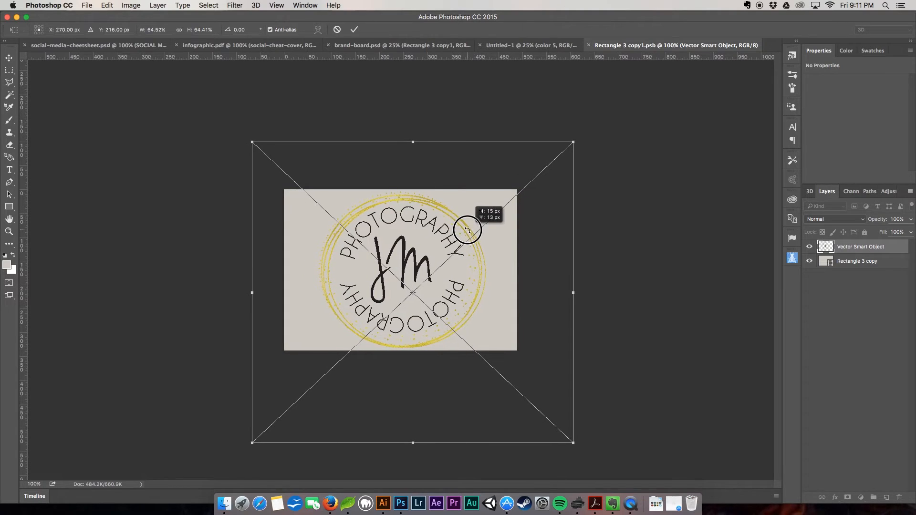
{"action": "key", "text": "Return"}
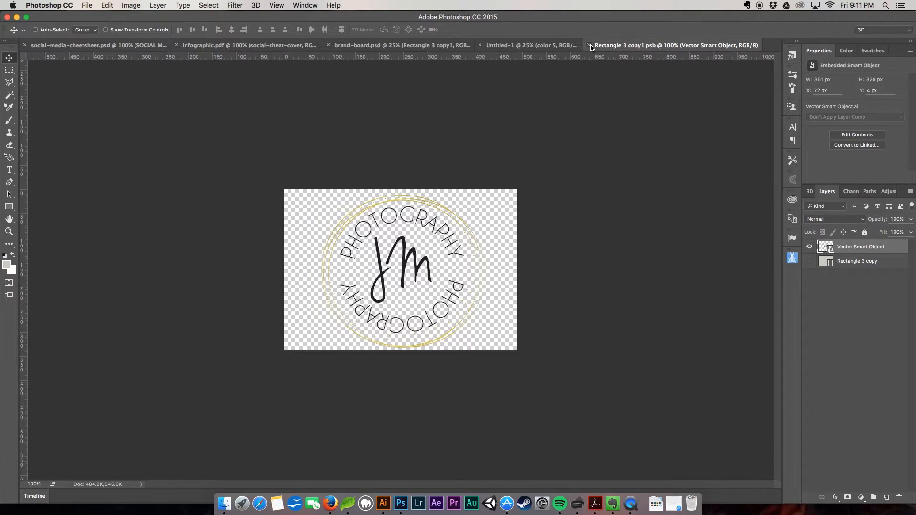
{"action": "left_click", "coordinate": [401, 45]}
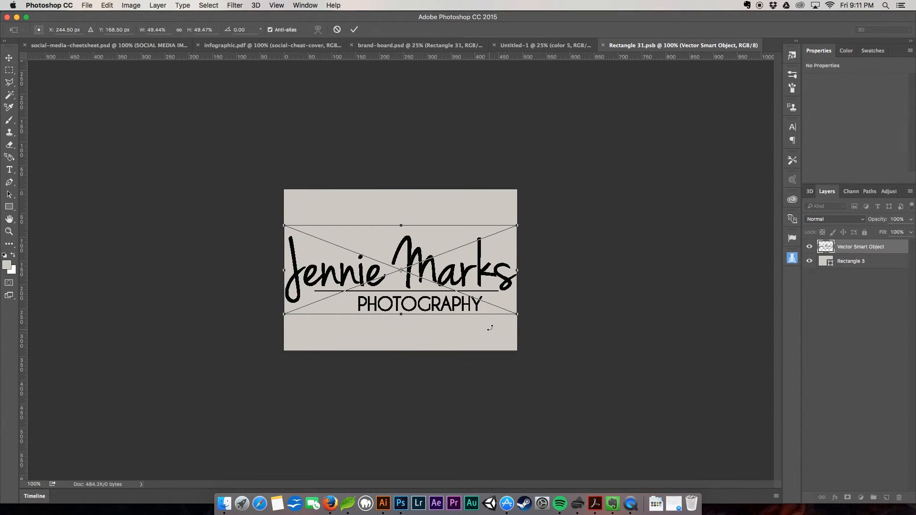
{"action": "left_click", "coordinate": [809, 262]}
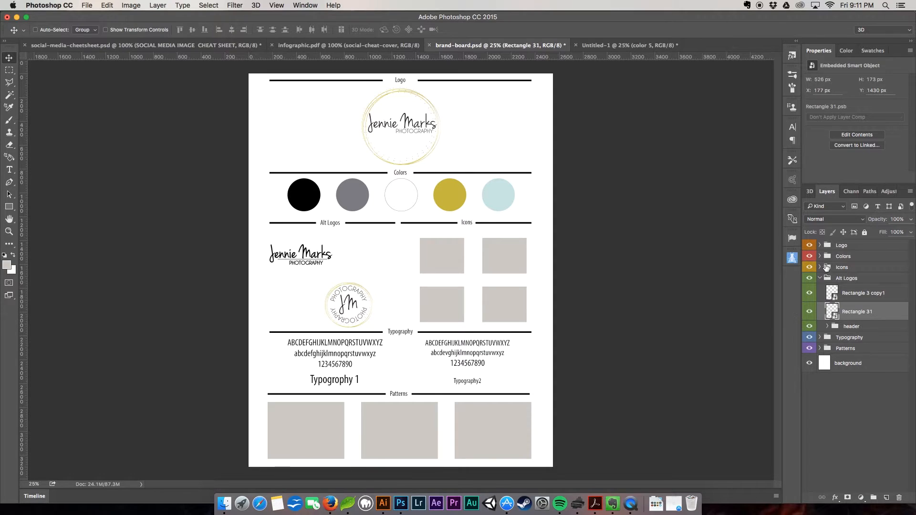
Switch to the Untitled-1 example board with icons, Jenna Sue and Caviar Dreams fonts, and patterns.
{"action": "left_click", "coordinate": [820, 278]}
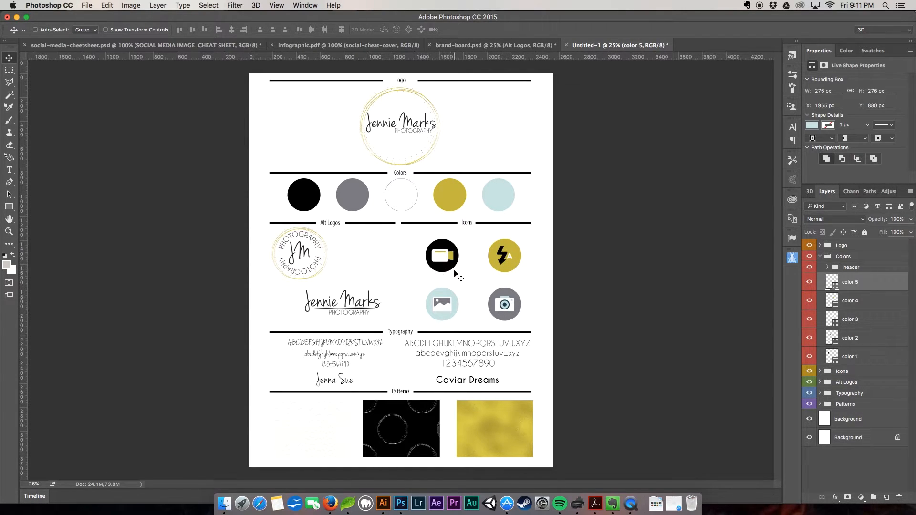
{"action": "mouse_move", "coordinate": [511, 235]}
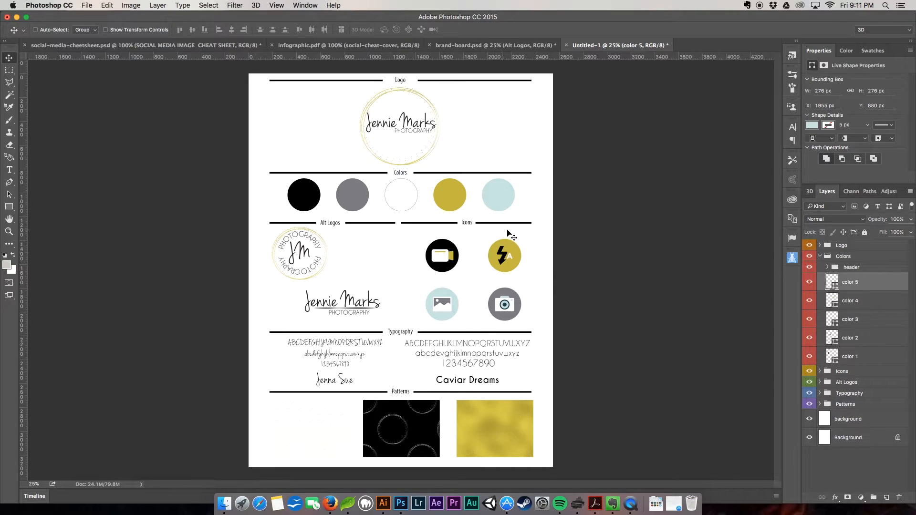
{"action": "mouse_move", "coordinate": [515, 310]}
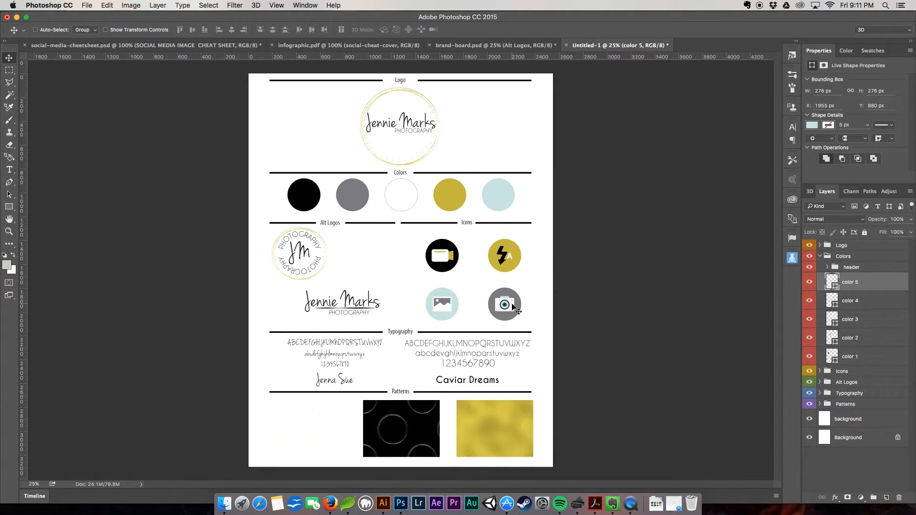
{"action": "mouse_move", "coordinate": [435, 301]}
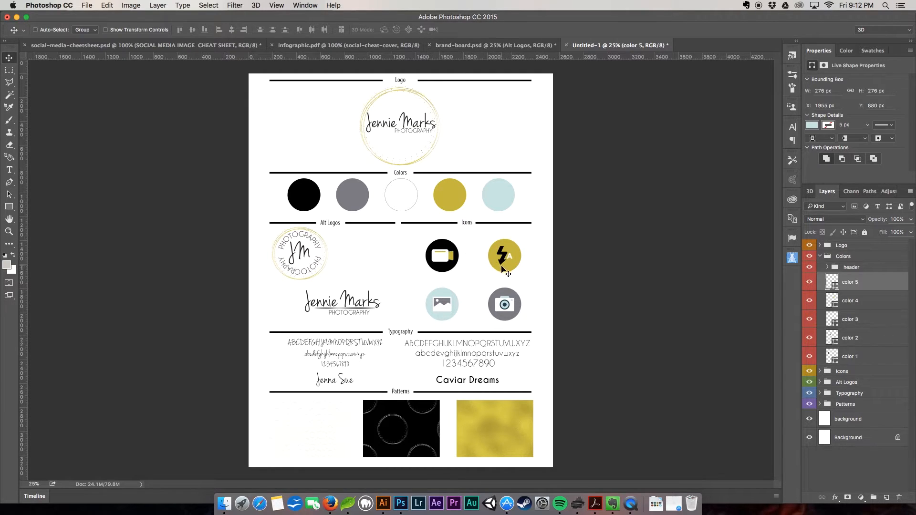
{"action": "mouse_move", "coordinate": [497, 297]}
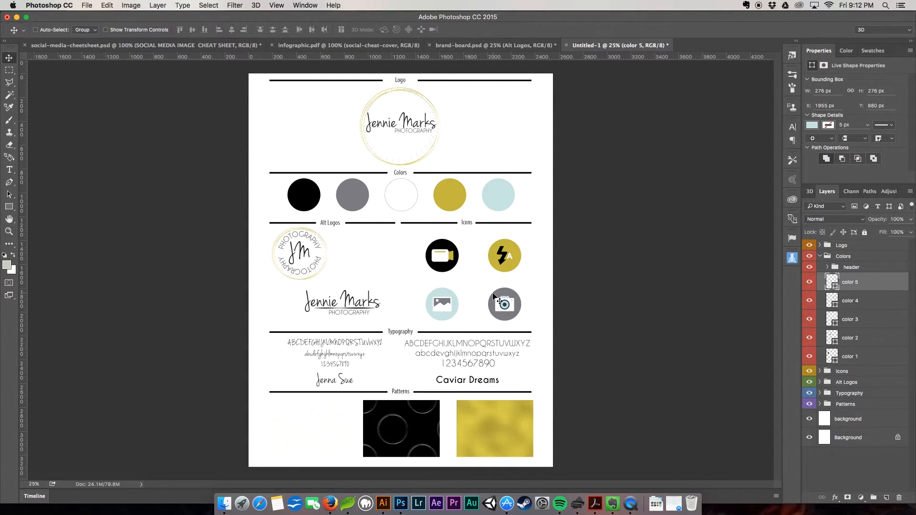
{"action": "mouse_move", "coordinate": [497, 299]}
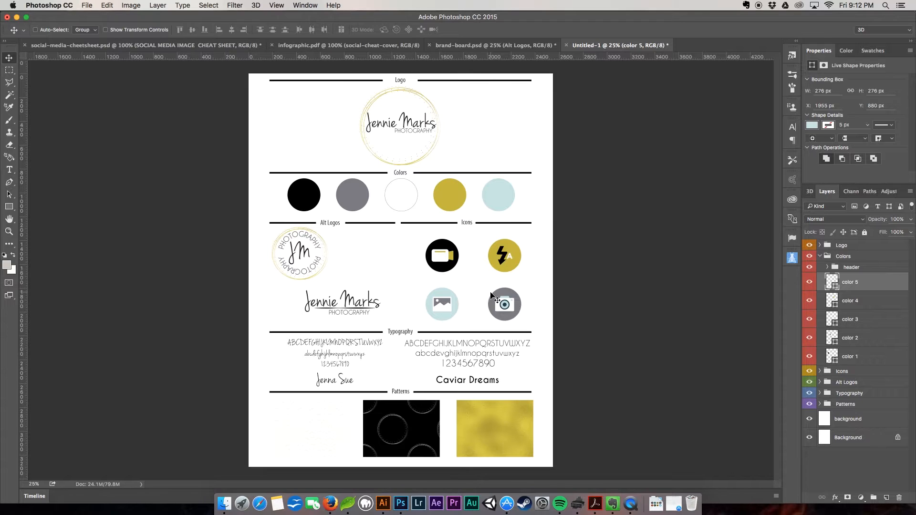
{"action": "mouse_move", "coordinate": [436, 503]}
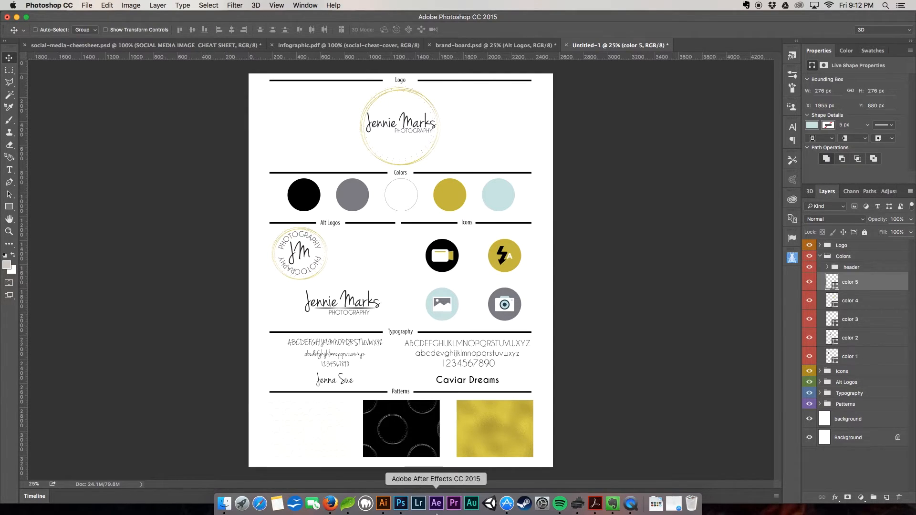
Switch to Firefox and show Vecteezy's Free Flat Camera Icon Set page.
{"action": "left_click", "coordinate": [329, 503]}
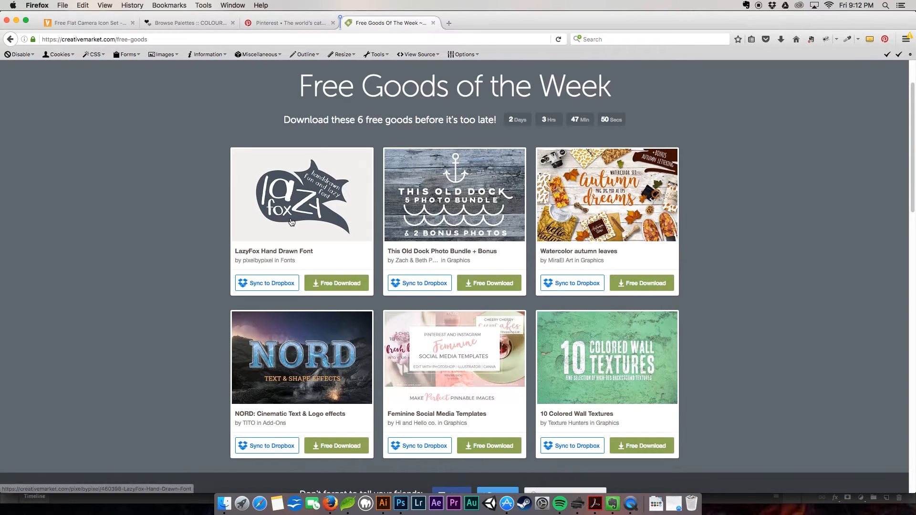
{"action": "left_click", "coordinate": [87, 22]}
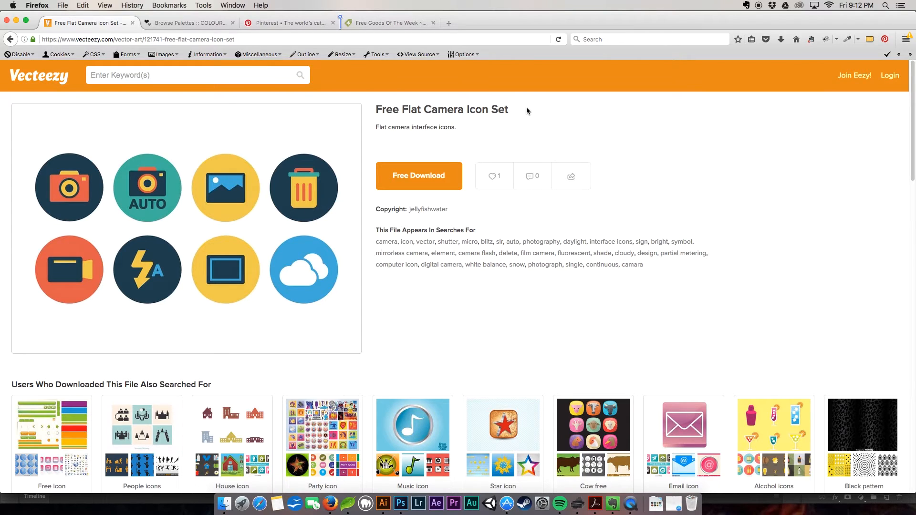
{"action": "mouse_move", "coordinate": [516, 232]}
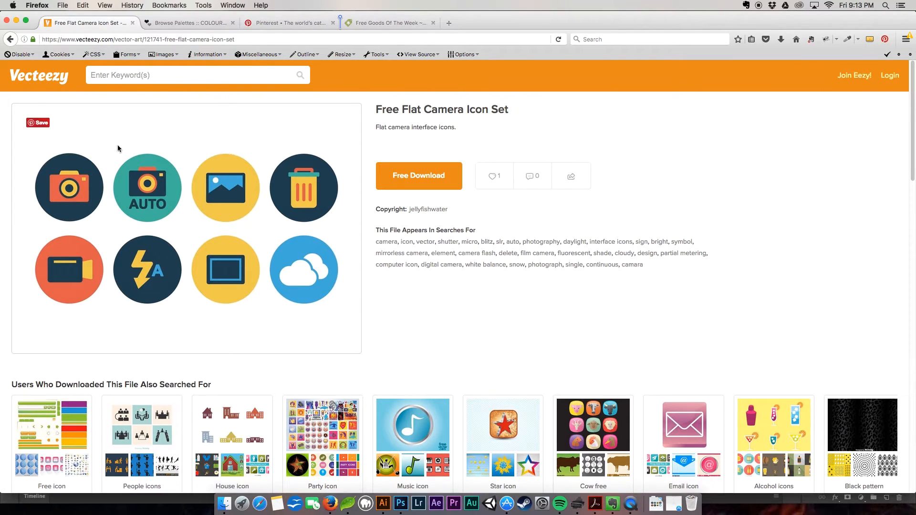
{"action": "mouse_move", "coordinate": [417, 502]}
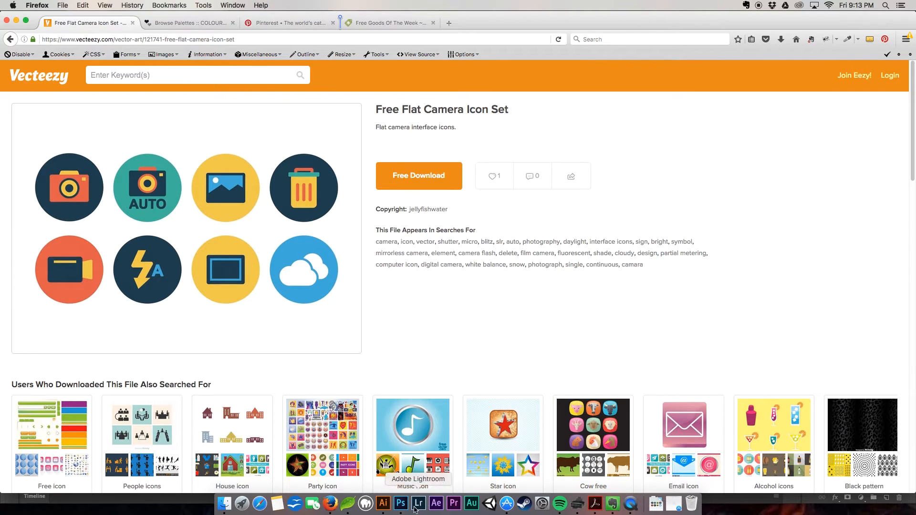
Bring up the four circle icons in Illustrator and select the picture icon.
{"action": "left_click", "coordinate": [383, 504]}
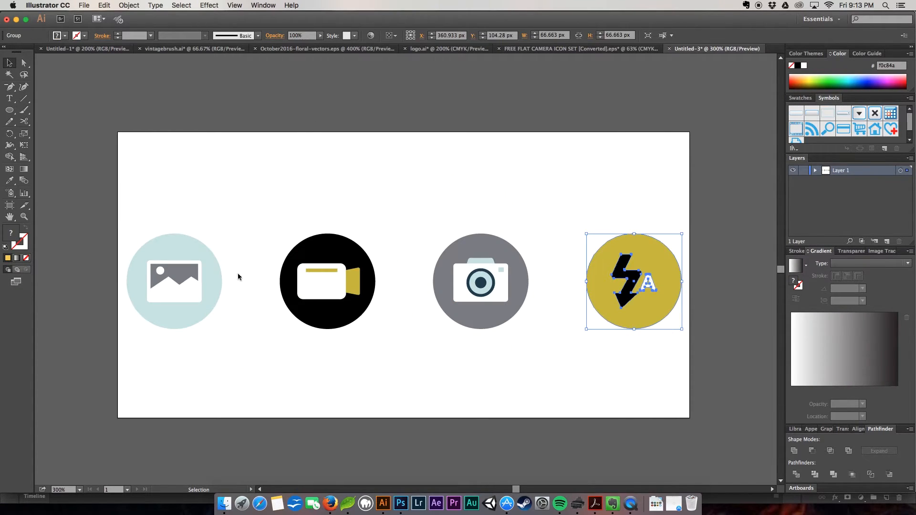
{"action": "mouse_move", "coordinate": [220, 304]}
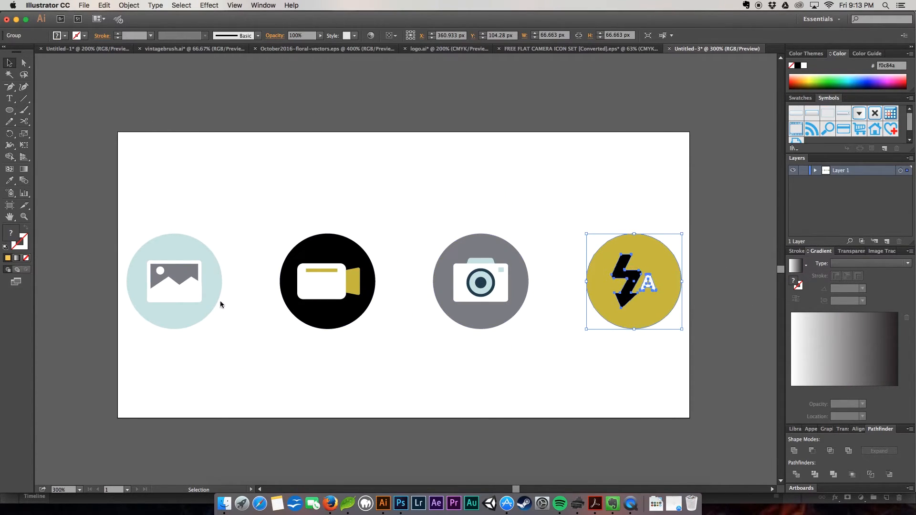
{"action": "mouse_move", "coordinate": [349, 183]}
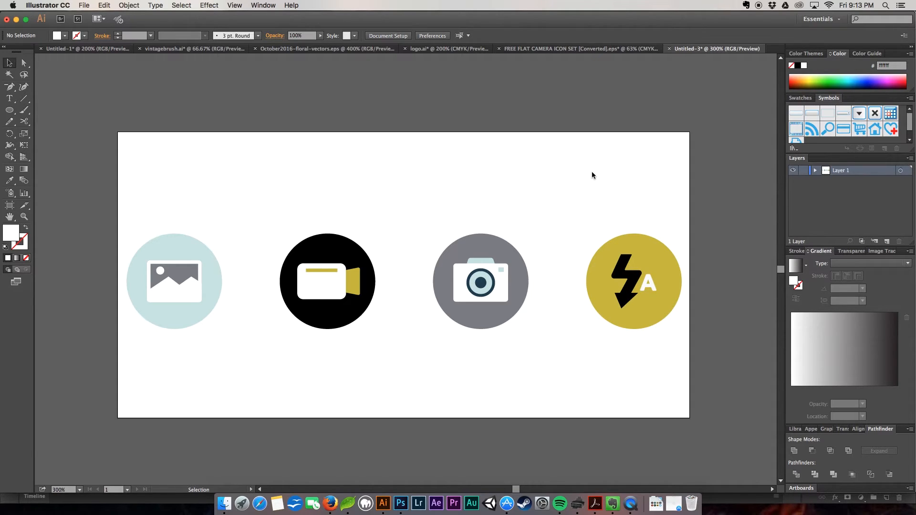
{"action": "mouse_move", "coordinate": [588, 173]}
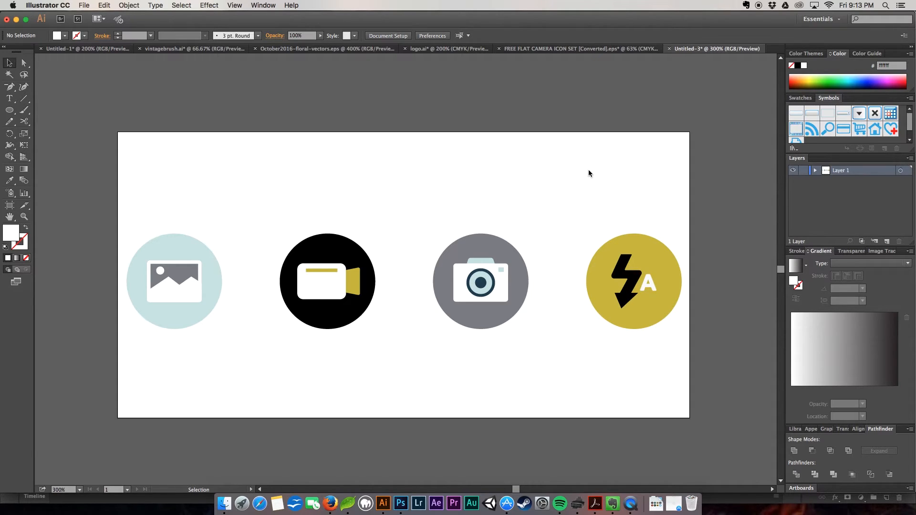
{"action": "mouse_move", "coordinate": [513, 177]}
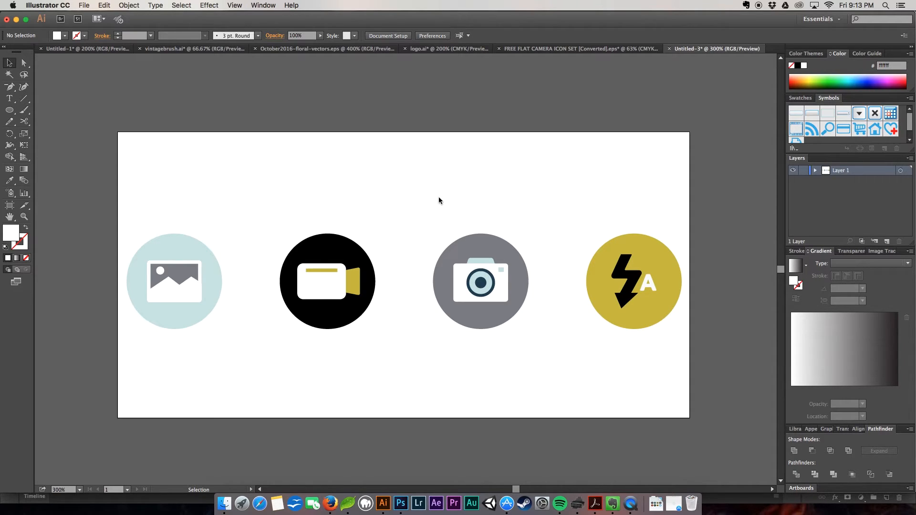
{"action": "mouse_move", "coordinate": [434, 201]}
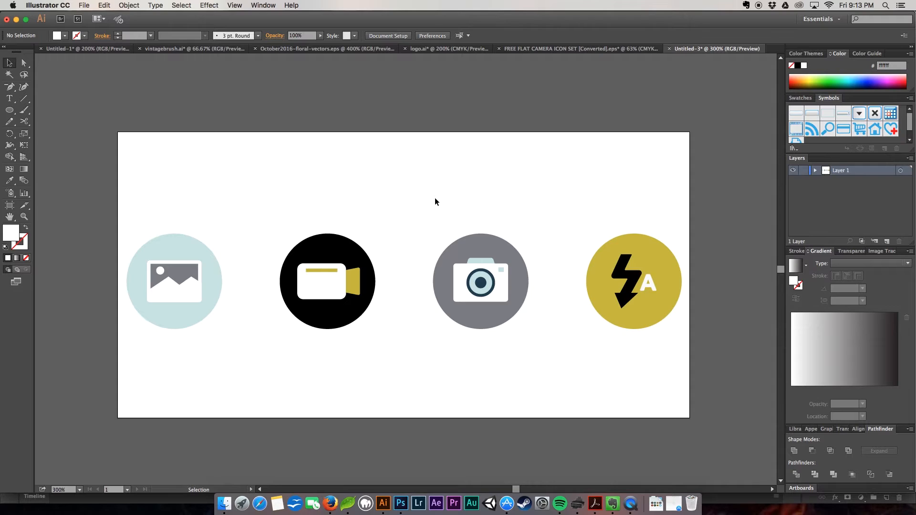
{"action": "mouse_move", "coordinate": [442, 203]}
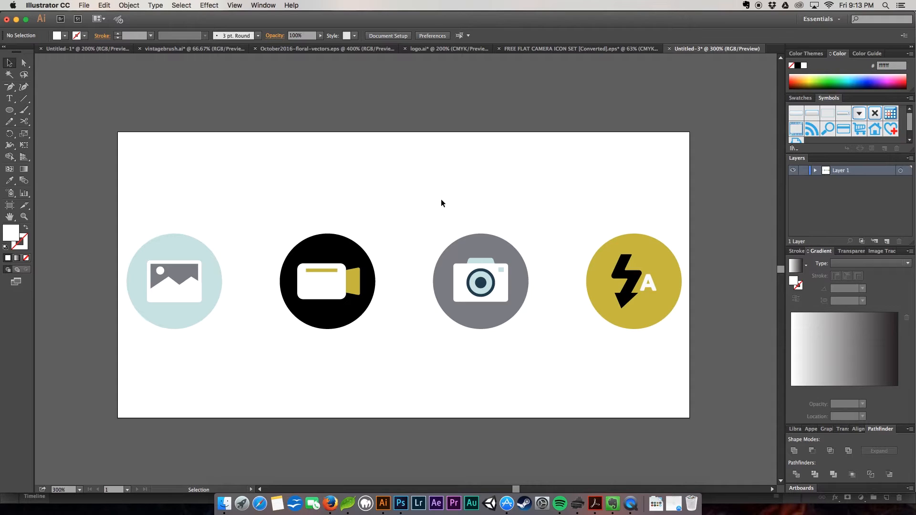
{"action": "mouse_move", "coordinate": [446, 193]}
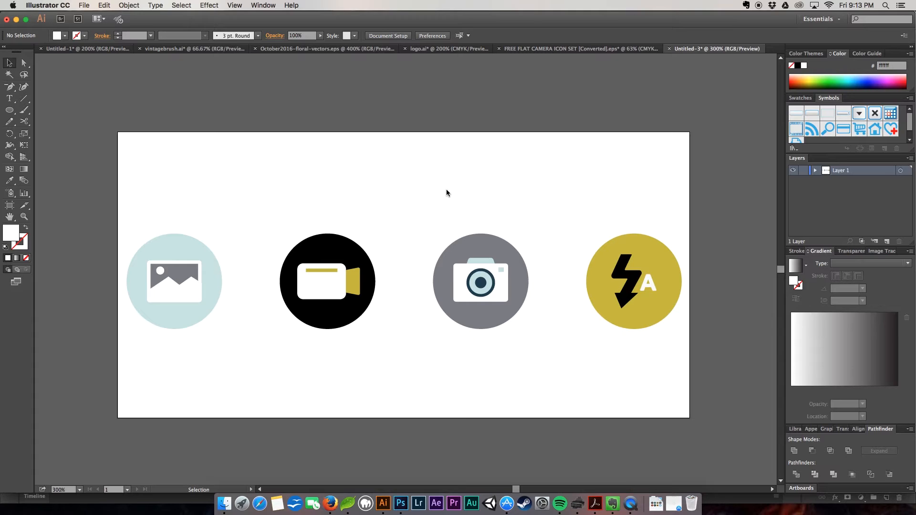
{"action": "mouse_move", "coordinate": [513, 124]}
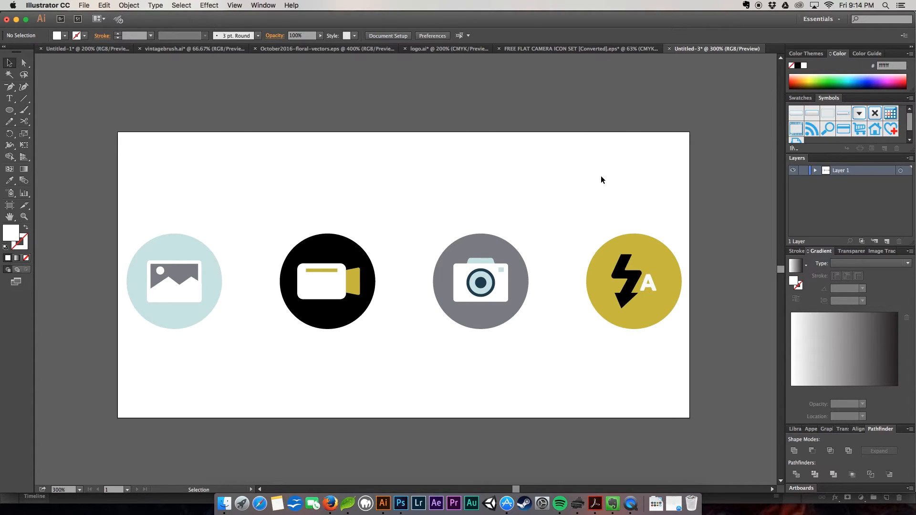
{"action": "mouse_move", "coordinate": [661, 59]}
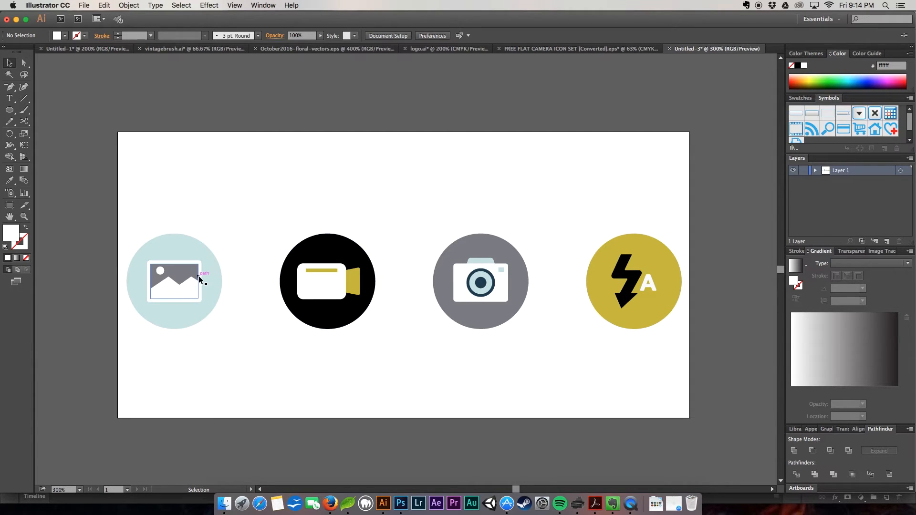
{"action": "left_click", "coordinate": [173, 281]}
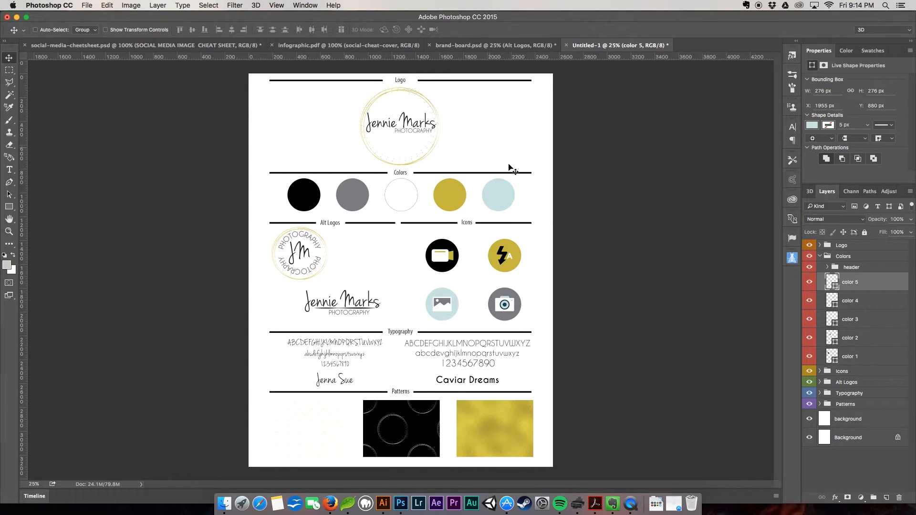
On the brand board, paste the camera, flash, image and video icons into the Icons placeholders.
{"action": "left_click", "coordinate": [493, 45]}
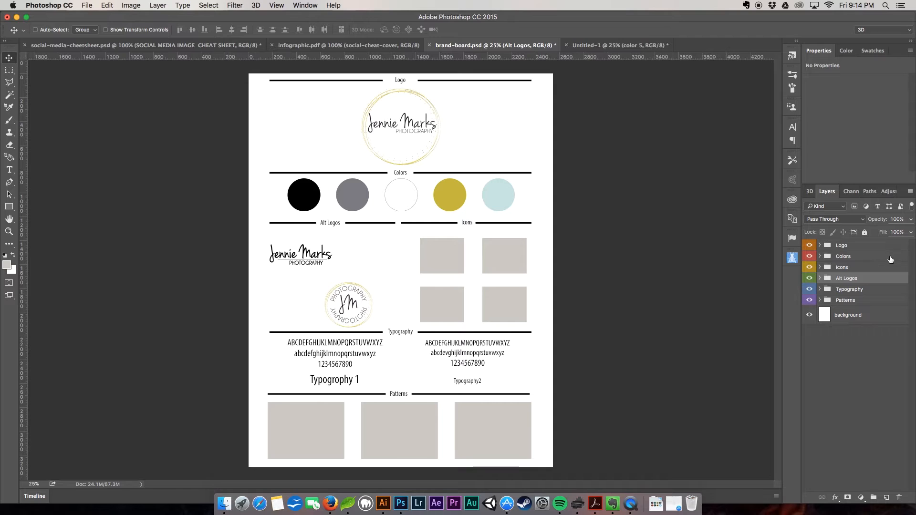
{"action": "left_click", "coordinate": [819, 267]}
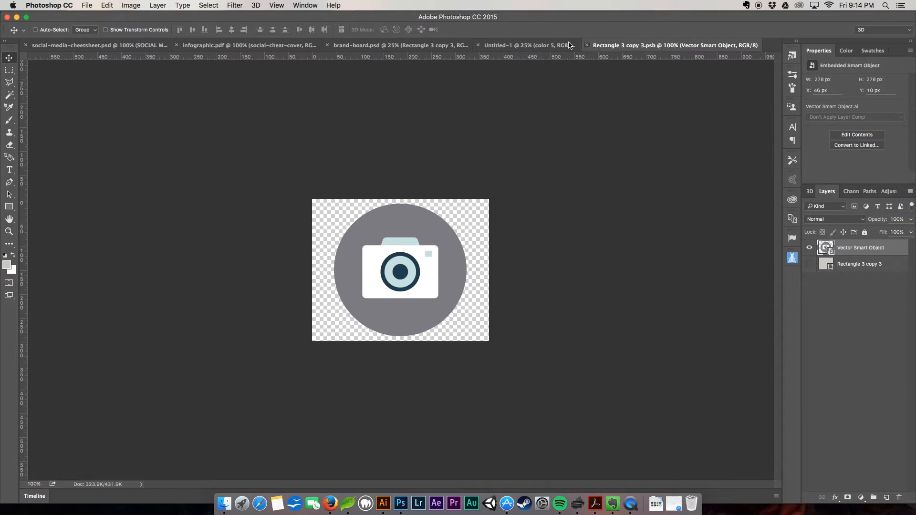
{"action": "key", "text": "cmd+v"}
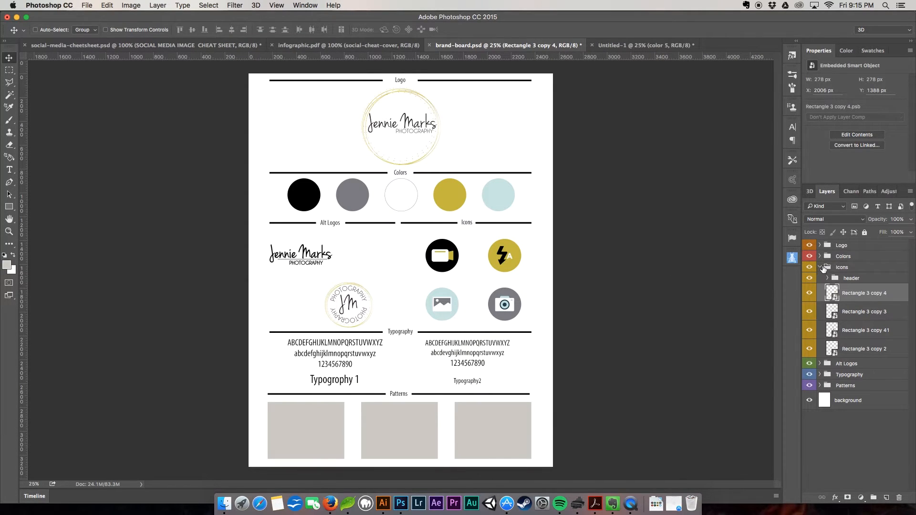
Collapse the Icons layer group and expand the Typography group.
{"action": "left_click", "coordinate": [820, 267]}
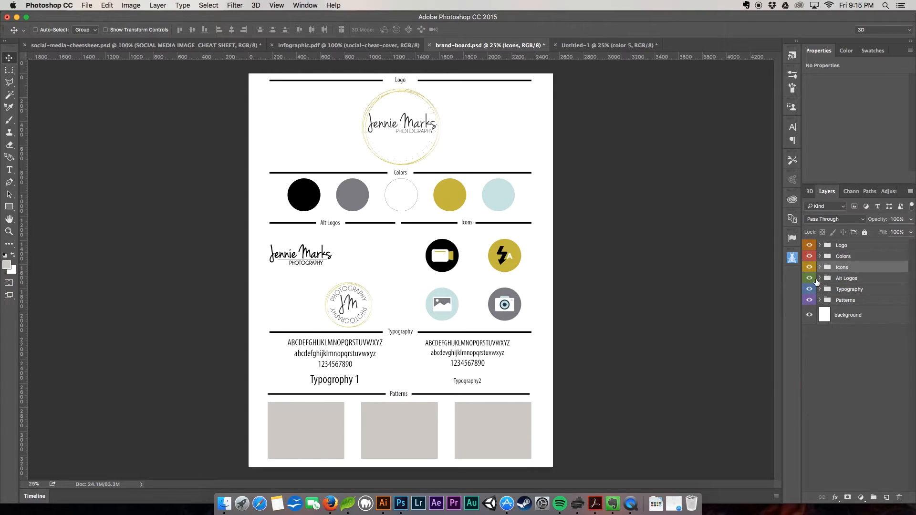
{"action": "left_click", "coordinate": [820, 289]}
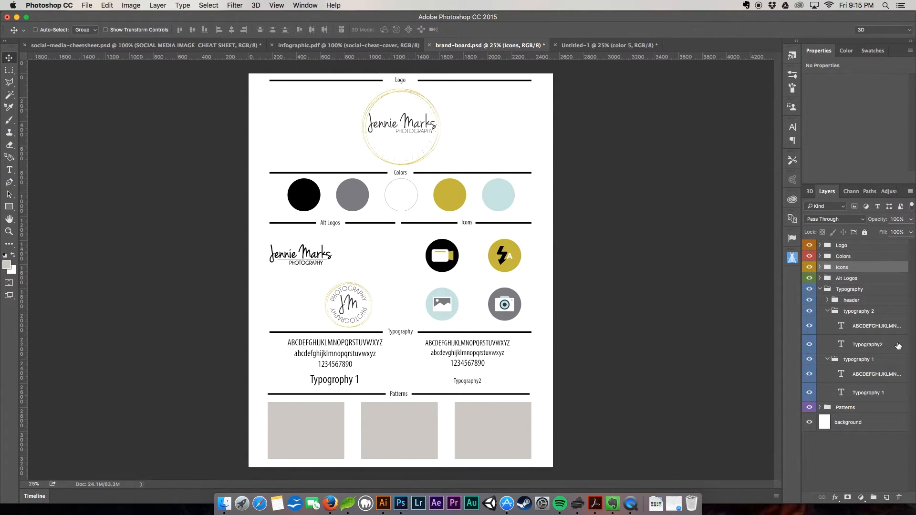
{"action": "mouse_move", "coordinate": [653, 374]}
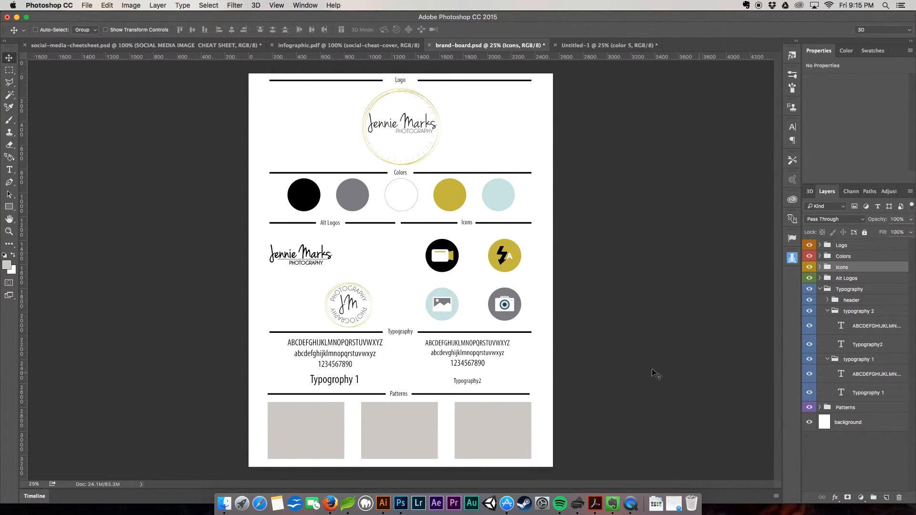
{"action": "mouse_move", "coordinate": [427, 125]}
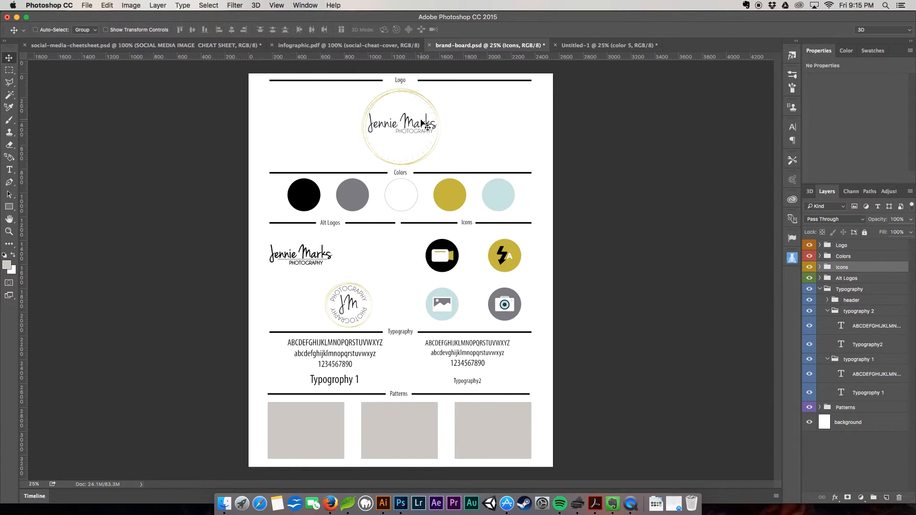
{"action": "mouse_move", "coordinate": [617, 240]}
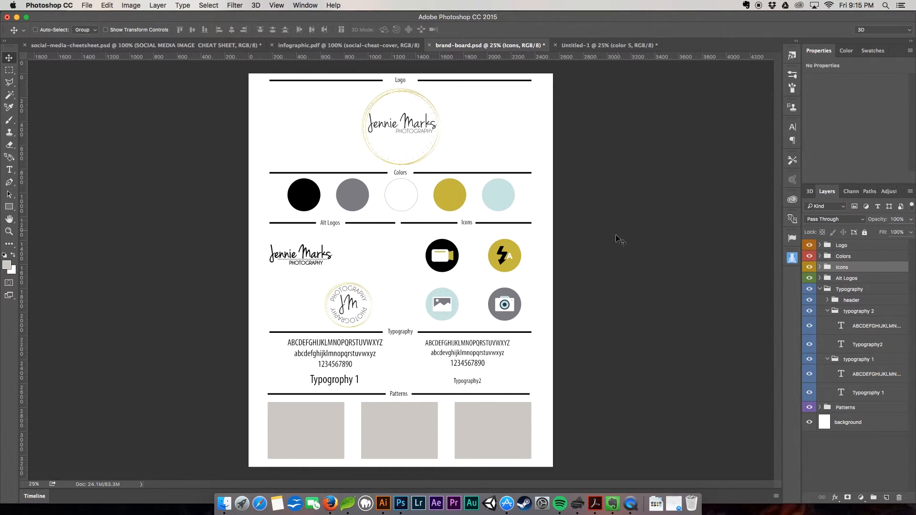
{"action": "mouse_move", "coordinate": [401, 362]}
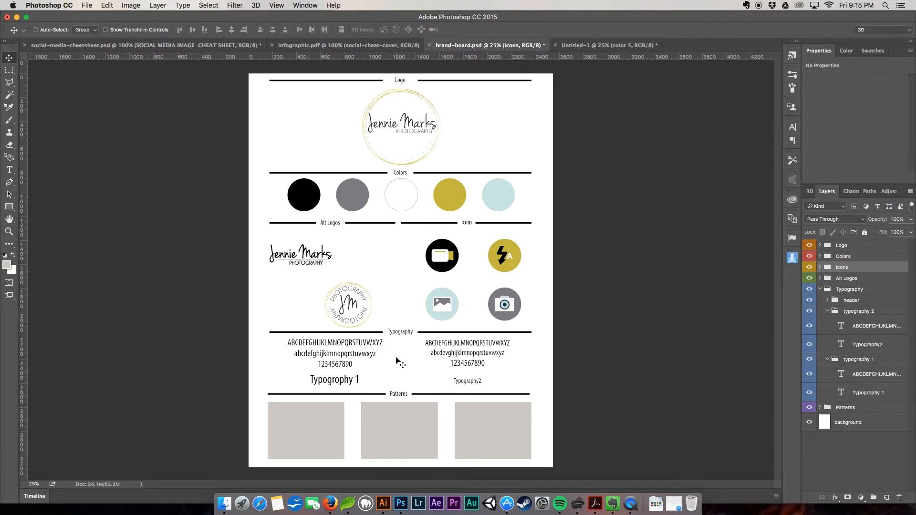
{"action": "mouse_move", "coordinate": [416, 356]}
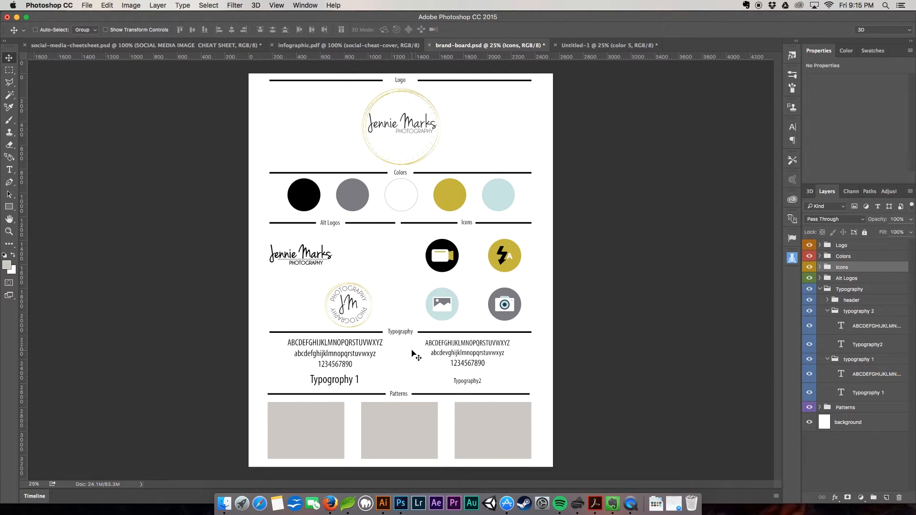
{"action": "mouse_move", "coordinate": [583, 315]}
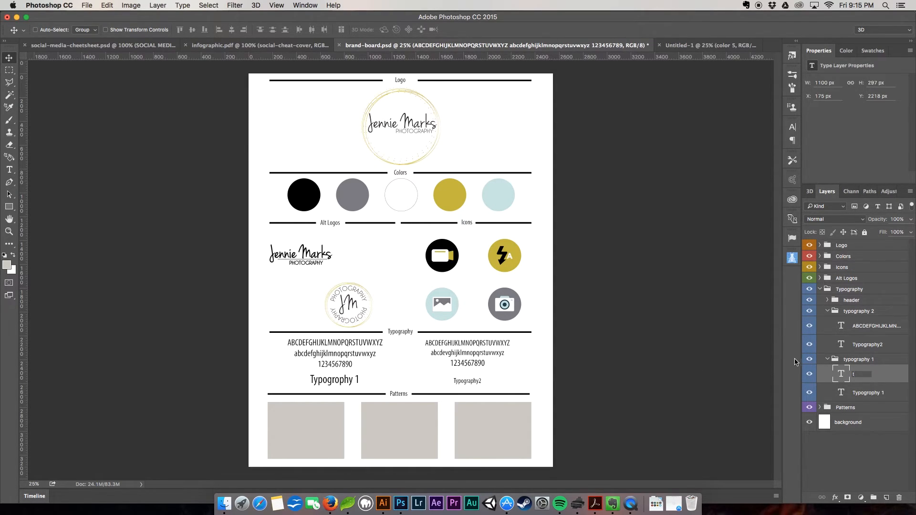
Set the first alphabet sample to the Jenna Sue font and relabel it 'Jenna'.
{"action": "left_click", "coordinate": [868, 374]}
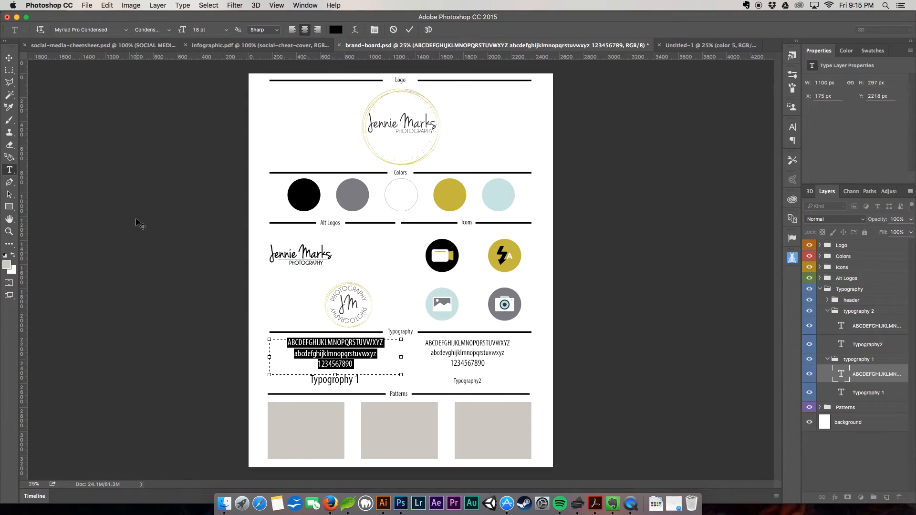
{"action": "left_click", "coordinate": [88, 30]}
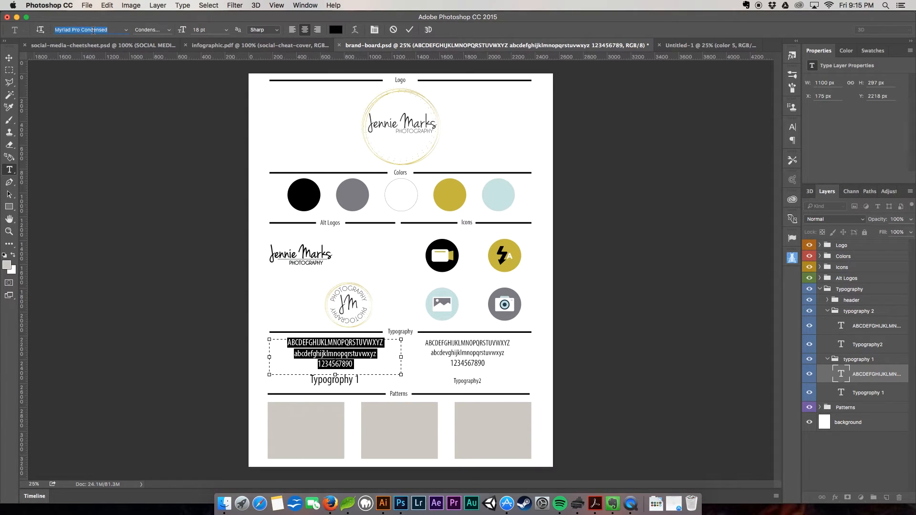
{"action": "type", "text": "jenna"}
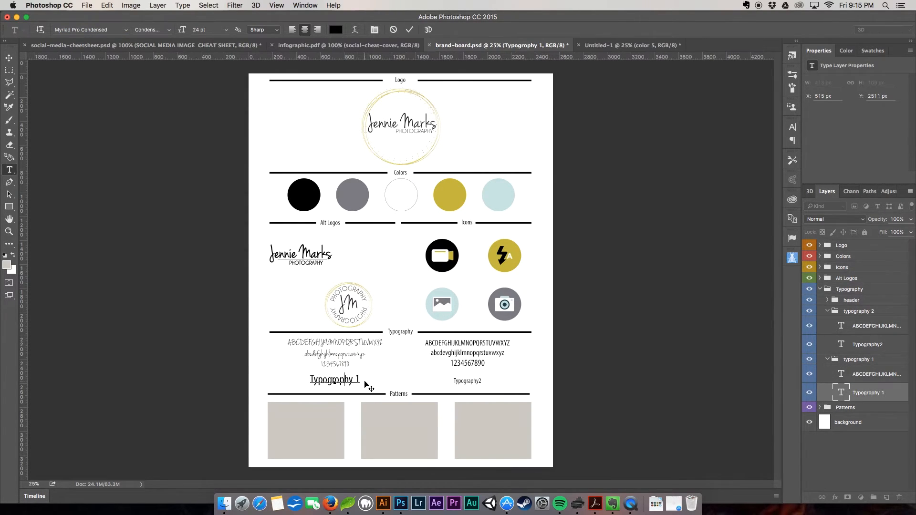
{"action": "double_click", "coordinate": [334, 379]}
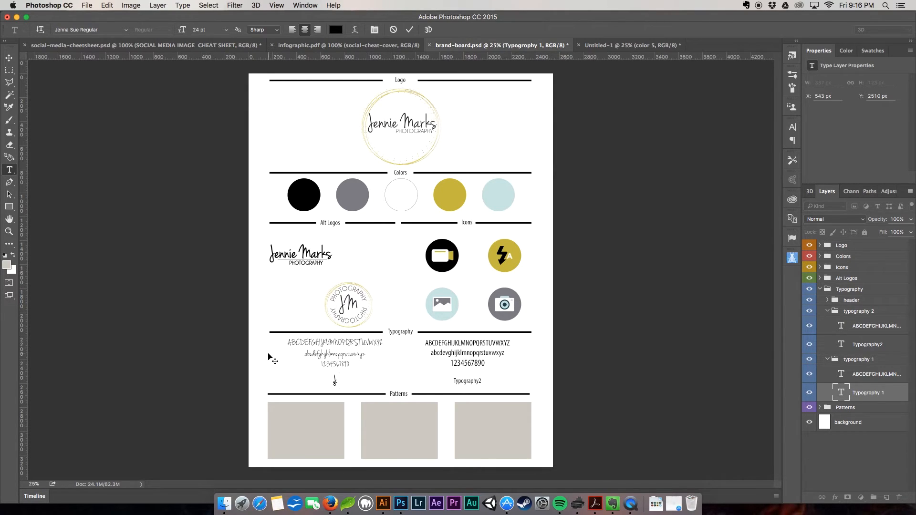
{"action": "type", "text": "Jenna Sue"}
{"action": "left_click", "coordinate": [467, 380]}
{"action": "type", "text": "Caviar Dreams"}
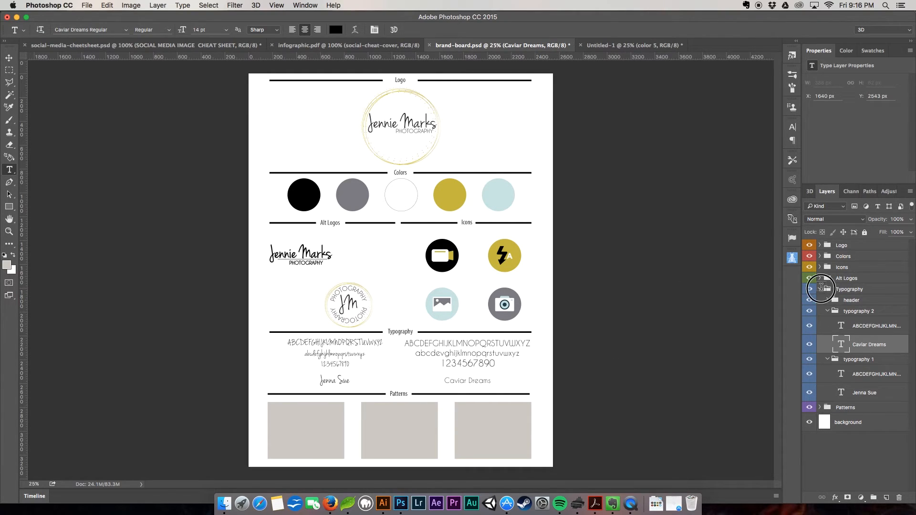
Fill the first pattern tile with the black circle pattern at 100% and return to the board.
{"action": "left_click", "coordinate": [819, 289]}
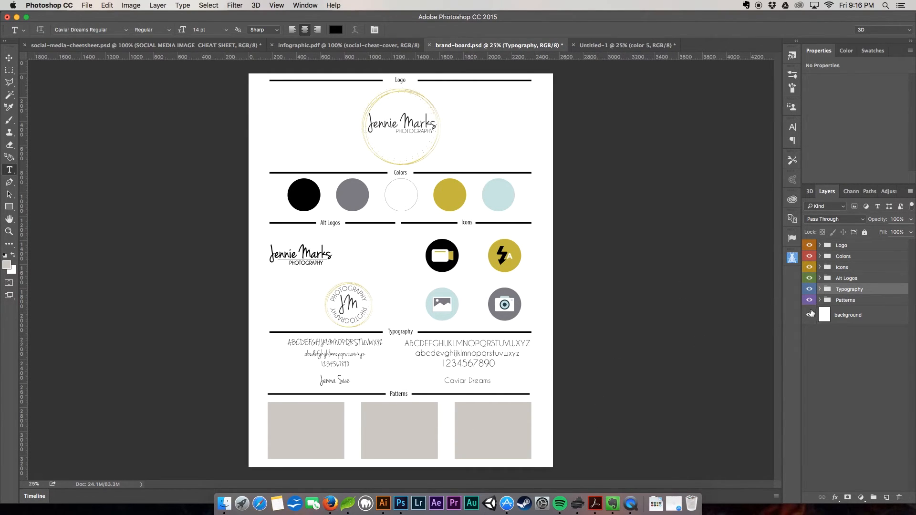
{"action": "left_click", "coordinate": [820, 300]}
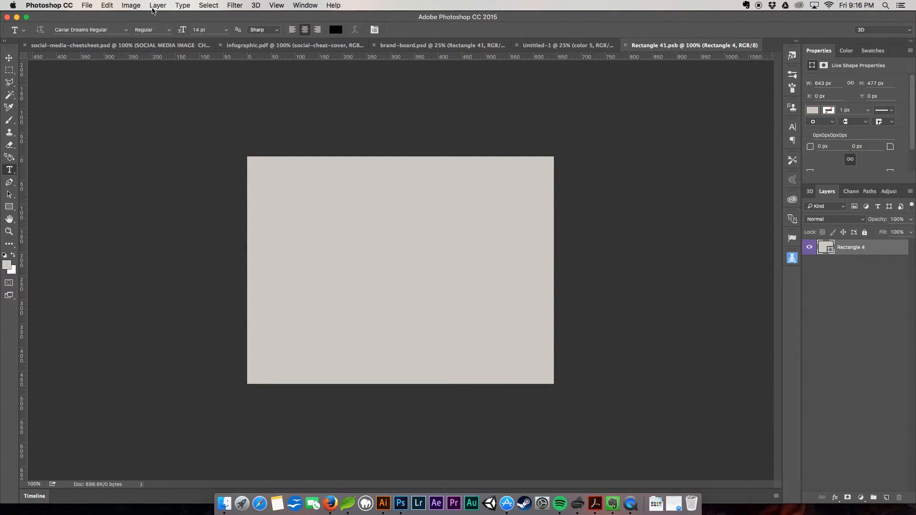
{"action": "left_click", "coordinate": [9, 57]}
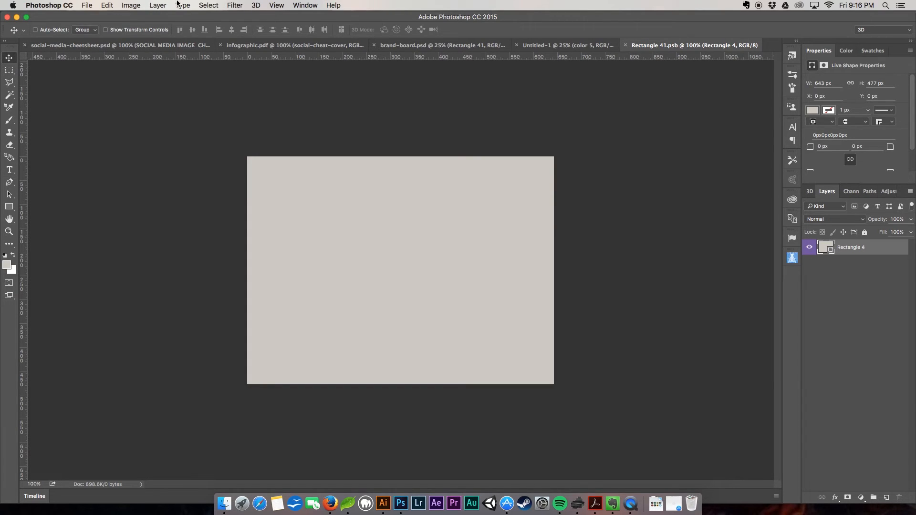
{"action": "left_click", "coordinate": [157, 5]}
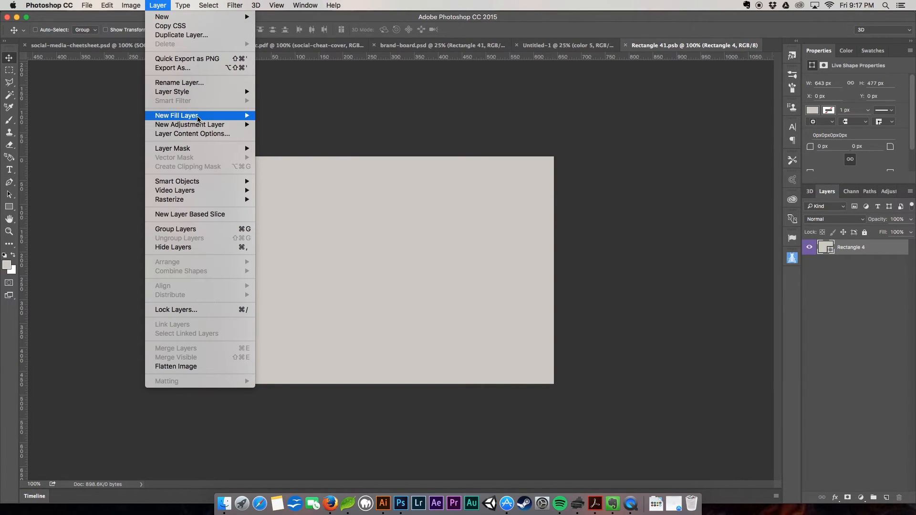
{"action": "mouse_move", "coordinate": [176, 115]}
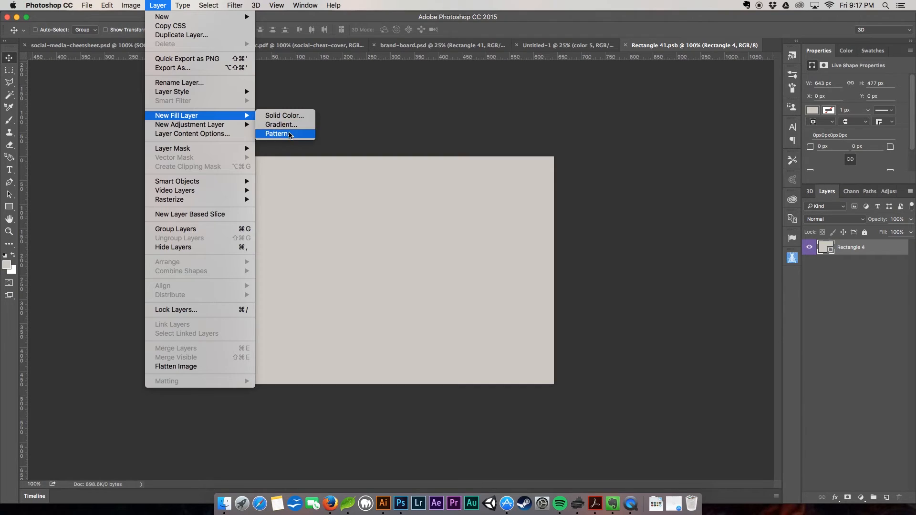
{"action": "left_click", "coordinate": [276, 133]}
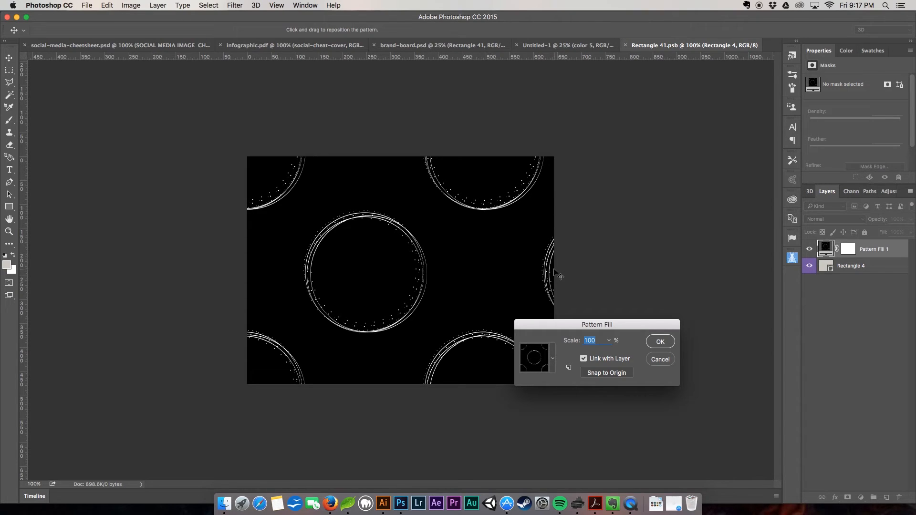
{"action": "mouse_move", "coordinate": [587, 265]}
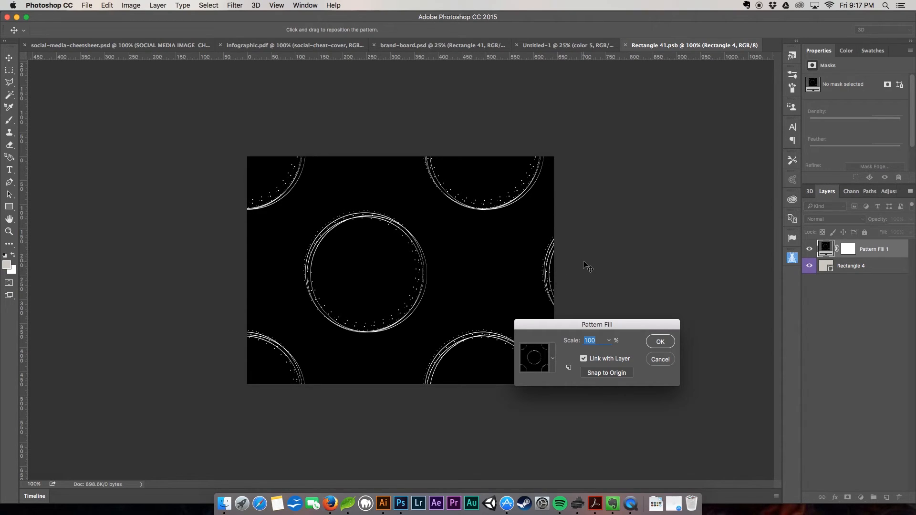
{"action": "mouse_move", "coordinate": [697, 239]}
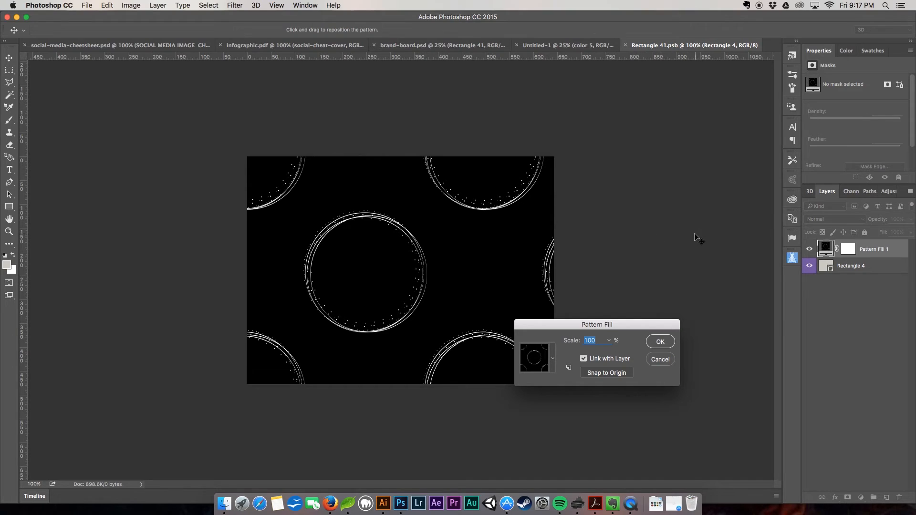
{"action": "mouse_move", "coordinate": [497, 200]}
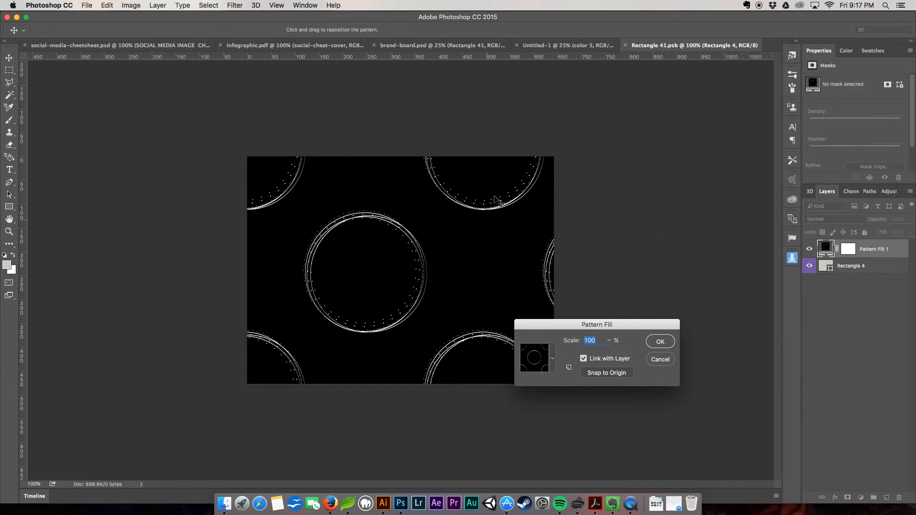
{"action": "mouse_move", "coordinate": [606, 340]}
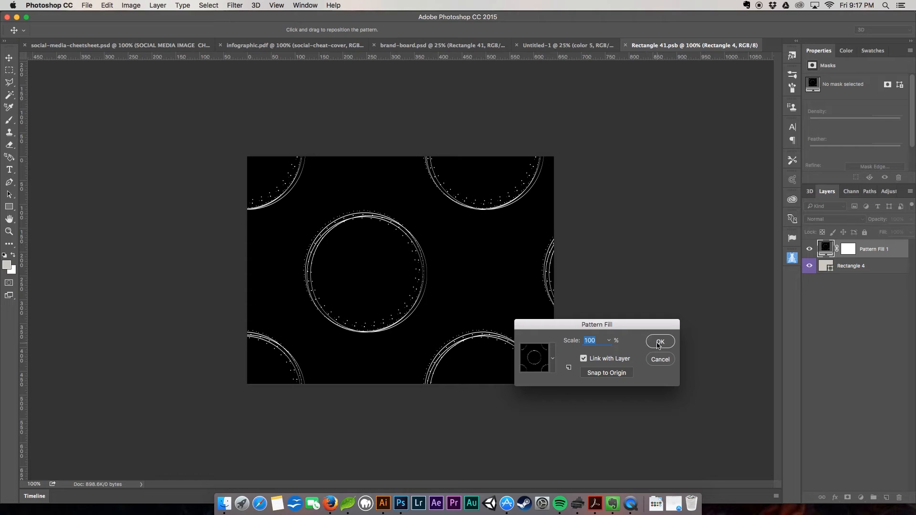
{"action": "left_click", "coordinate": [660, 341]}
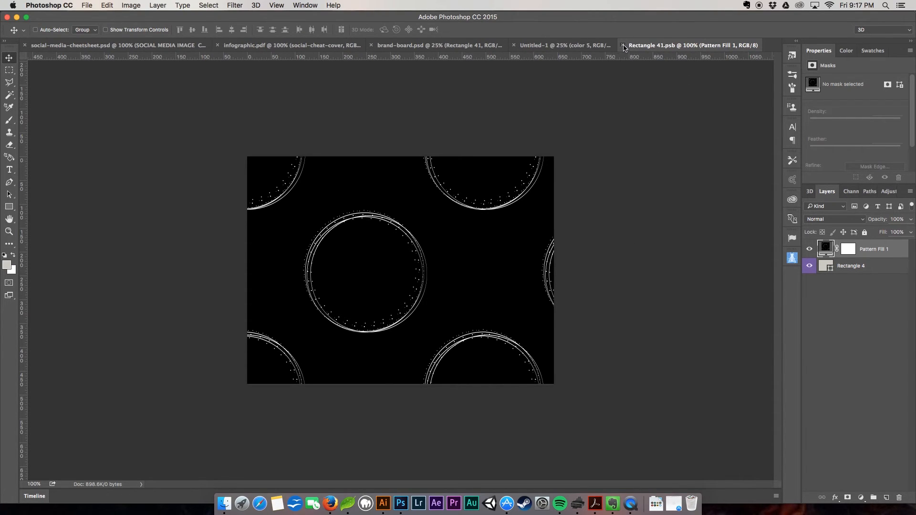
{"action": "left_click", "coordinate": [435, 45]}
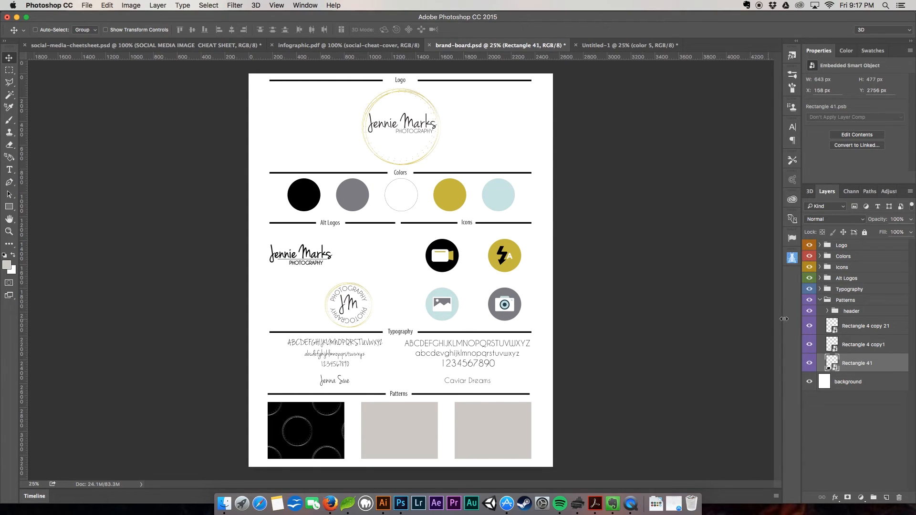
Give the Rectangle 4 copy1 tile a gold circle pattern fill at 20% scale.
{"action": "double_click", "coordinate": [828, 362]}
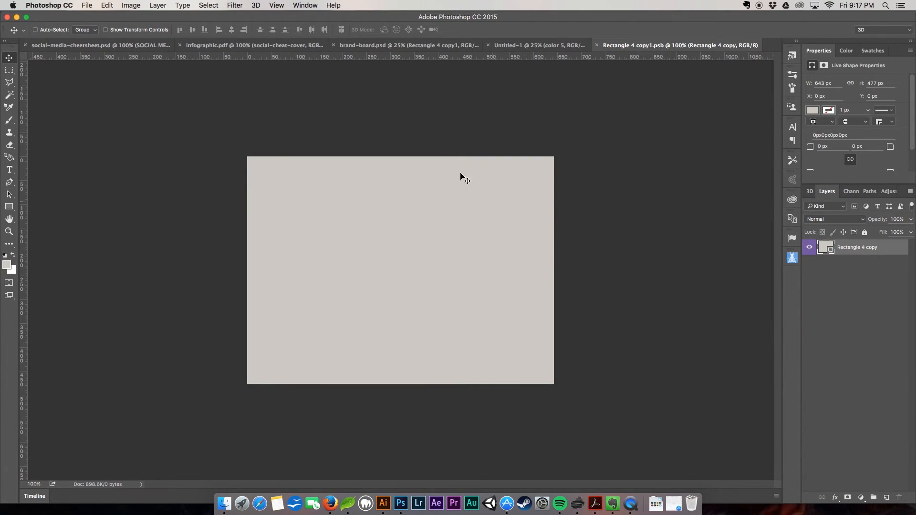
{"action": "left_click", "coordinate": [157, 6]}
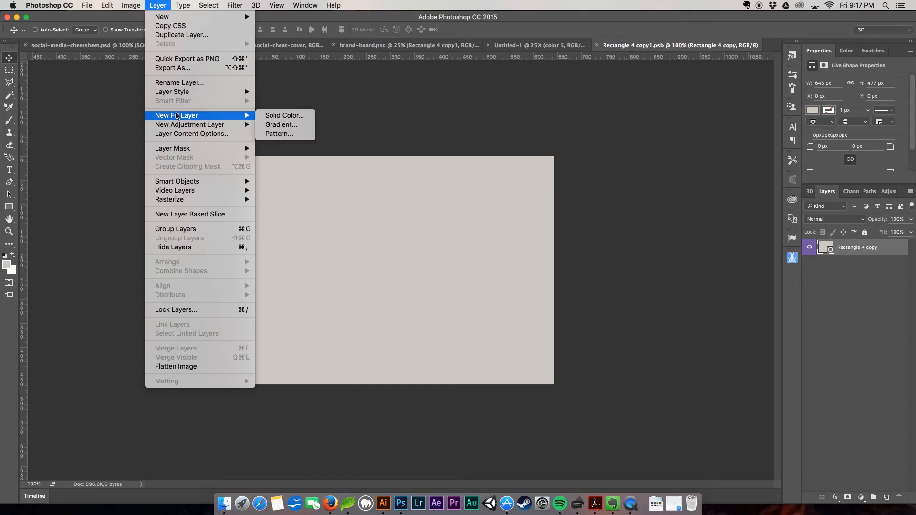
{"action": "left_click", "coordinate": [279, 134]}
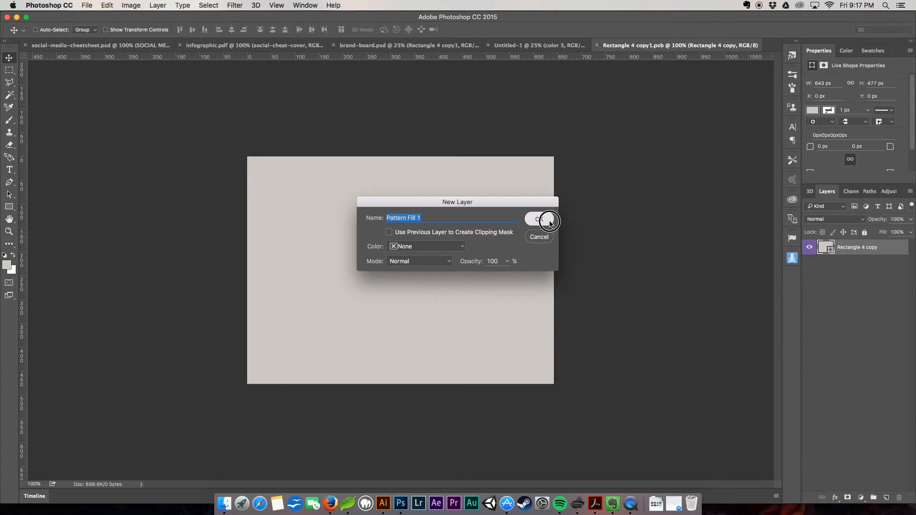
{"action": "left_click", "coordinate": [539, 218]}
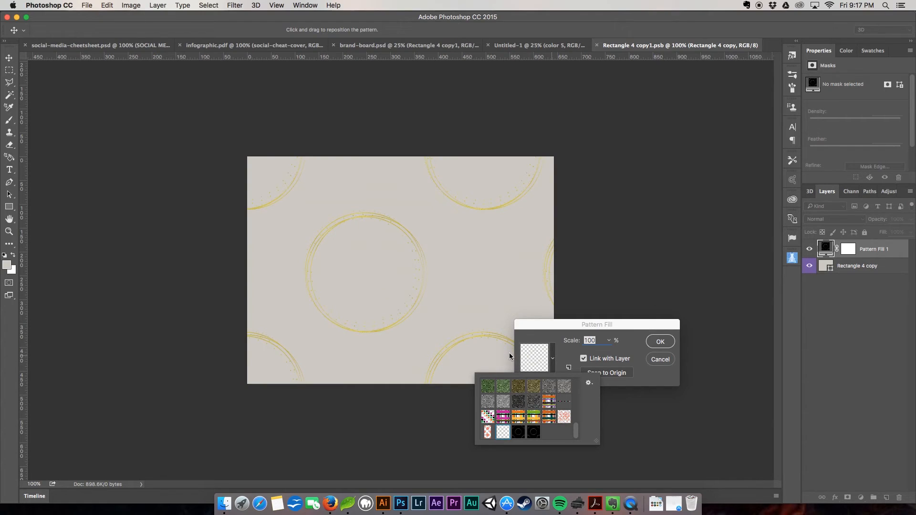
{"action": "mouse_move", "coordinate": [326, 257]}
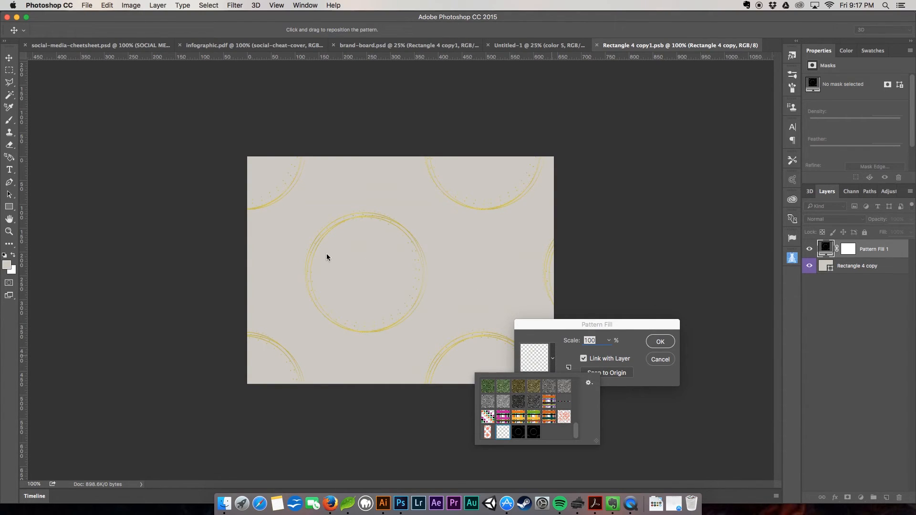
{"action": "mouse_move", "coordinate": [553, 156]}
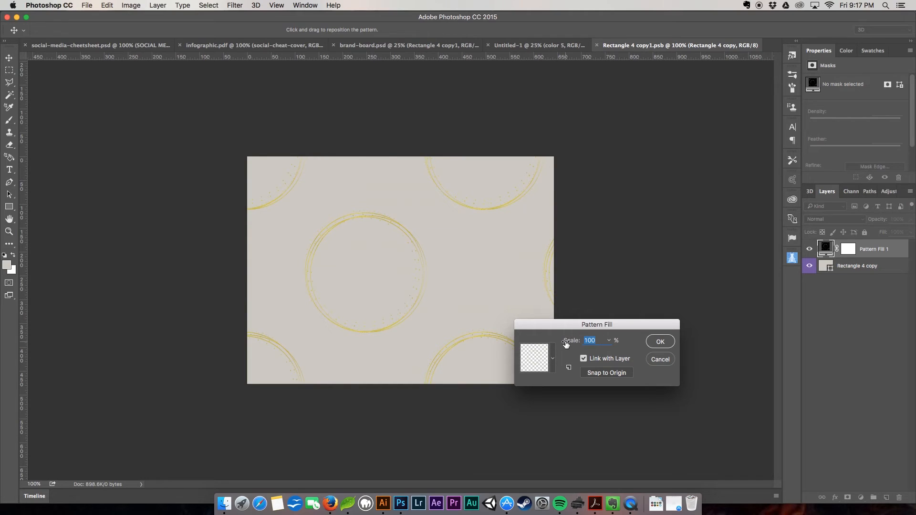
{"action": "type", "text": "20"}
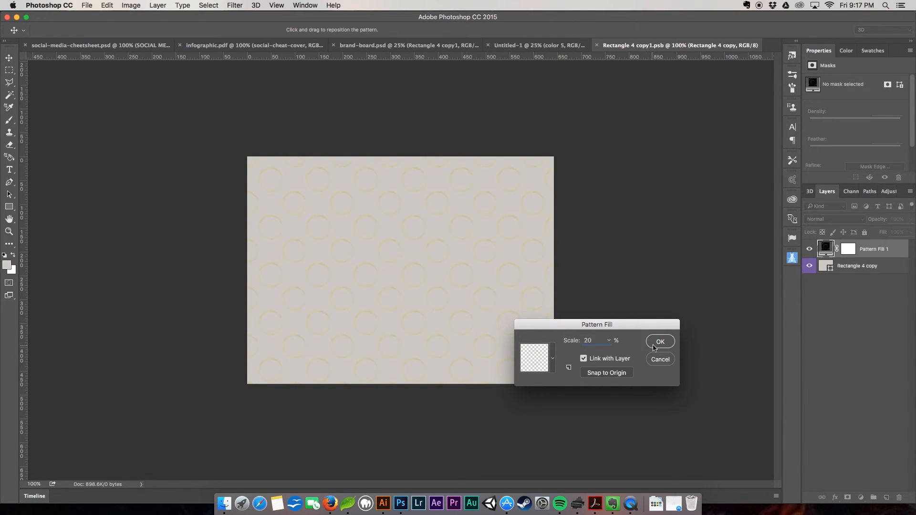
{"action": "left_click", "coordinate": [659, 341]}
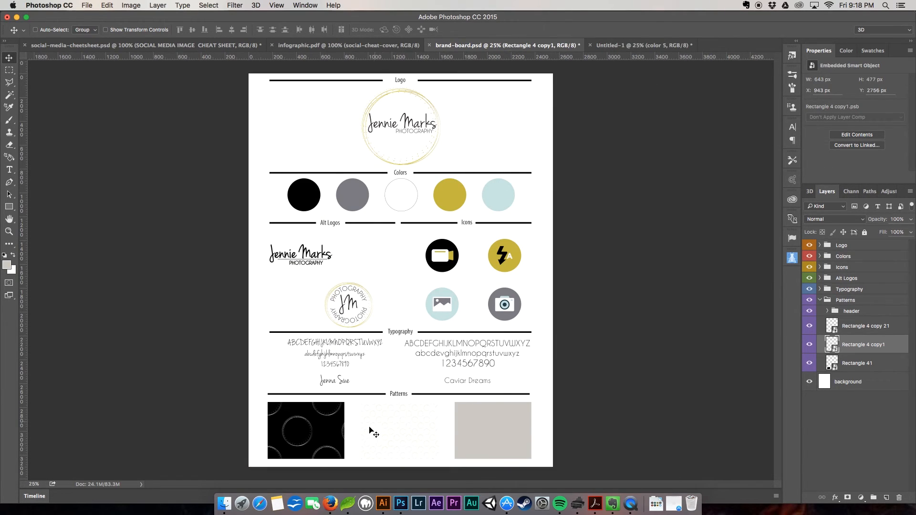
{"action": "mouse_move", "coordinate": [400, 437]}
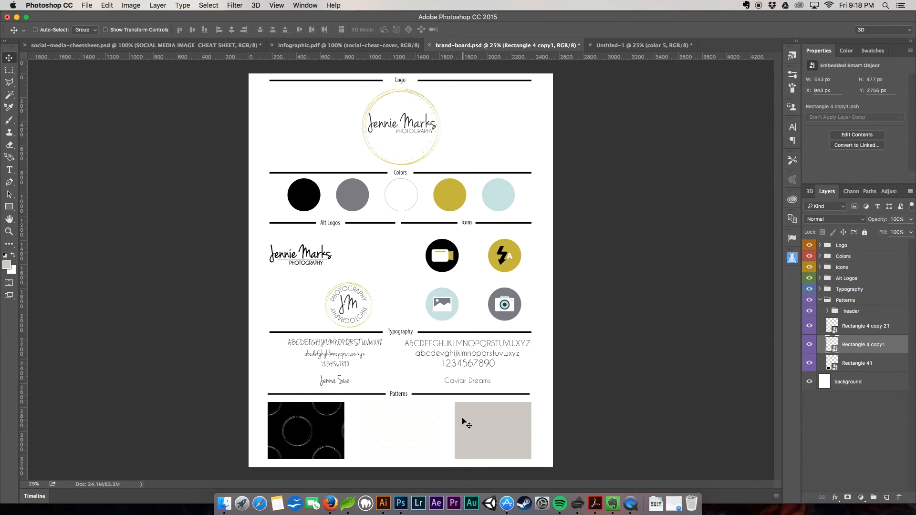
{"action": "mouse_move", "coordinate": [402, 428]}
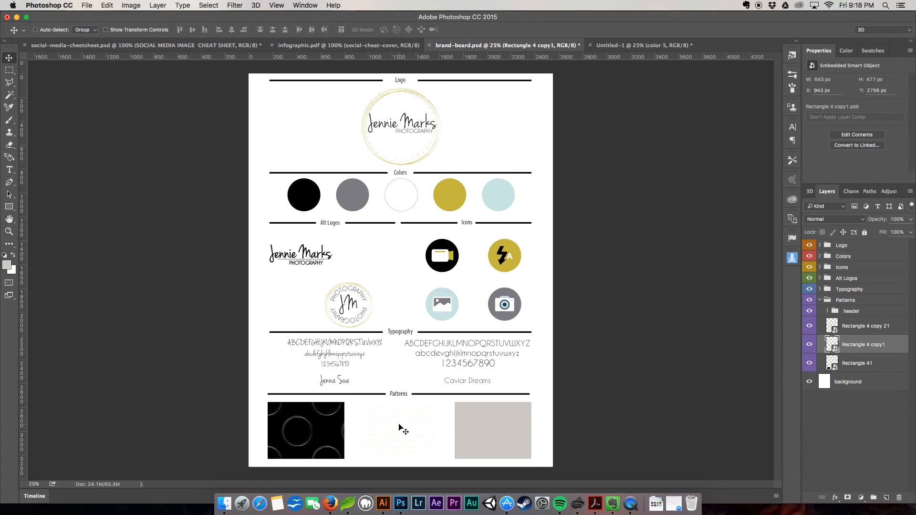
{"action": "mouse_move", "coordinate": [640, 390]}
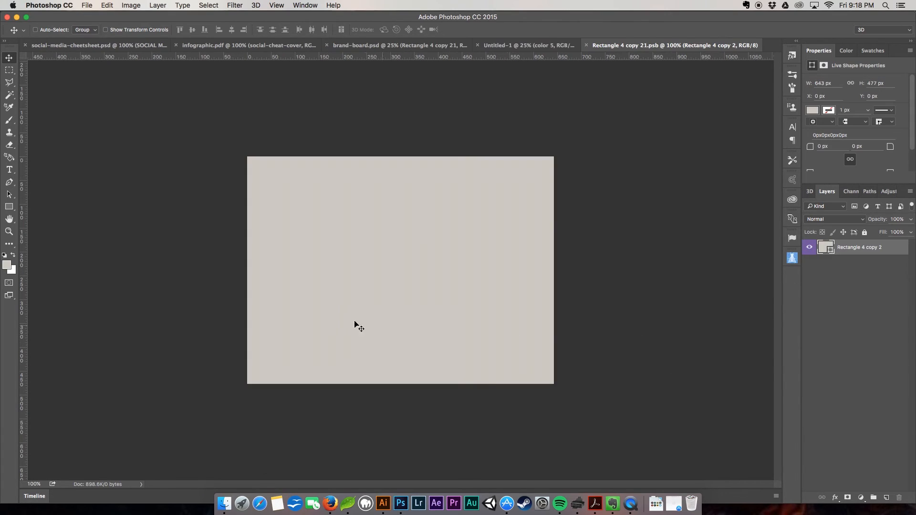
Place gold-foil-1.jpg linked into the third tile, enlarge it to fill, and close the tile.
{"action": "left_click", "coordinate": [87, 5]}
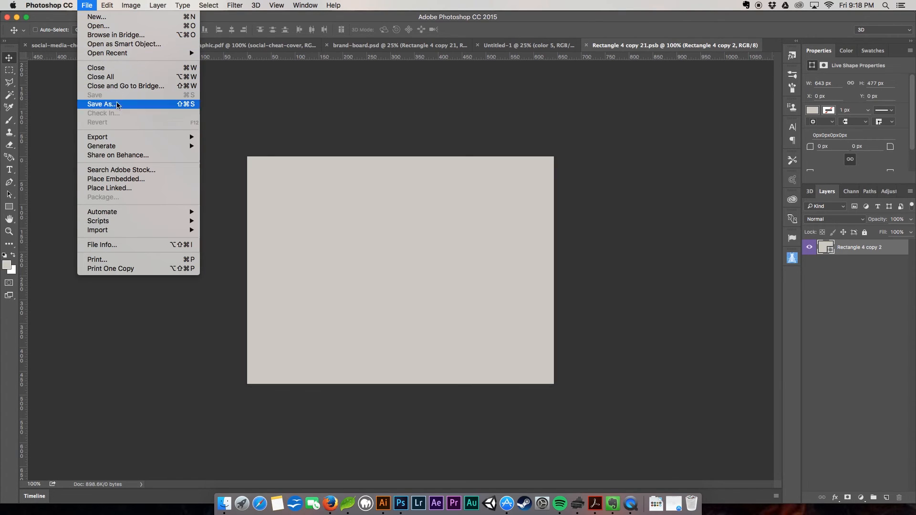
{"action": "mouse_move", "coordinate": [110, 187]}
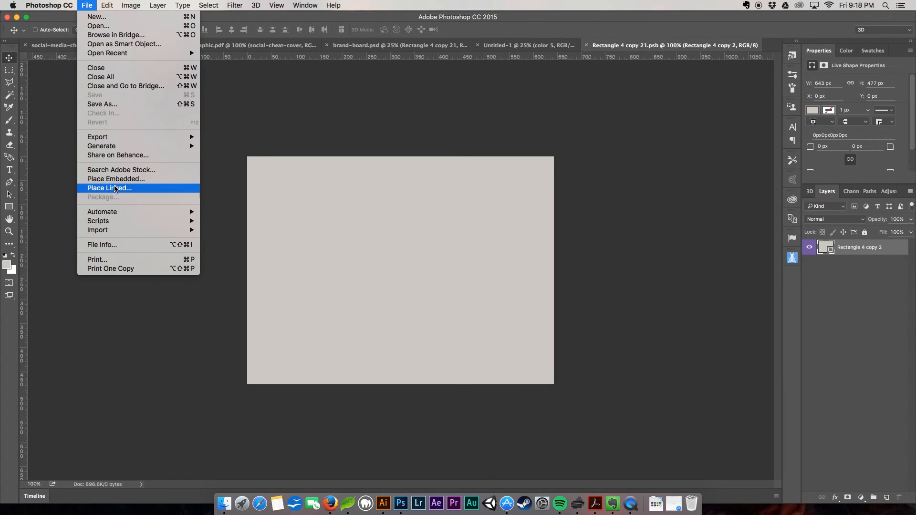
{"action": "left_click", "coordinate": [109, 188]}
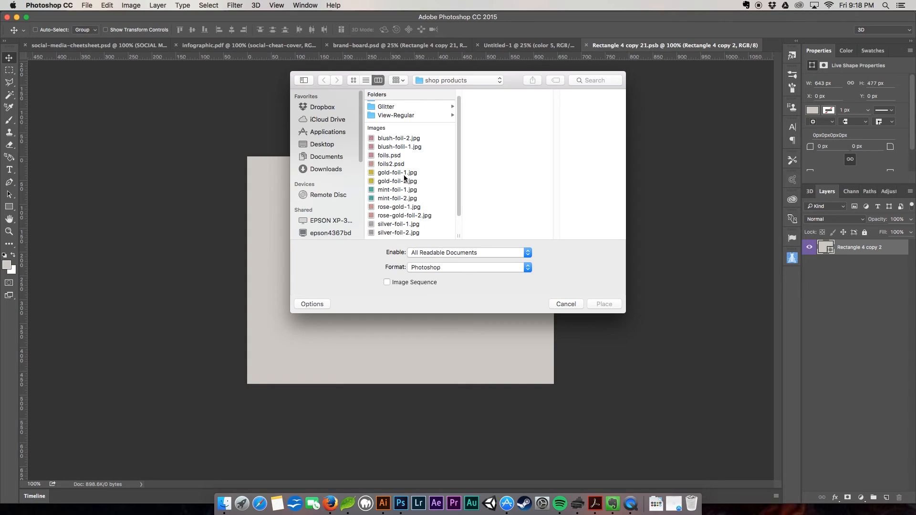
{"action": "left_click", "coordinate": [396, 172]}
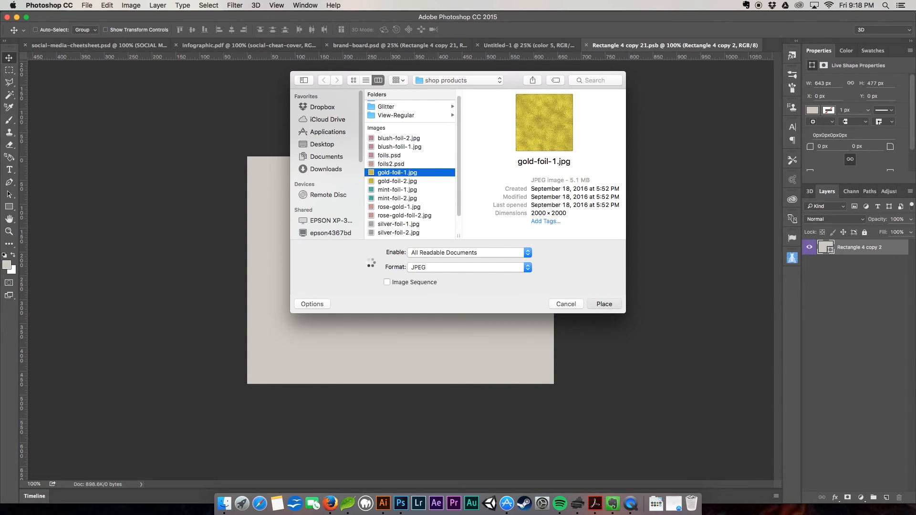
{"action": "left_click", "coordinate": [603, 303]}
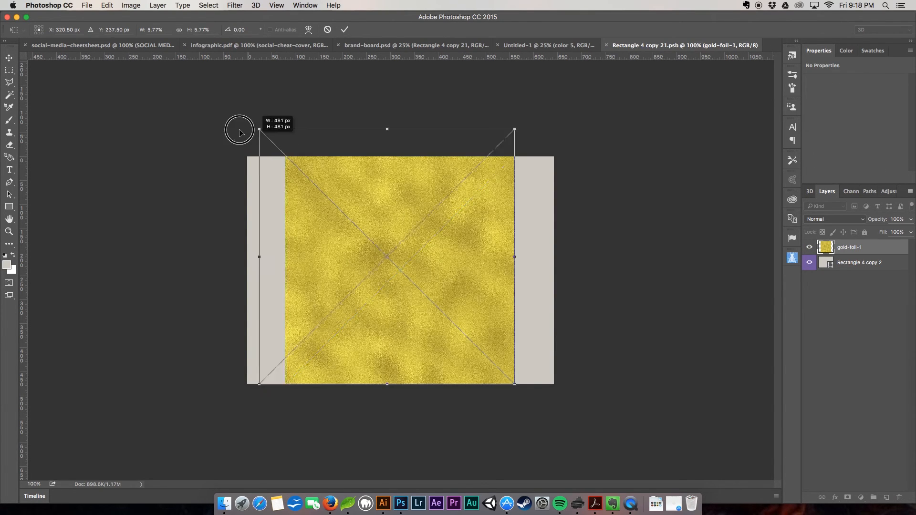
{"action": "left_click", "coordinate": [49, 6]}
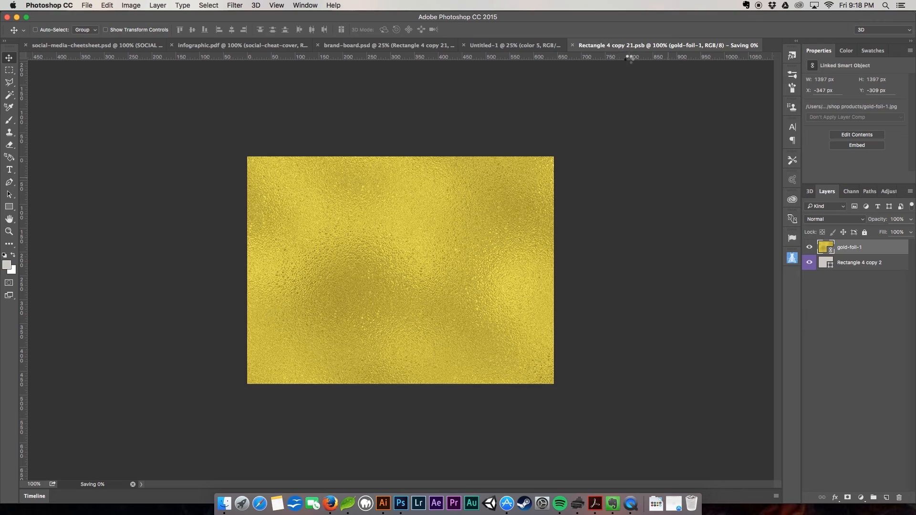
{"action": "left_click", "coordinate": [507, 45]}
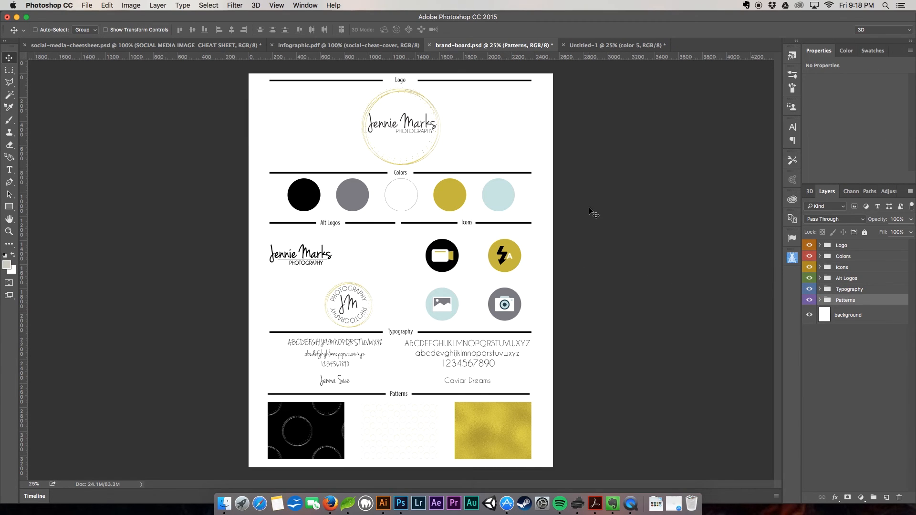
{"action": "mouse_move", "coordinate": [486, 112]}
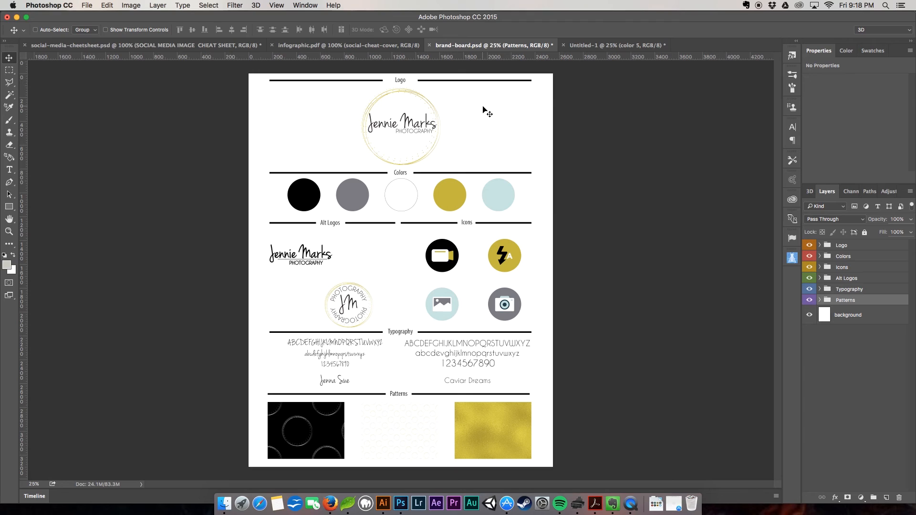